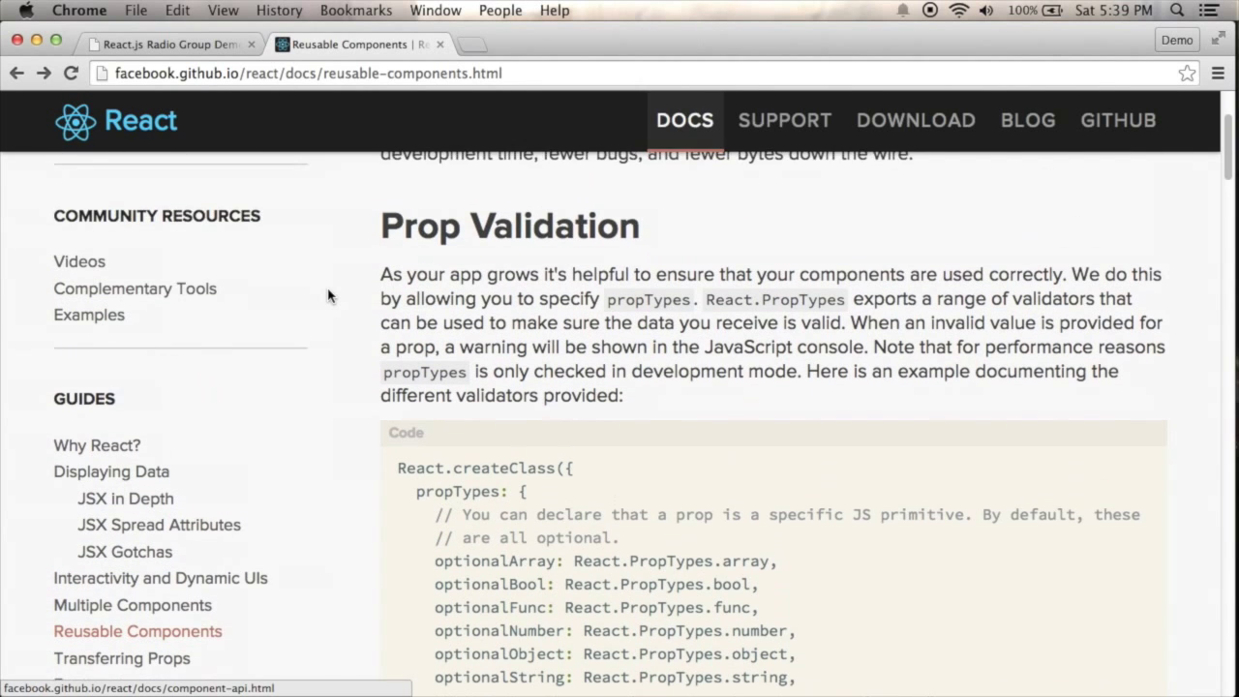
Step: Open RadioOption.jsx and add a propTypes object with value and children keys, no validators yet
{"action": "scroll", "scroll_direction": "down", "scroll_amount": 3}
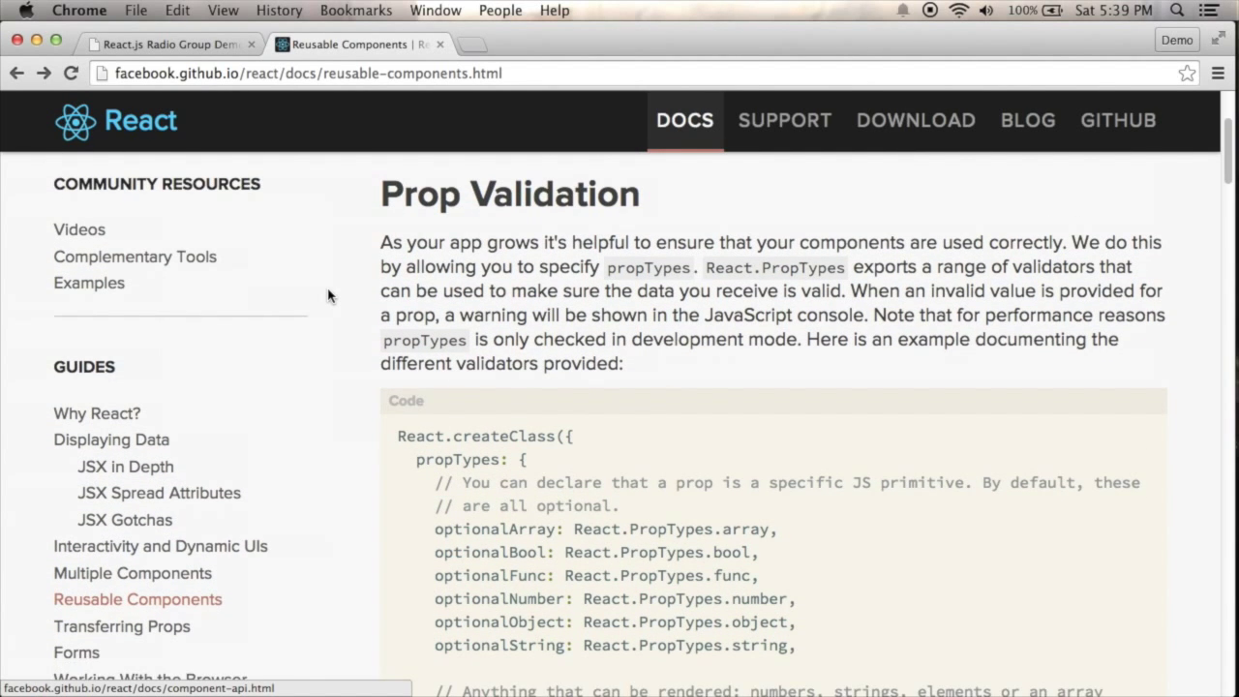
{"action": "scroll", "scroll_direction": "down", "scroll_amount": 3}
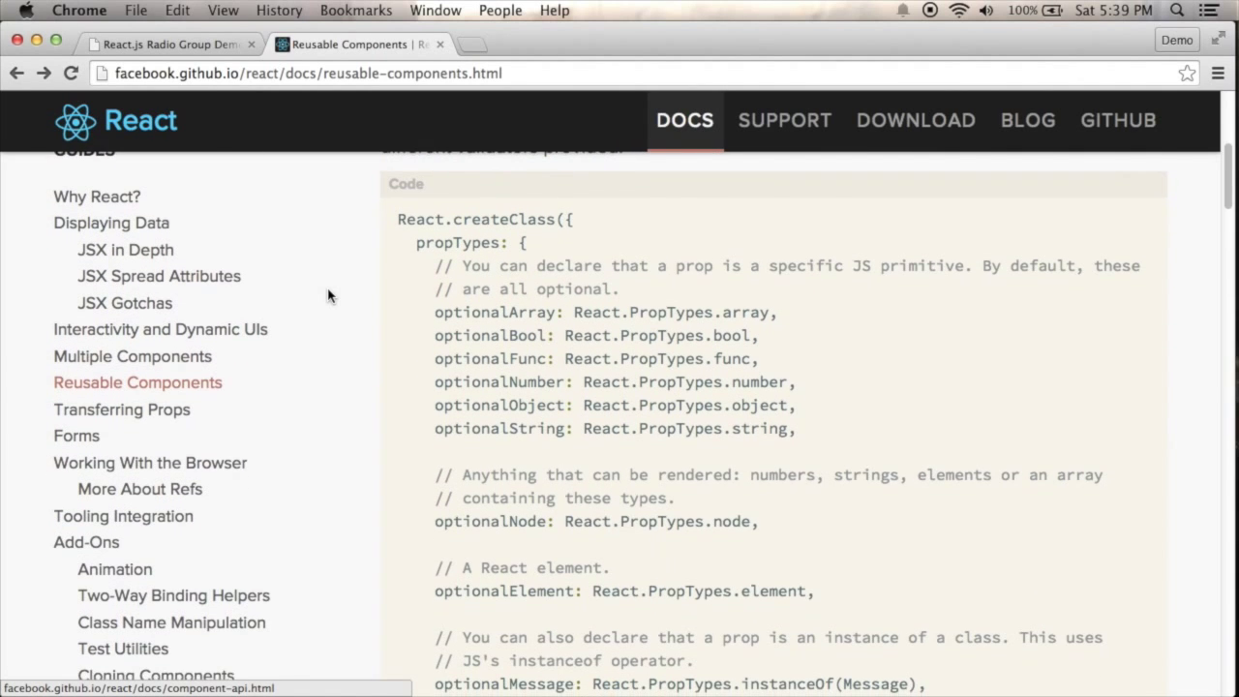
{"action": "scroll", "scroll_direction": "down", "scroll_amount": 3}
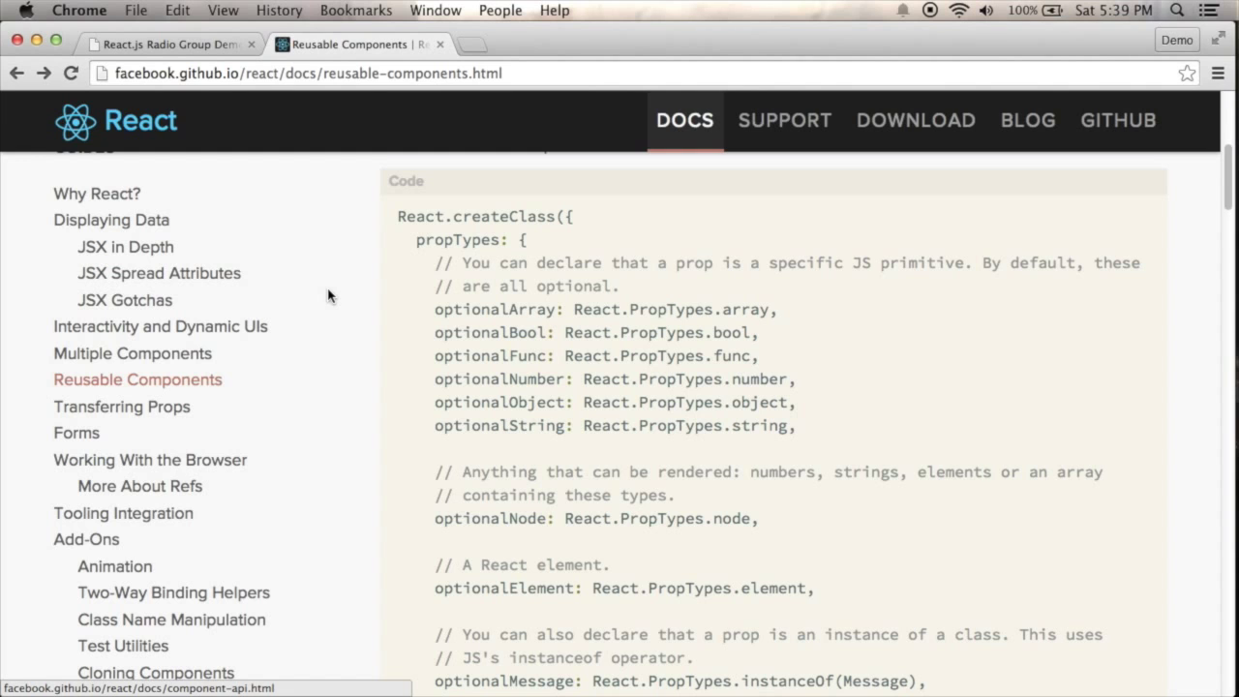
{"action": "scroll", "scroll_direction": "down", "scroll_amount": 3}
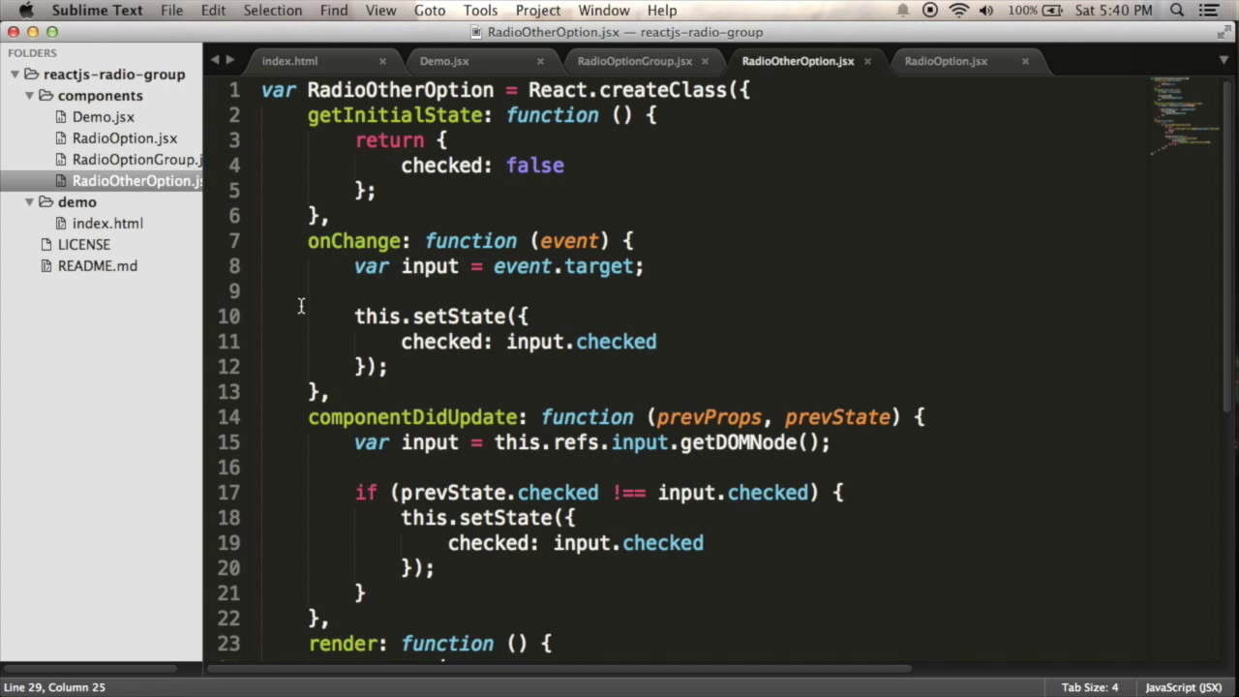
{"action": "scroll", "scroll_direction": "down", "scroll_amount": 3}
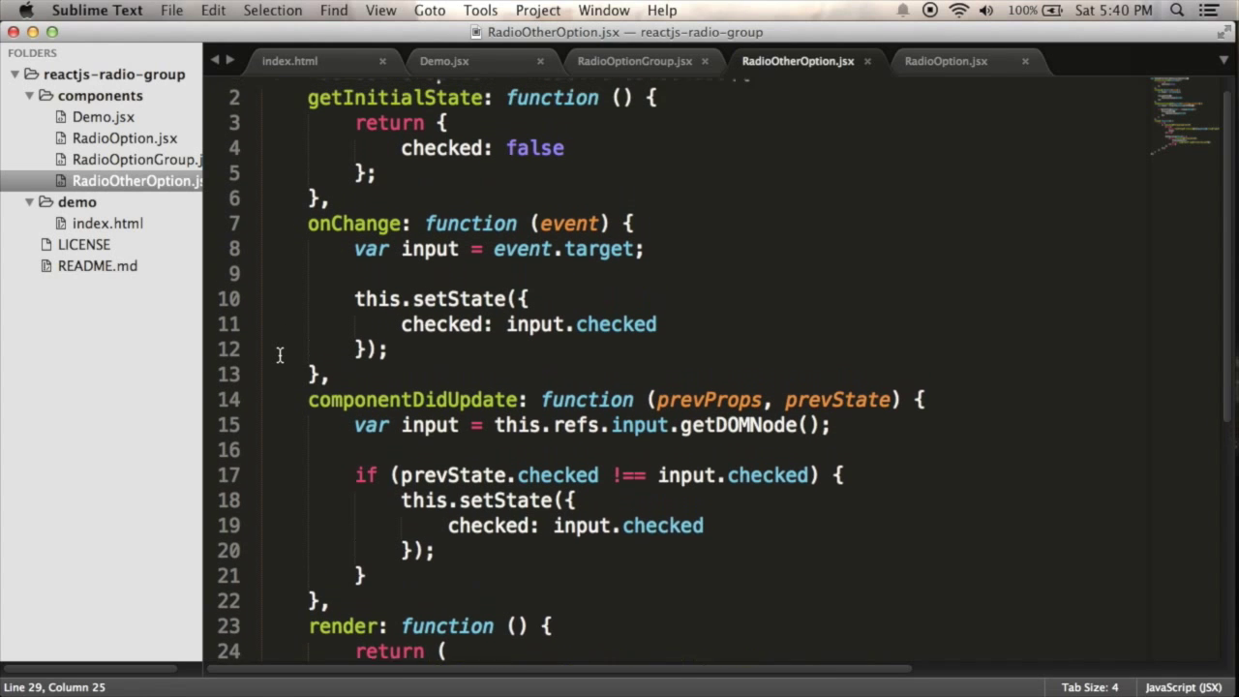
{"action": "left_click", "coordinate": [123, 137]}
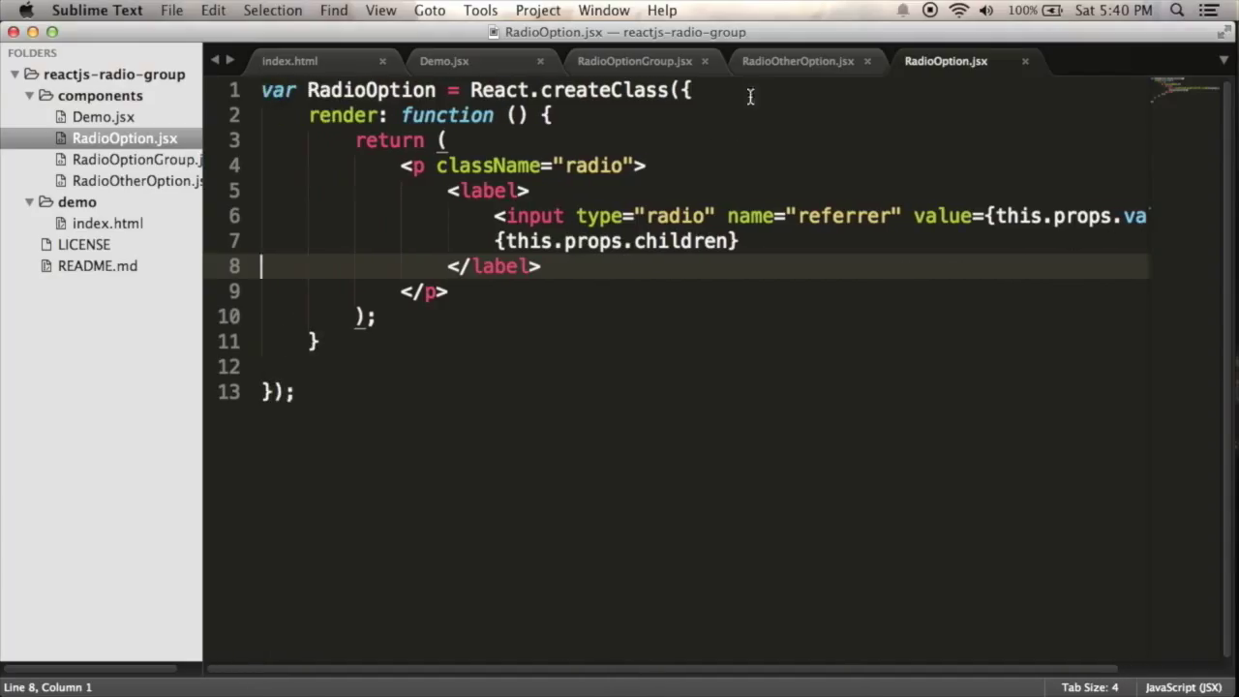
{"action": "type", "text": "propTypes: {"}
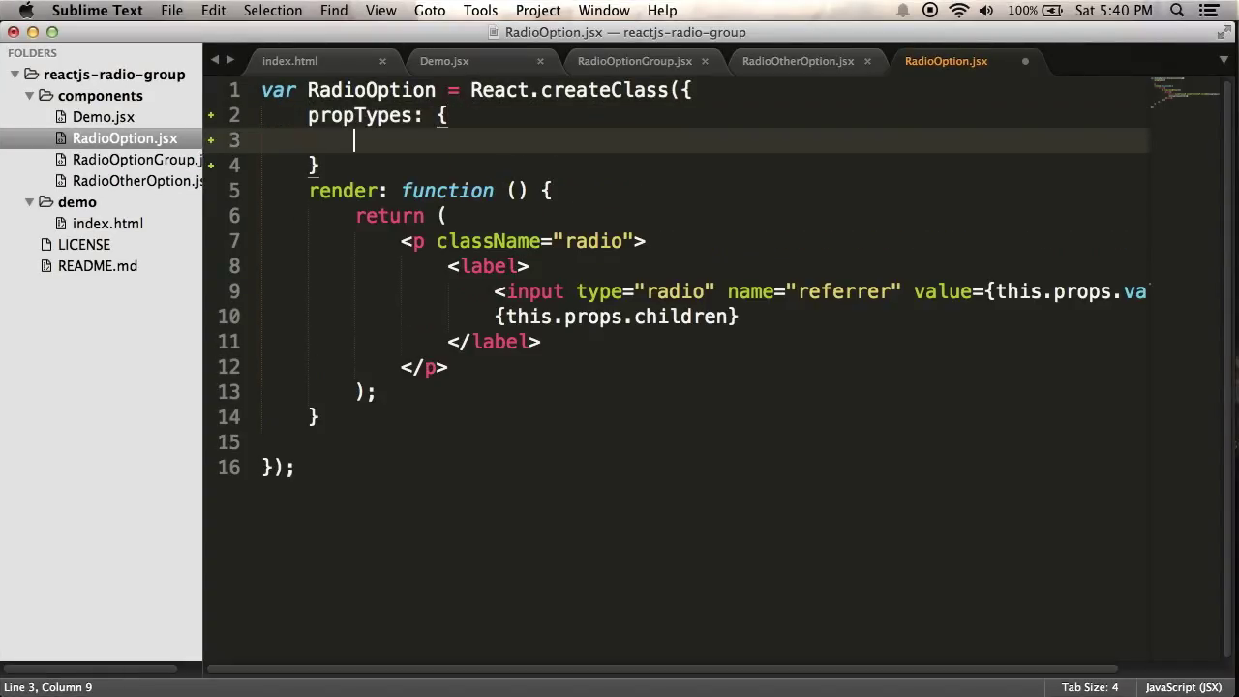
{"action": "type", "text": ","}
{"action": "type", "text": "childre"}
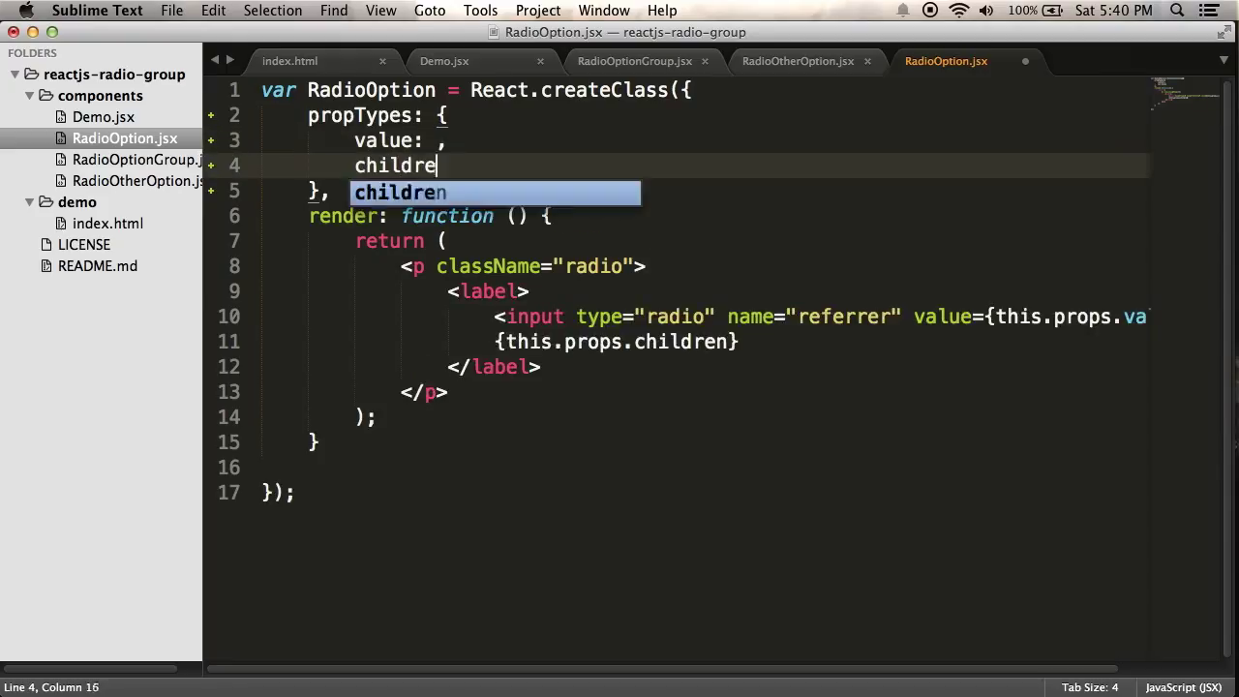
{"action": "key", "text": "Tab"}
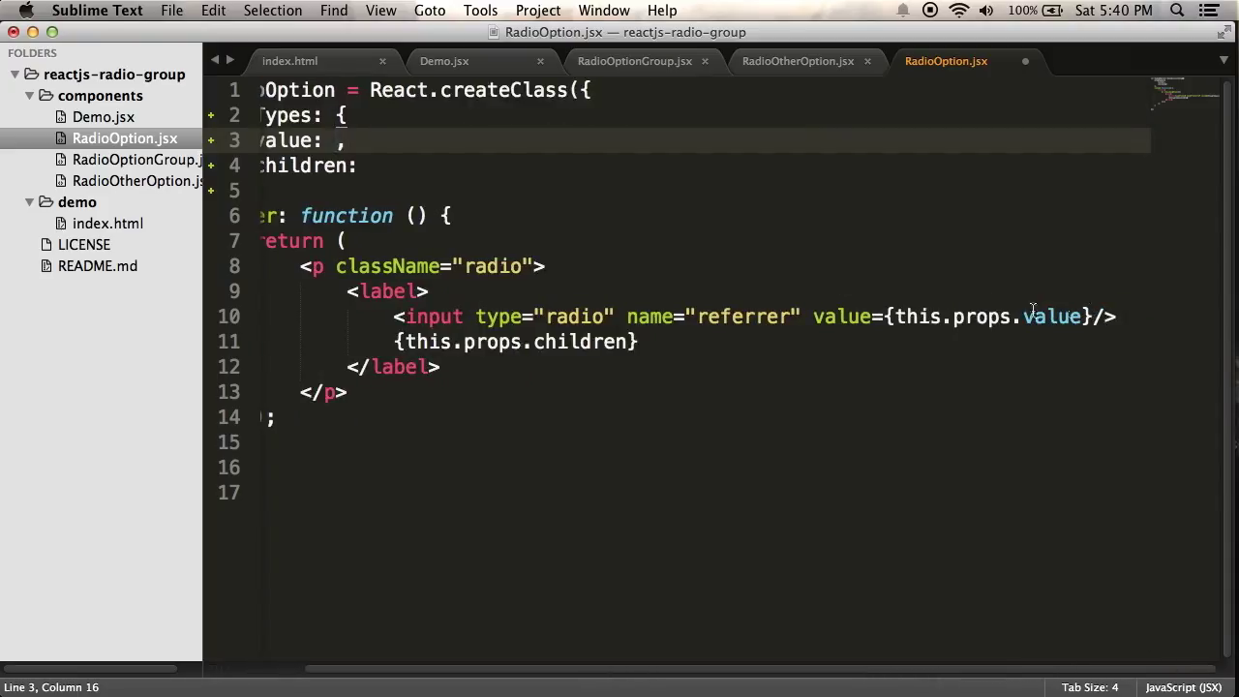
{"action": "mouse_move", "coordinate": [844, 287]}
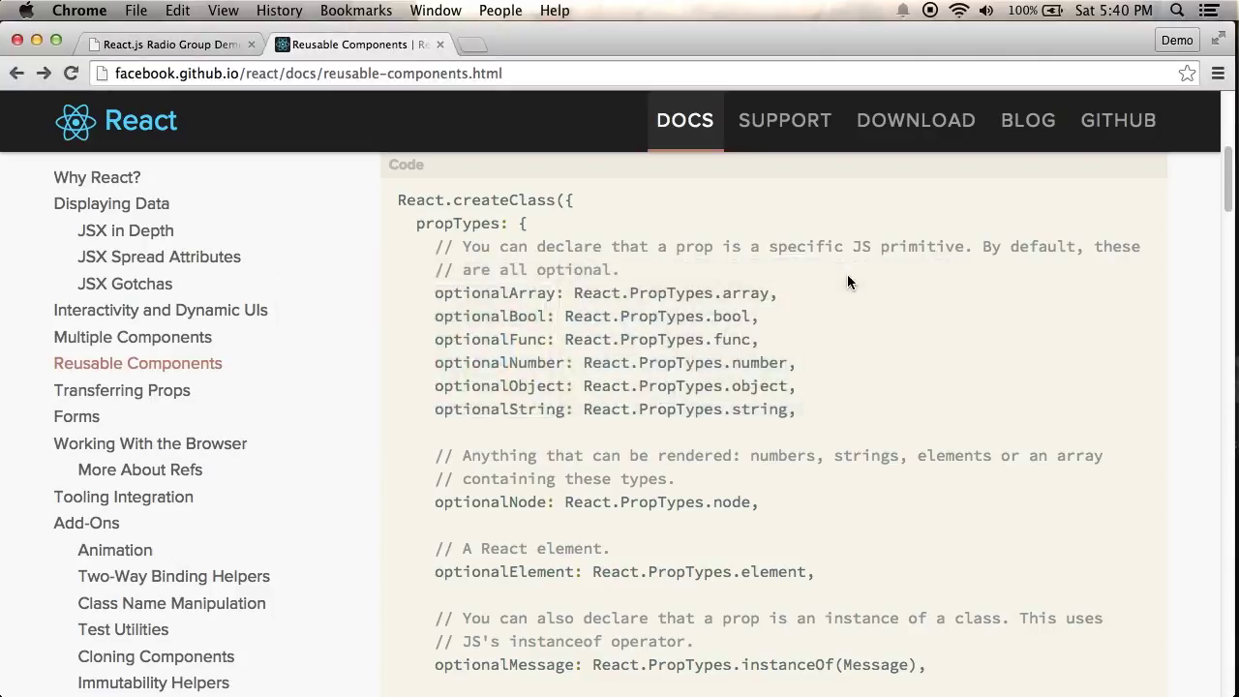
Step: Copy the React.PropTypes prefix from the docs' optionalString validator example
{"action": "scroll", "scroll_direction": "down", "scroll_amount": 3}
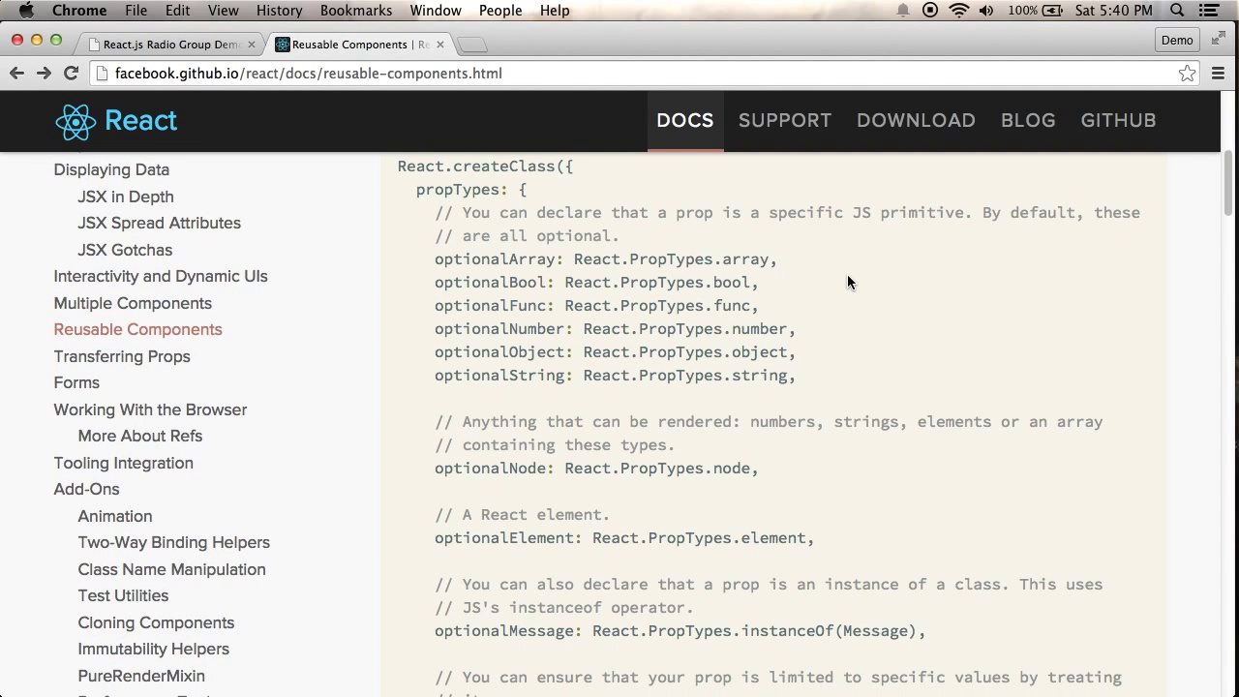
{"action": "scroll", "scroll_direction": "down", "scroll_amount": 3}
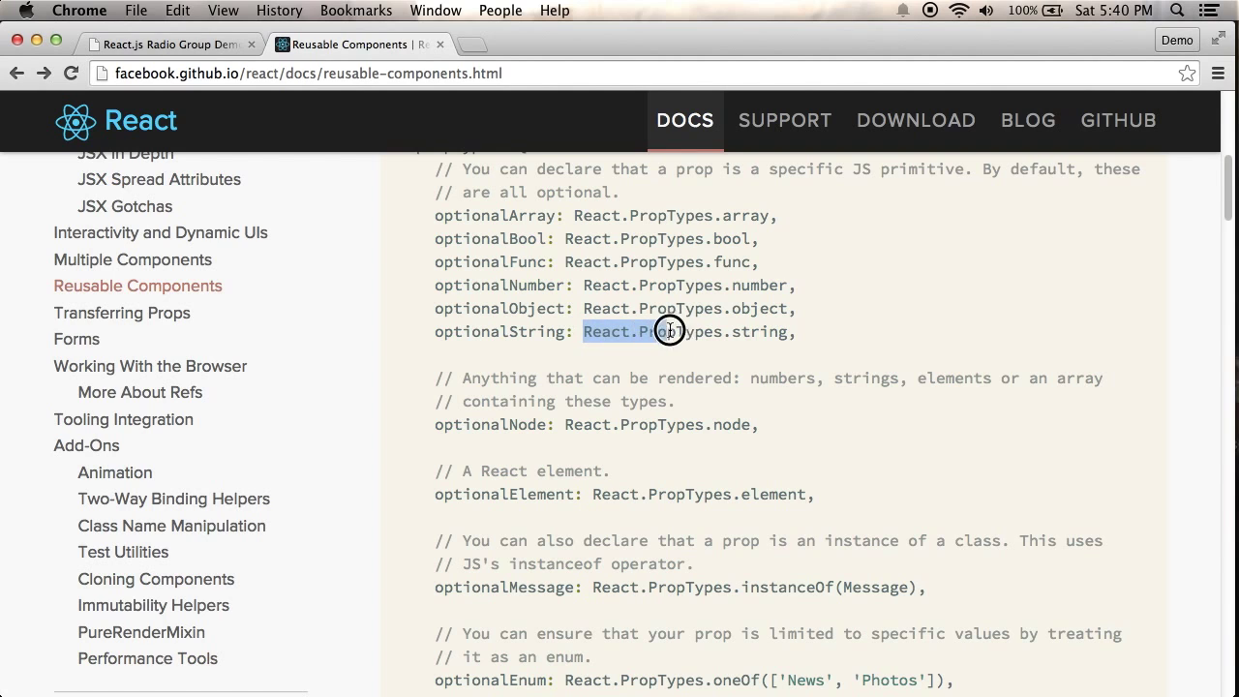
{"action": "left_click_drag", "start_coordinate": [670, 331], "coordinate": [793, 332]}
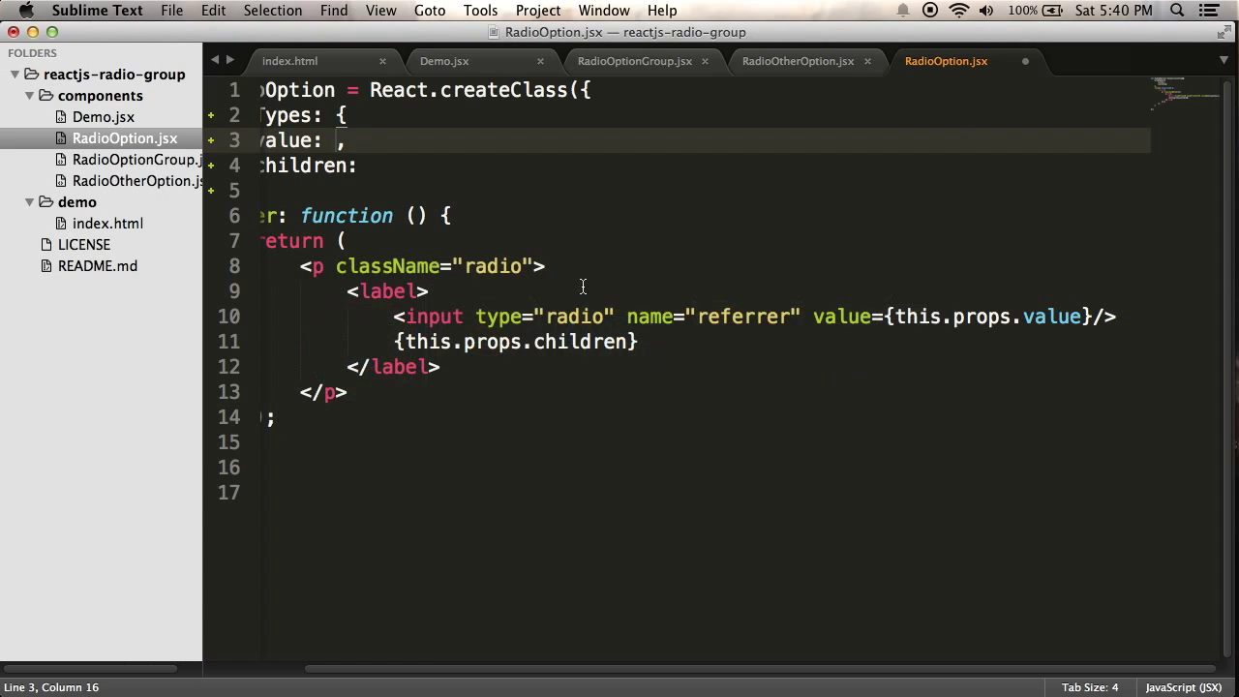
Step: Declare value as React.PropTypes.string.isRequired and children as React.PropTypes.node, then save
{"action": "type", "text": "React.PropTypes.string"}
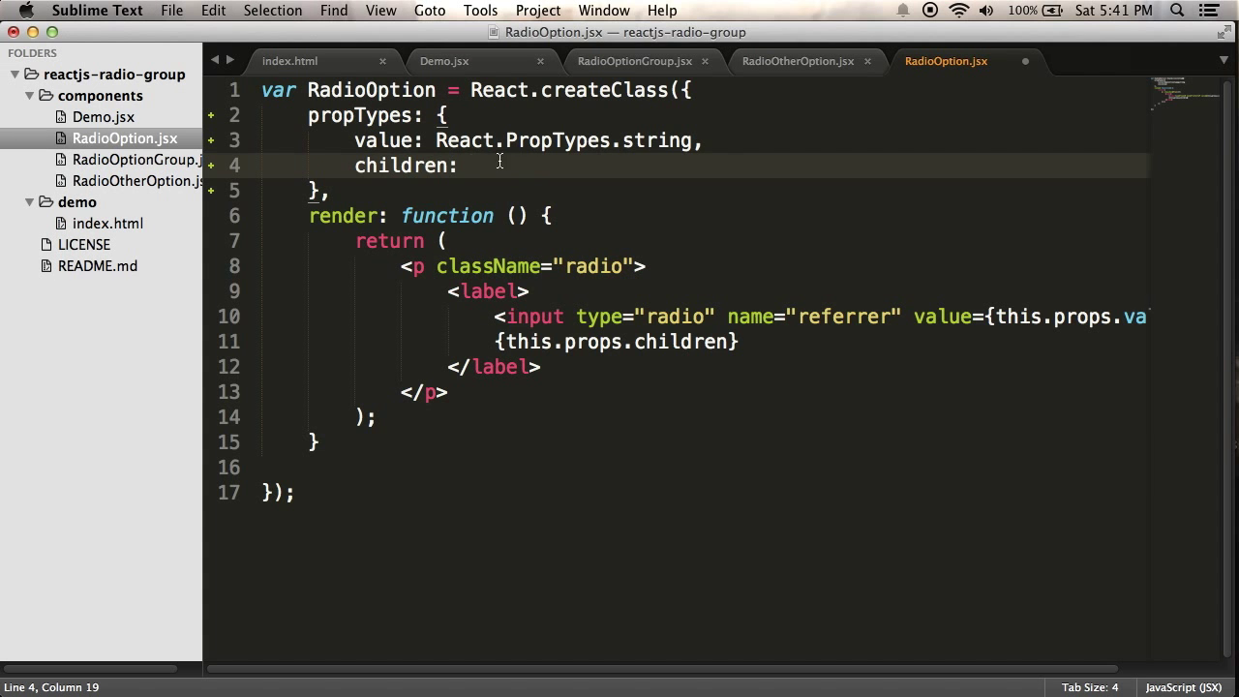
{"action": "type", "text": "React.PropTypes.node"}
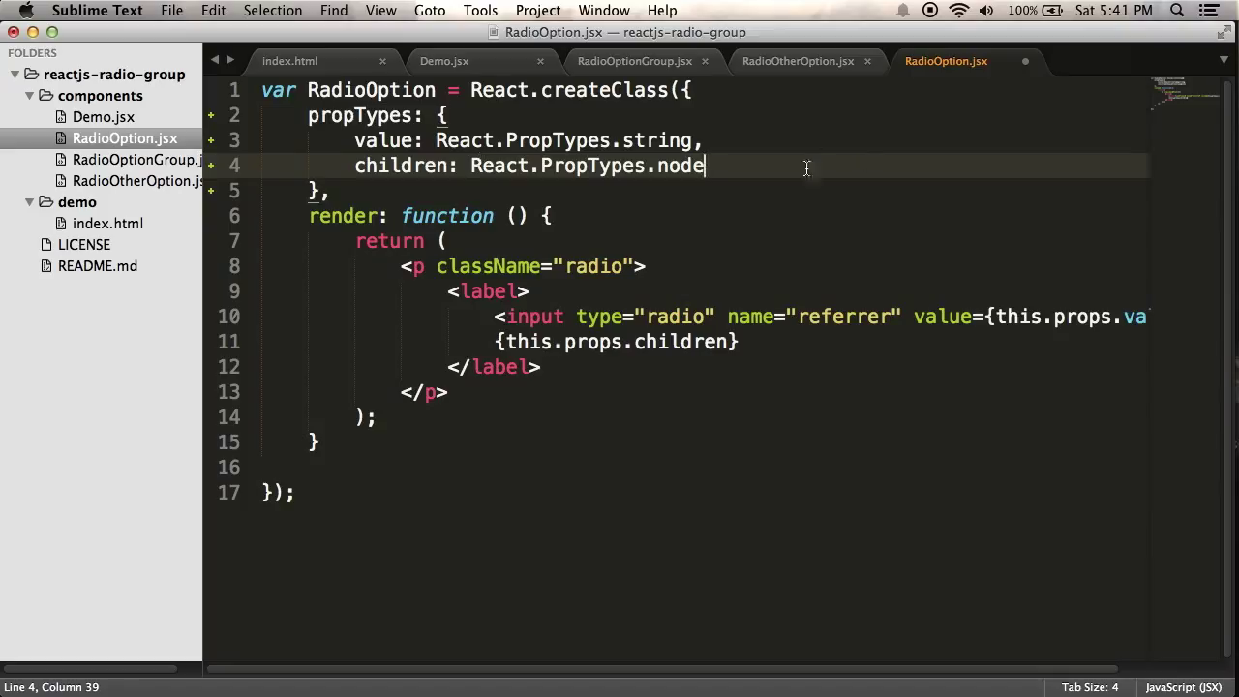
{"action": "mouse_move", "coordinate": [709, 167]}
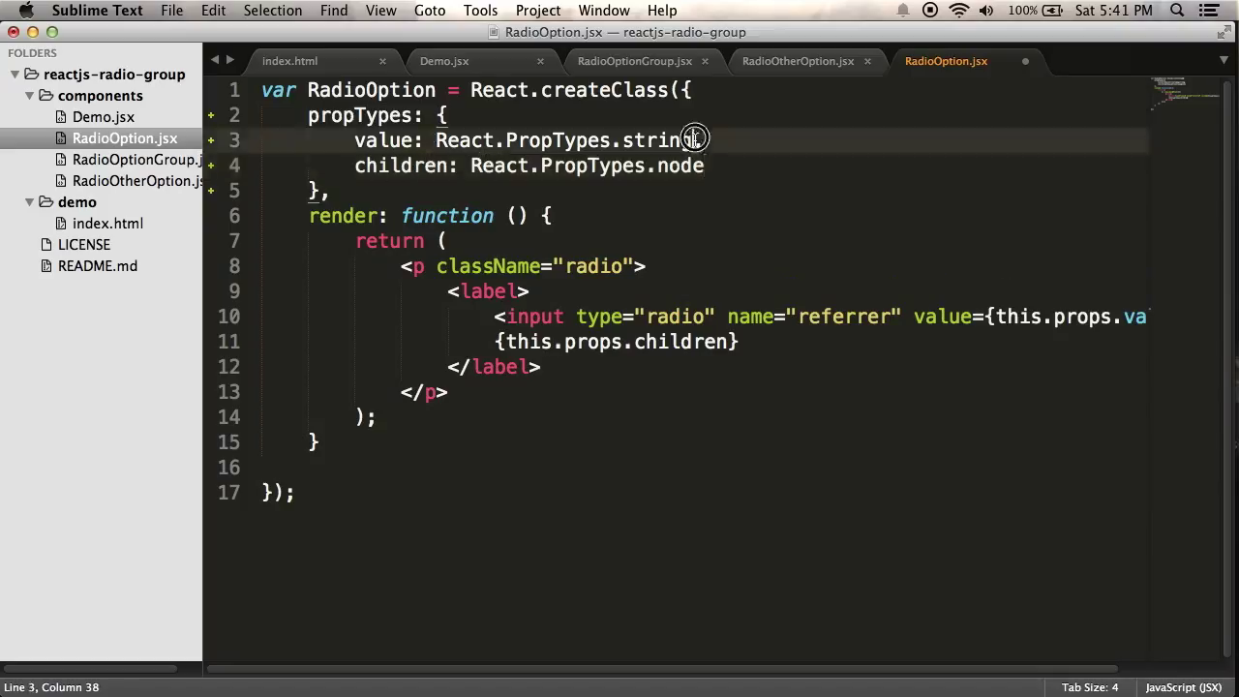
{"action": "type", "text": ".isReque"}
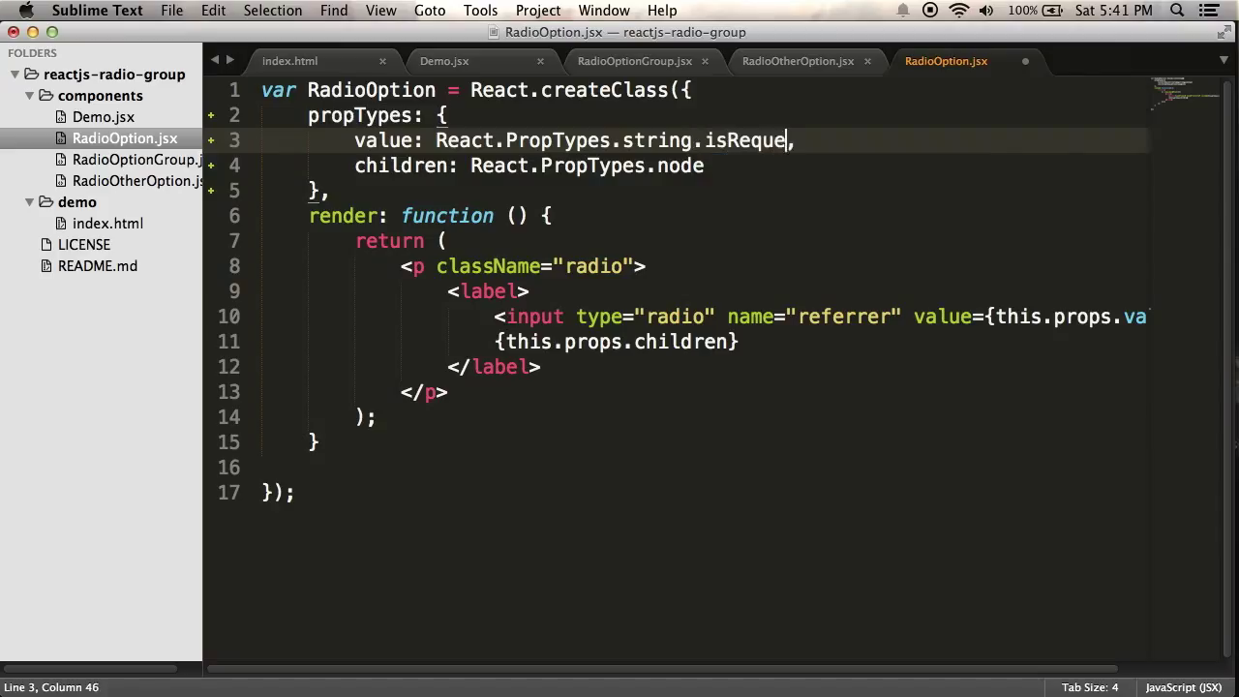
{"action": "type", "text": "red"}
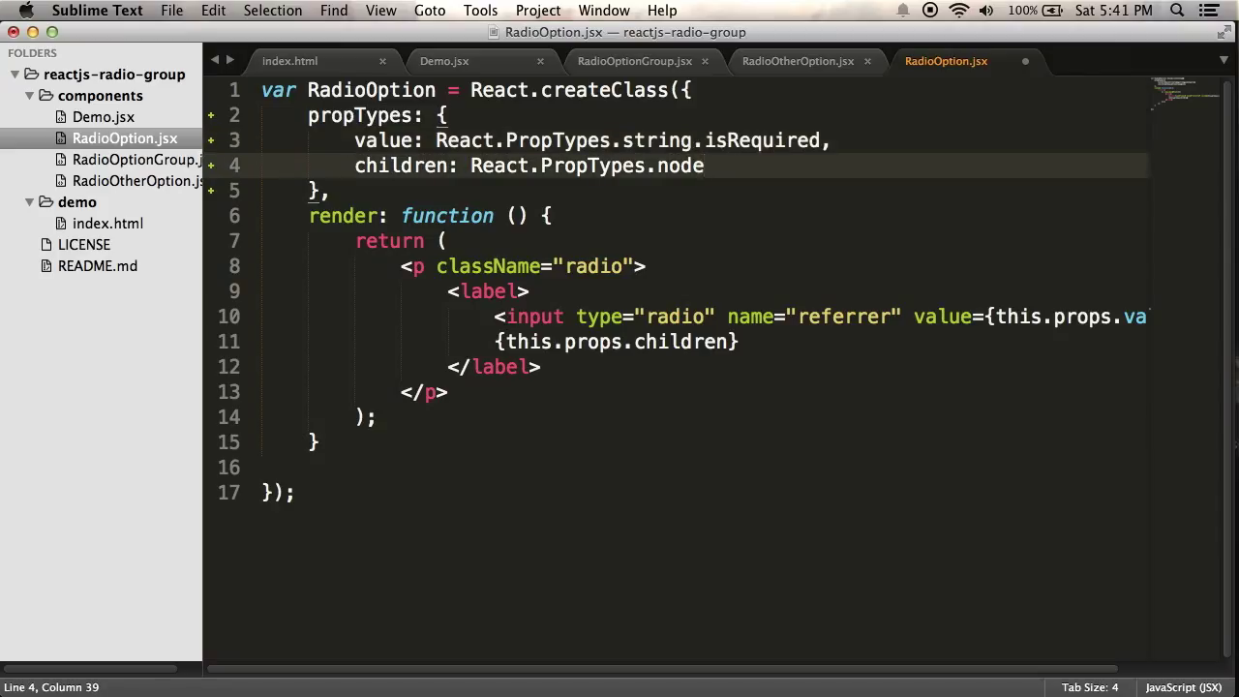
{"action": "key", "text": "cmd+s"}
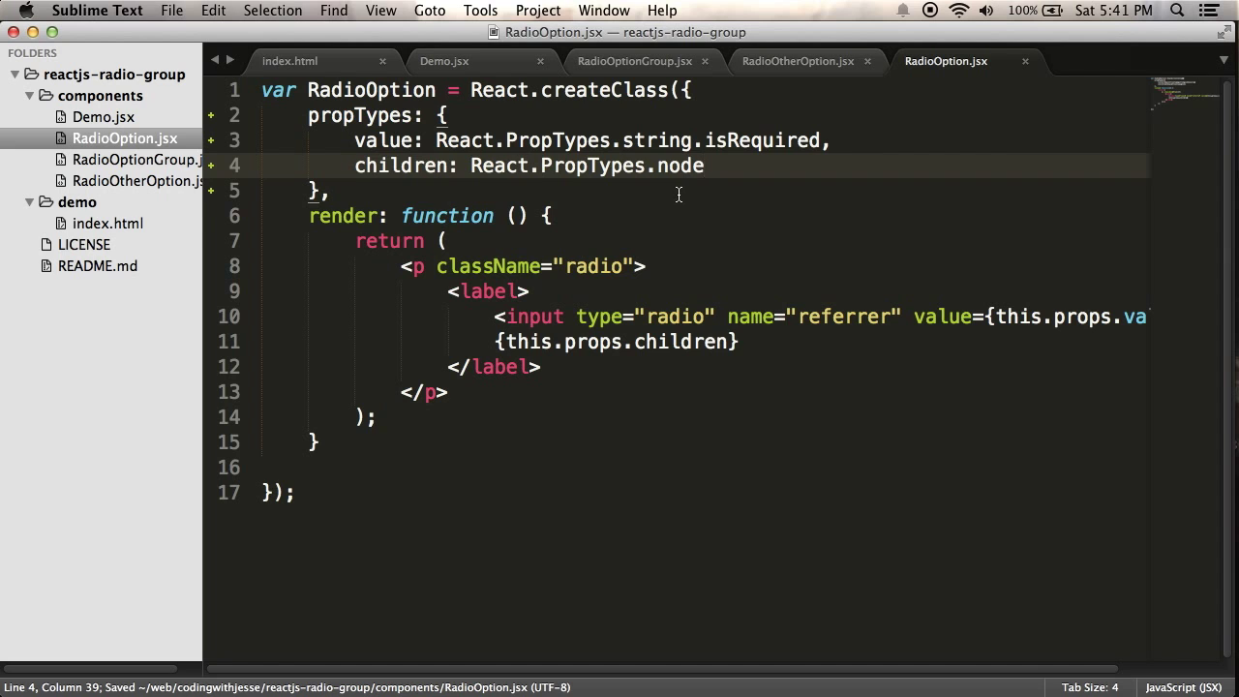
{"action": "key", "text": "cmd+tab"}
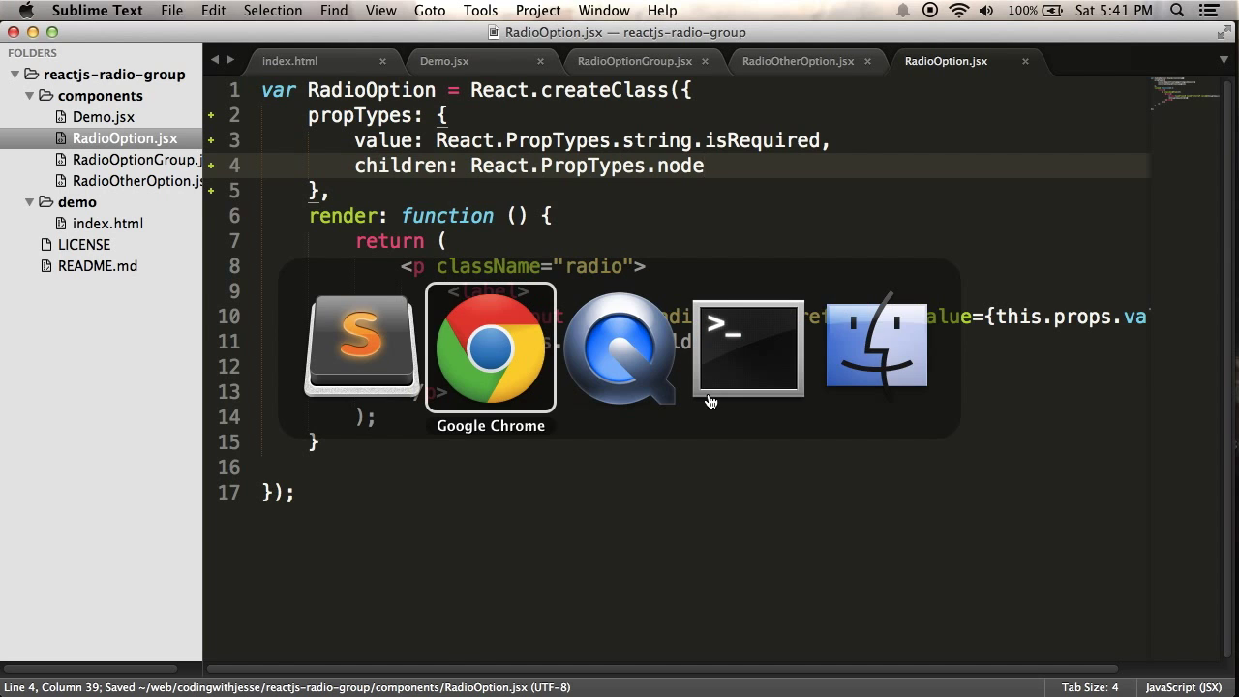
Step: Bring Chrome forward showing the React.js Radio Group Demo tab
{"action": "left_click", "coordinate": [490, 347]}
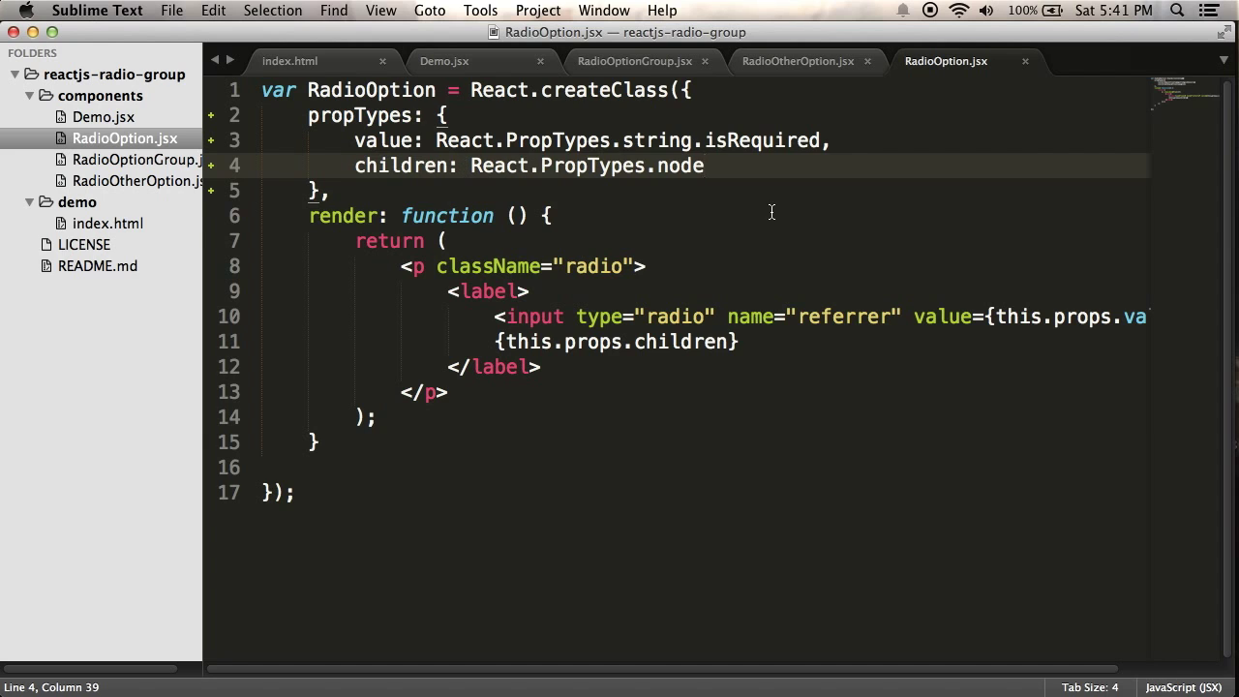
{"action": "left_click", "coordinate": [634, 61]}
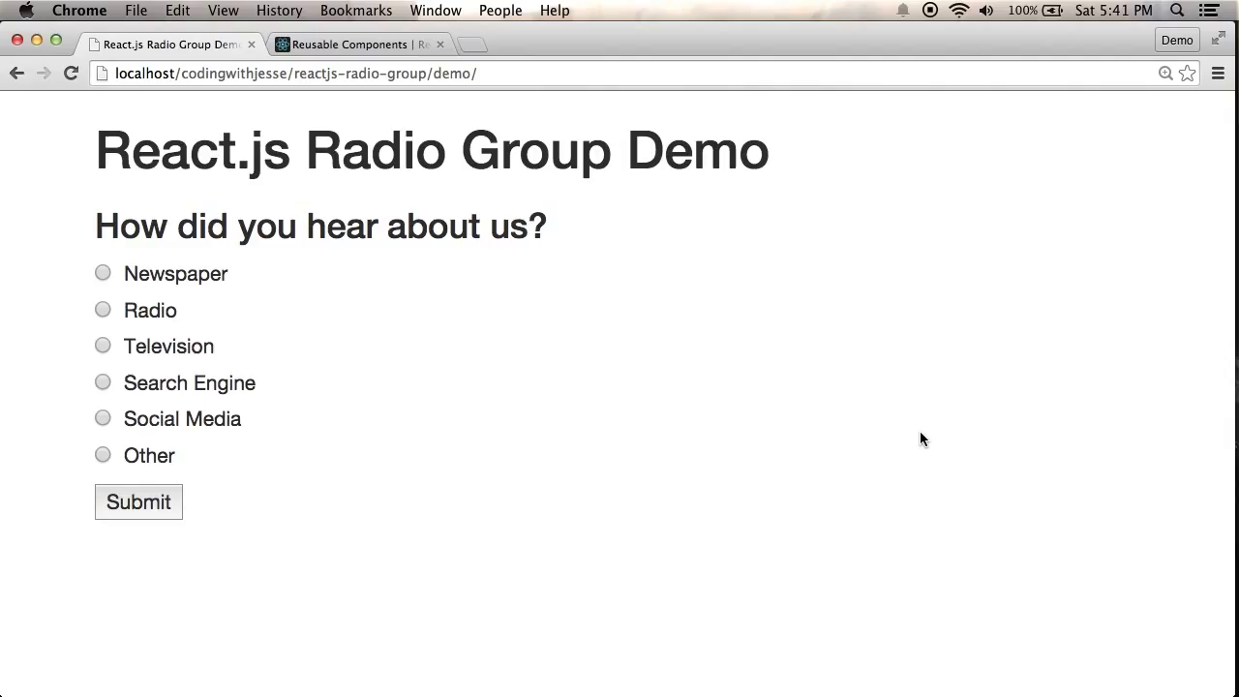
Step: Open DevTools, reload the demo page, and shrink the console to show the whole form
{"action": "key", "text": "F12"}
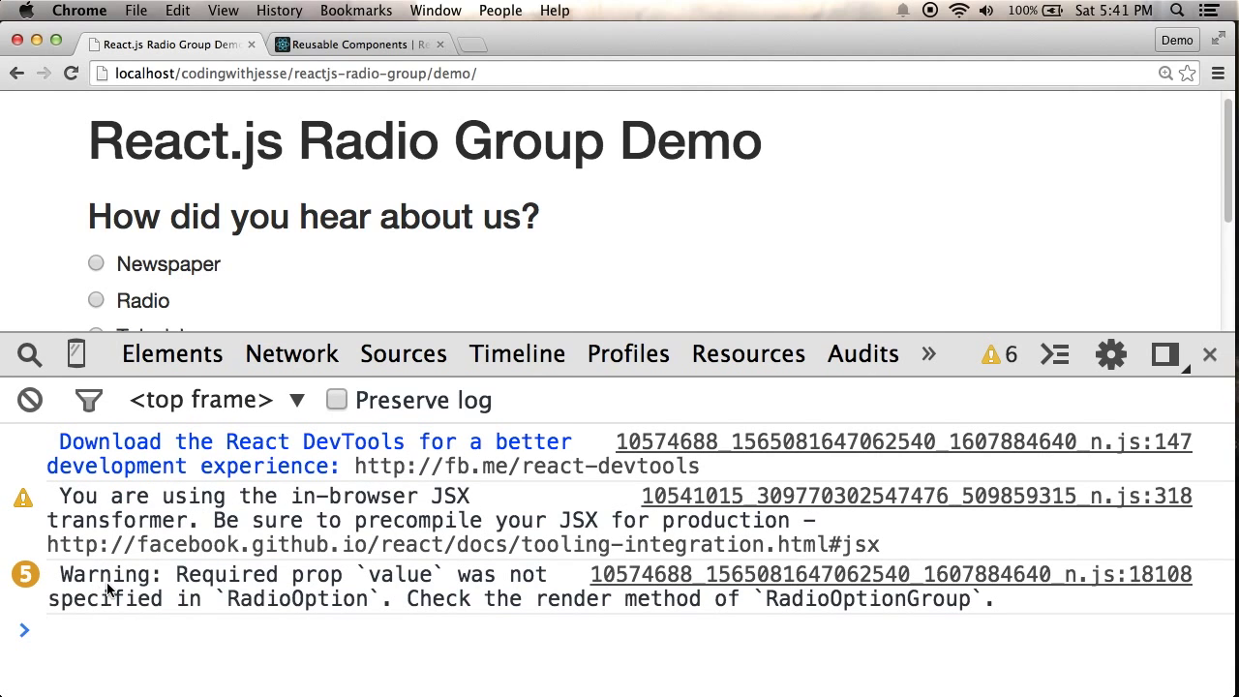
{"action": "mouse_move", "coordinate": [178, 630]}
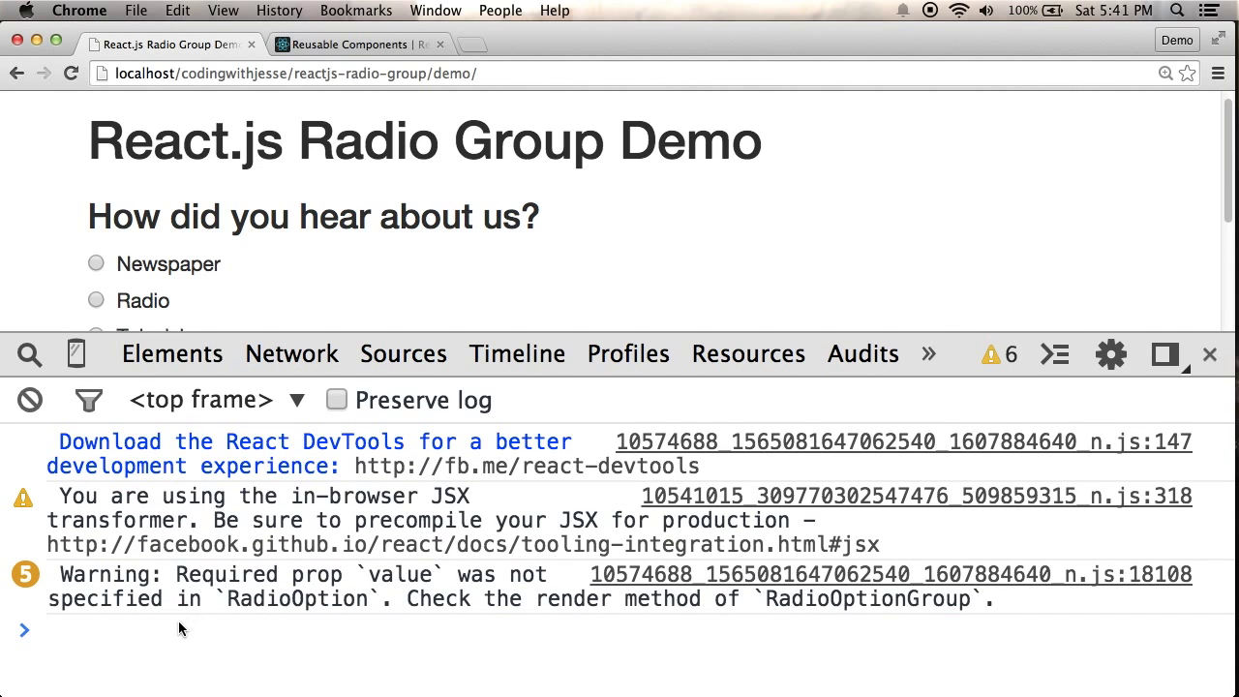
{"action": "mouse_move", "coordinate": [353, 620]}
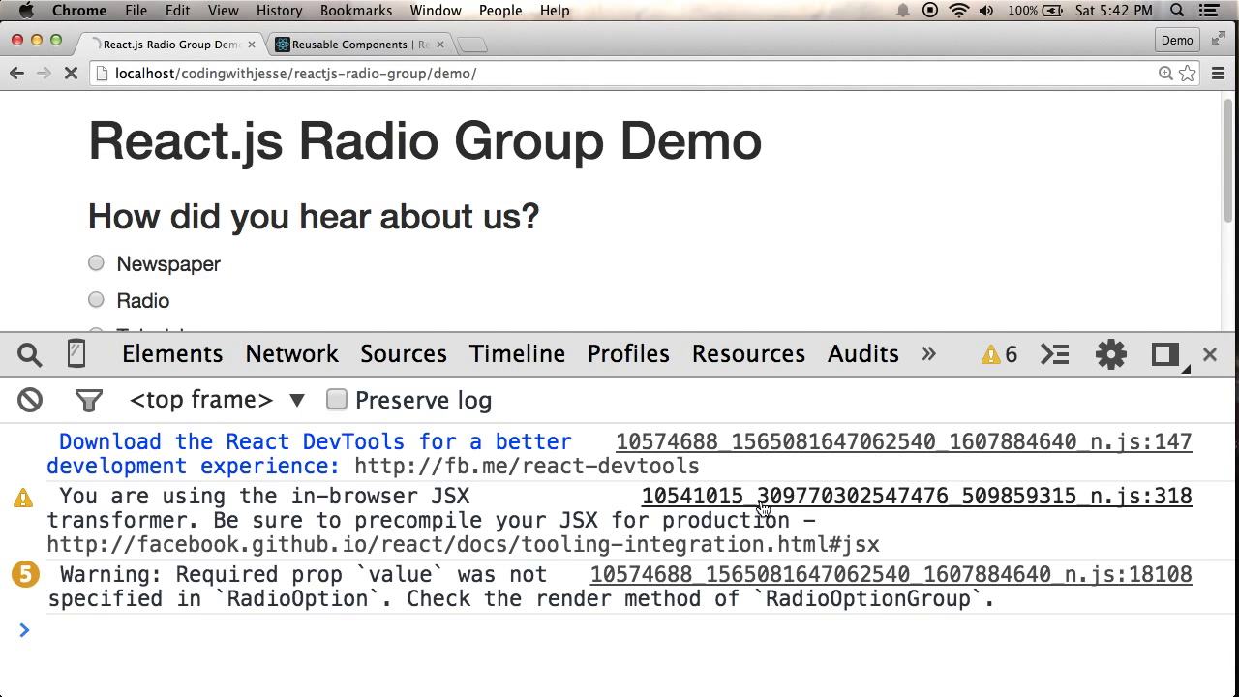
{"action": "left_click", "coordinate": [71, 72]}
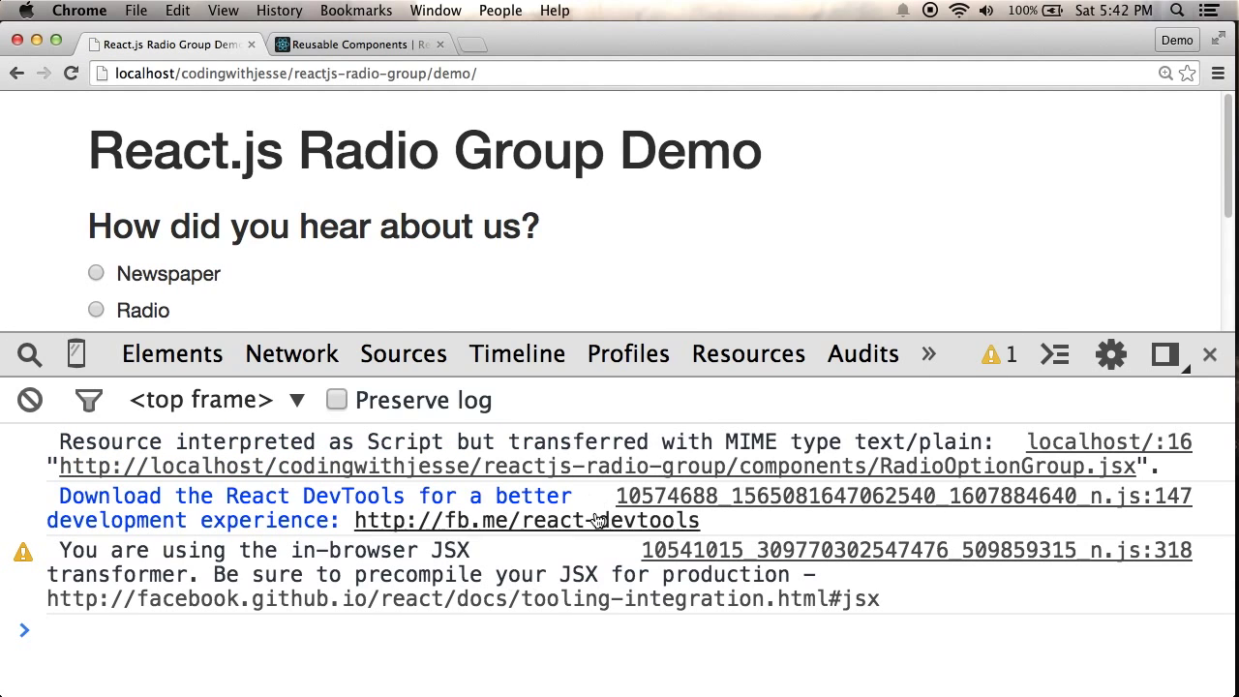
{"action": "left_click_drag", "start_coordinate": [949, 353], "coordinate": [949, 479]}
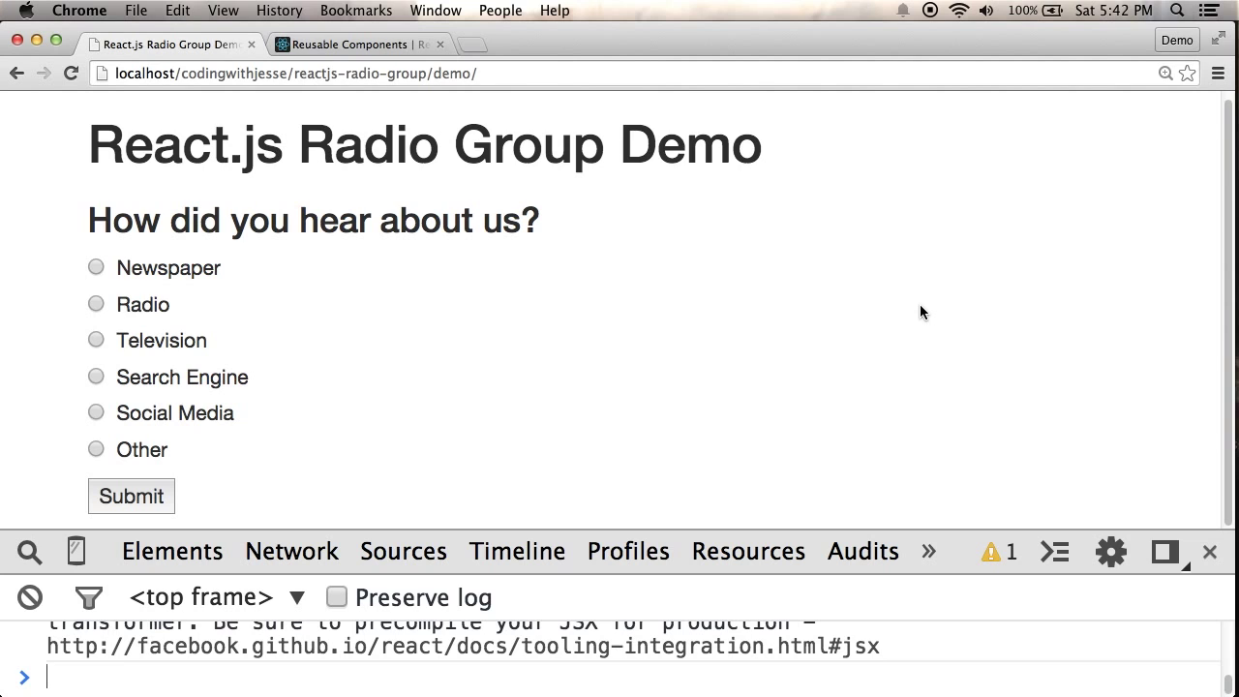
{"action": "mouse_move", "coordinate": [327, 90]}
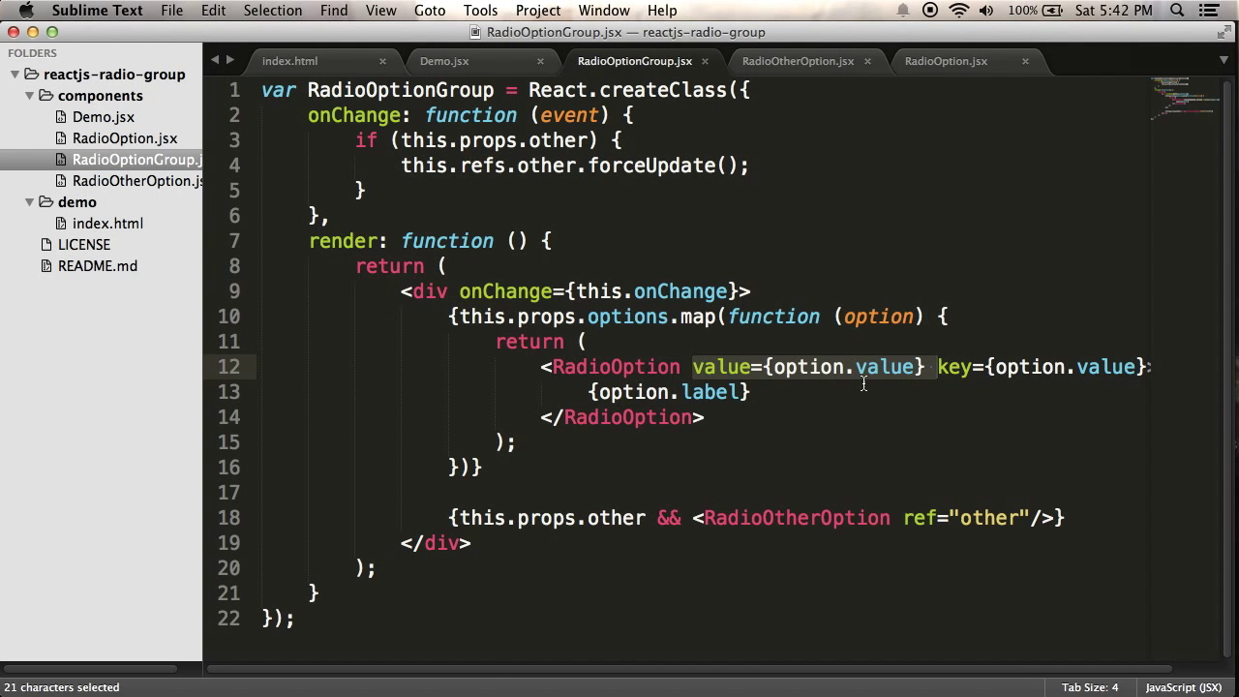
{"action": "mouse_move", "coordinate": [443, 60]}
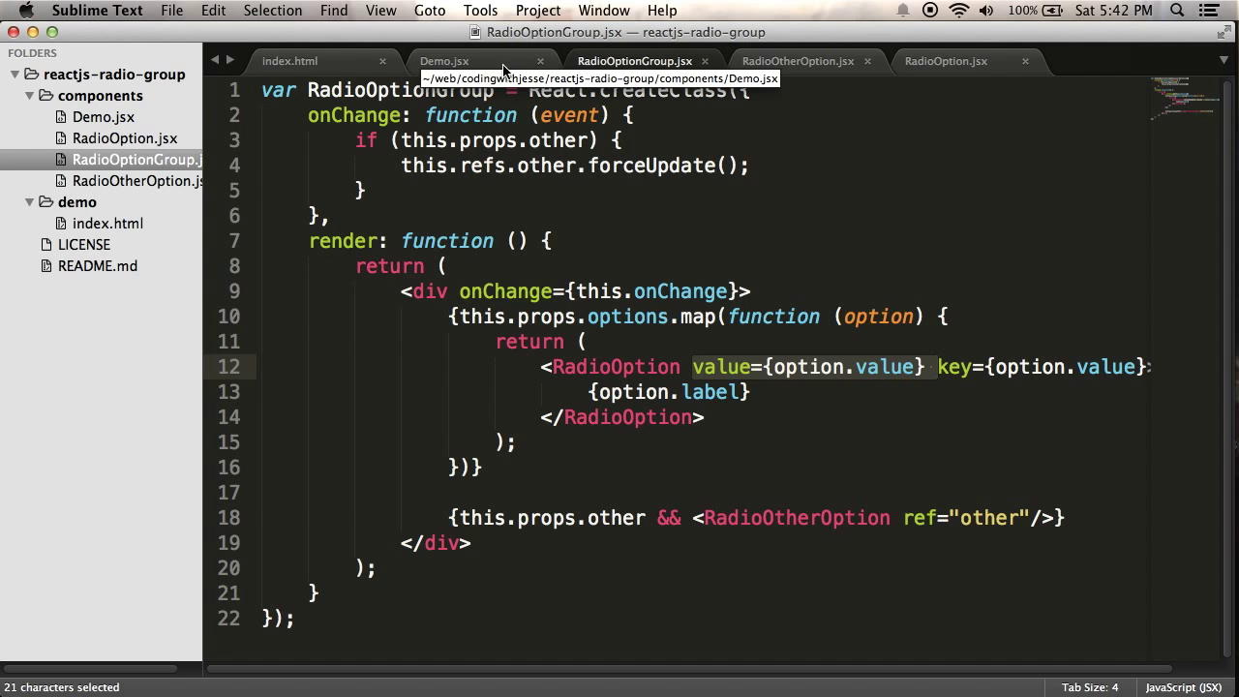
Step: In RadioOption.jsx, replace name="referrer" with {this.props.name} and copy value's PropTypes rule
{"action": "left_click", "coordinate": [946, 61]}
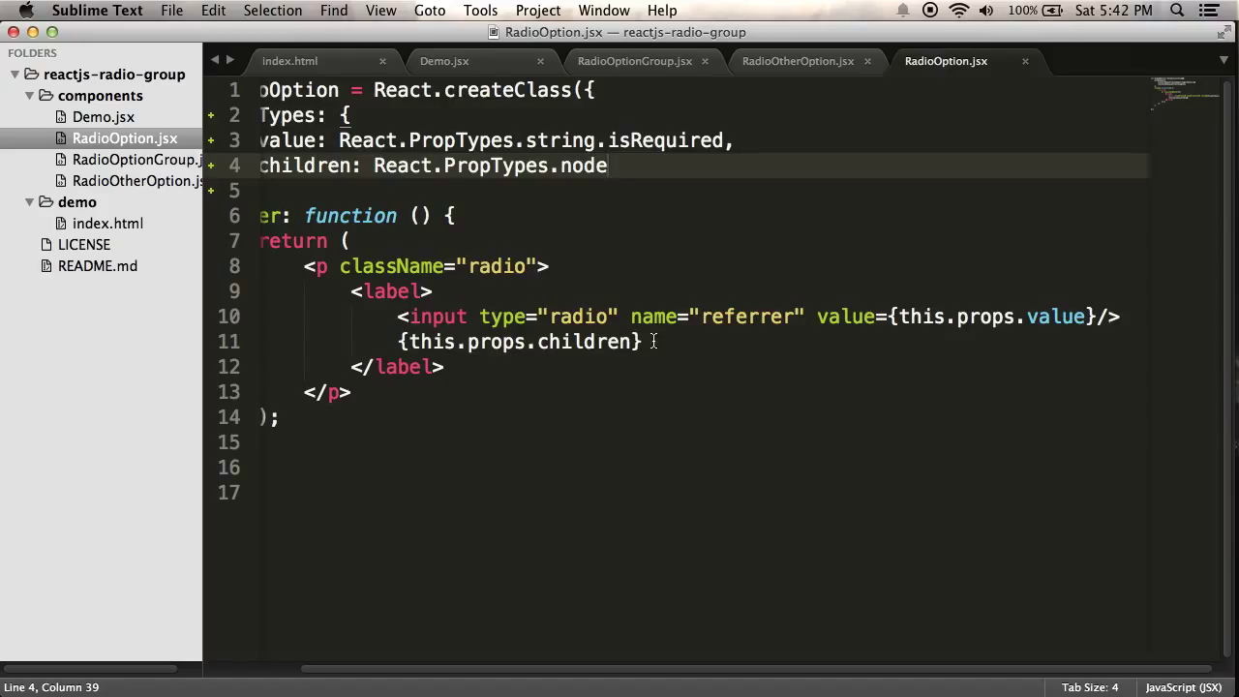
{"action": "double_click", "coordinate": [739, 317]}
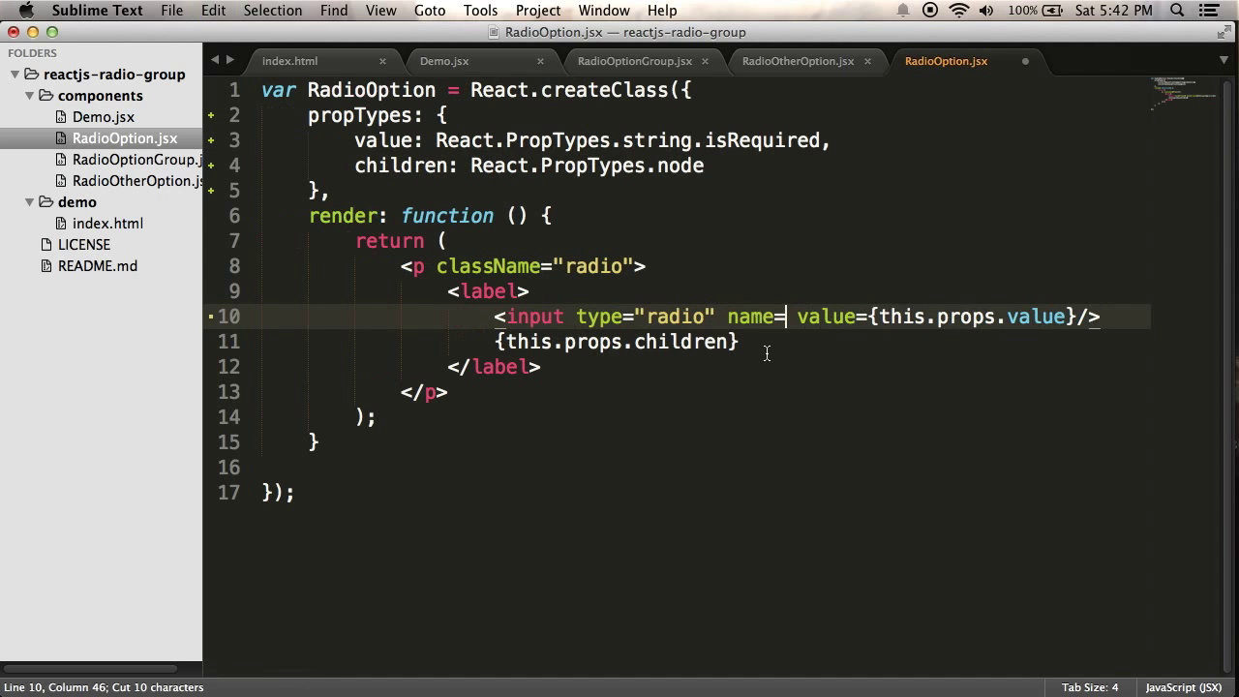
{"action": "type", "text": "{this.props.name"}
{"action": "type", "text": "name:"}
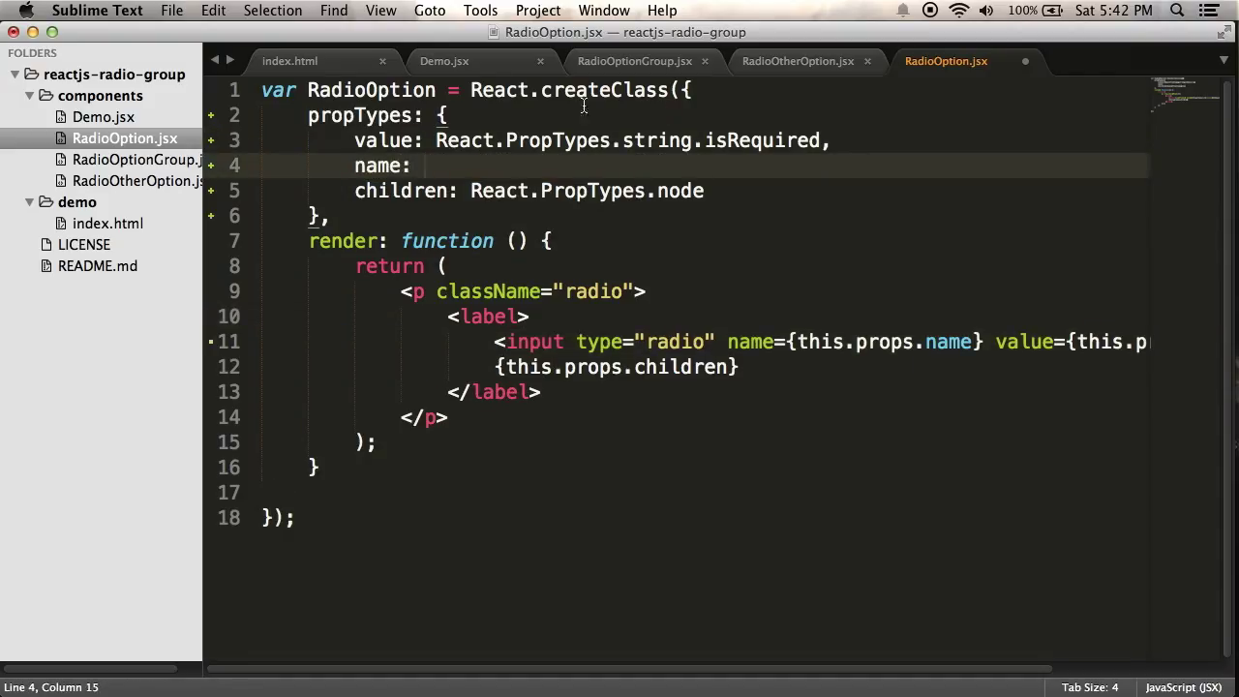
{"action": "left_click_drag", "start_coordinate": [437, 139], "coordinate": [818, 139]}
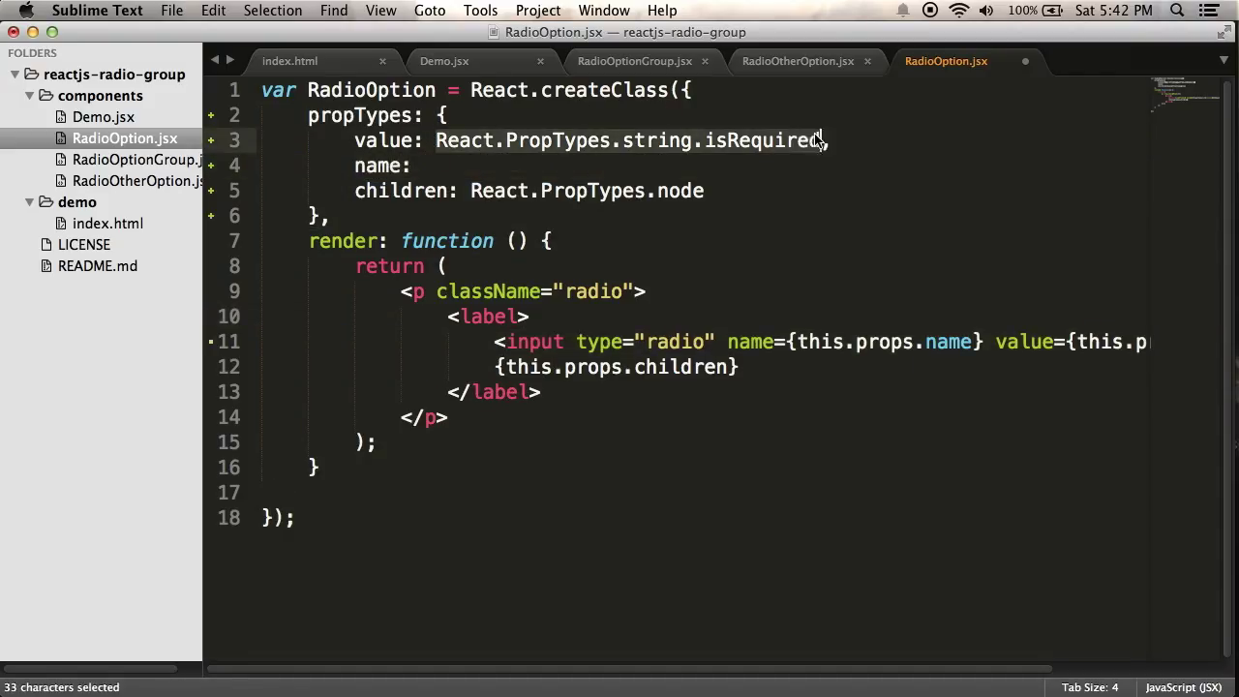
Step: Give name the React.PropTypes.string.isRequired rule in RadioOption's propTypes and save
{"action": "type", "text": "React.PropTypes.string.isRequired,"}
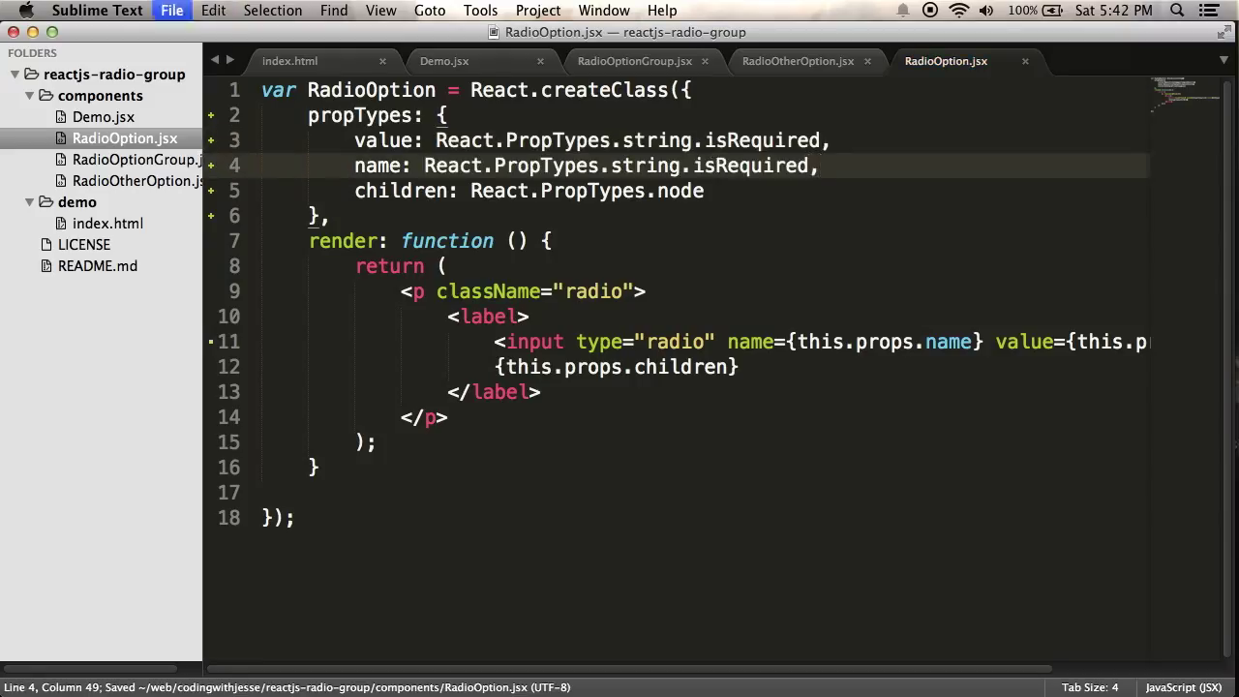
{"action": "mouse_move", "coordinate": [888, 245]}
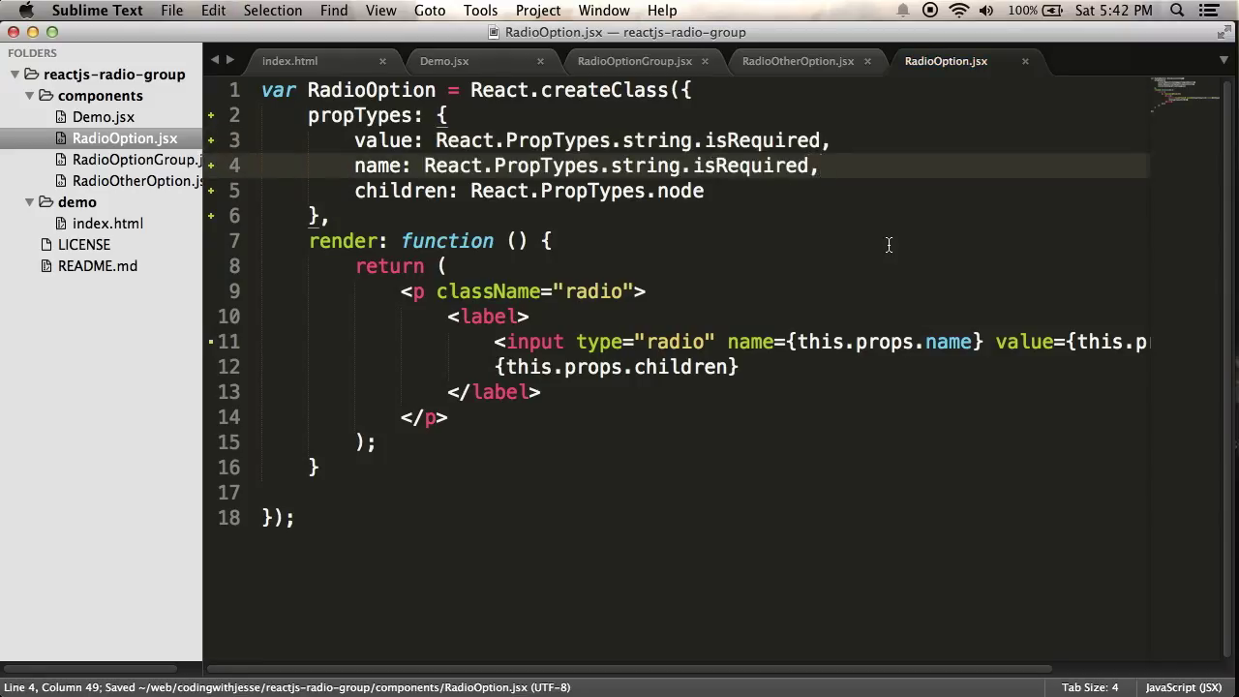
{"action": "mouse_move", "coordinate": [733, 204]}
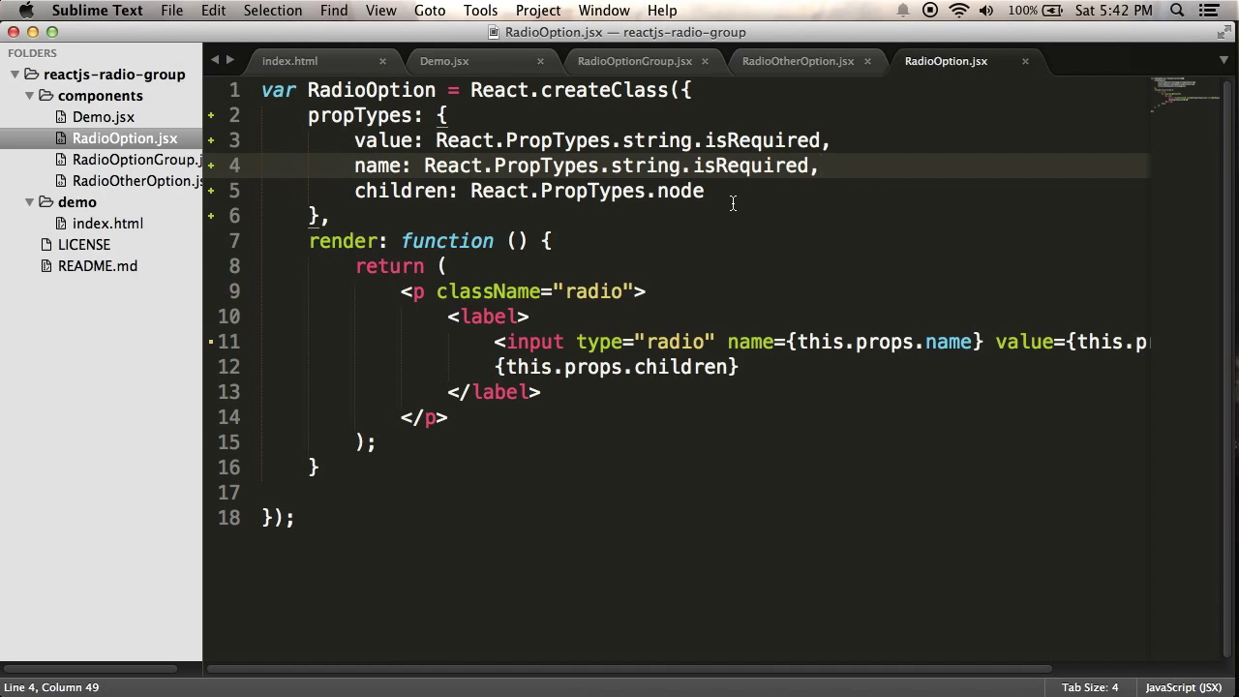
{"action": "left_click", "coordinate": [634, 61]}
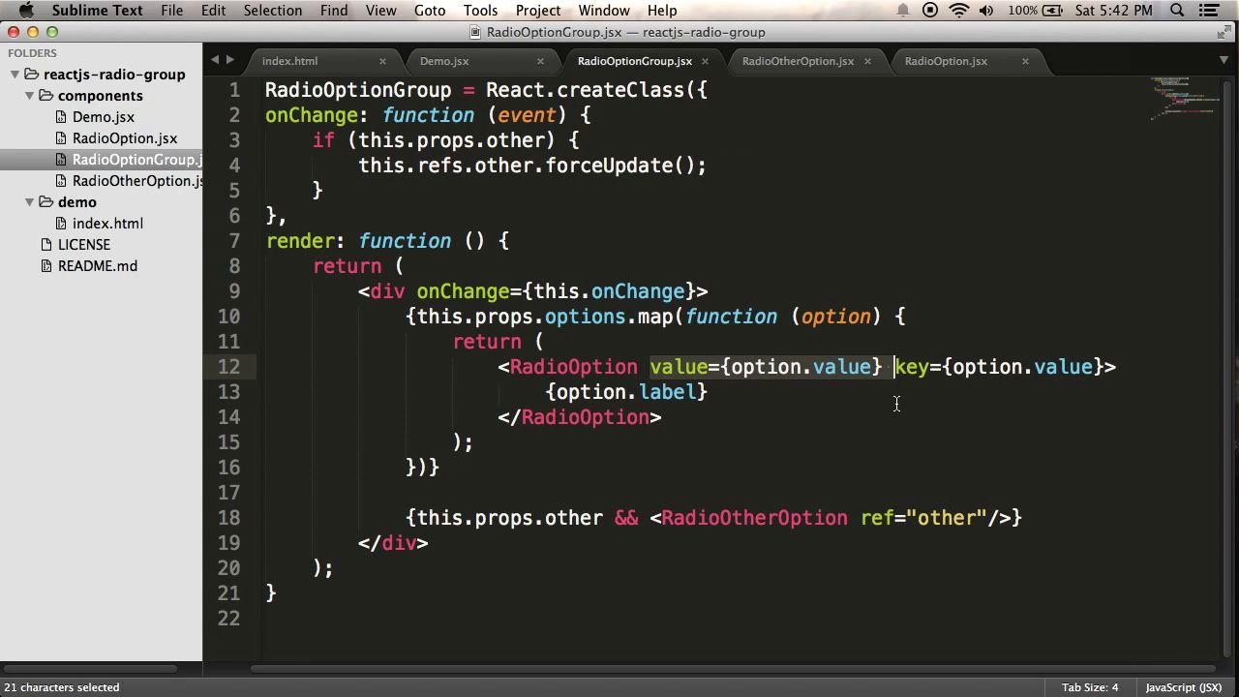
{"action": "mouse_move", "coordinate": [608, 332]}
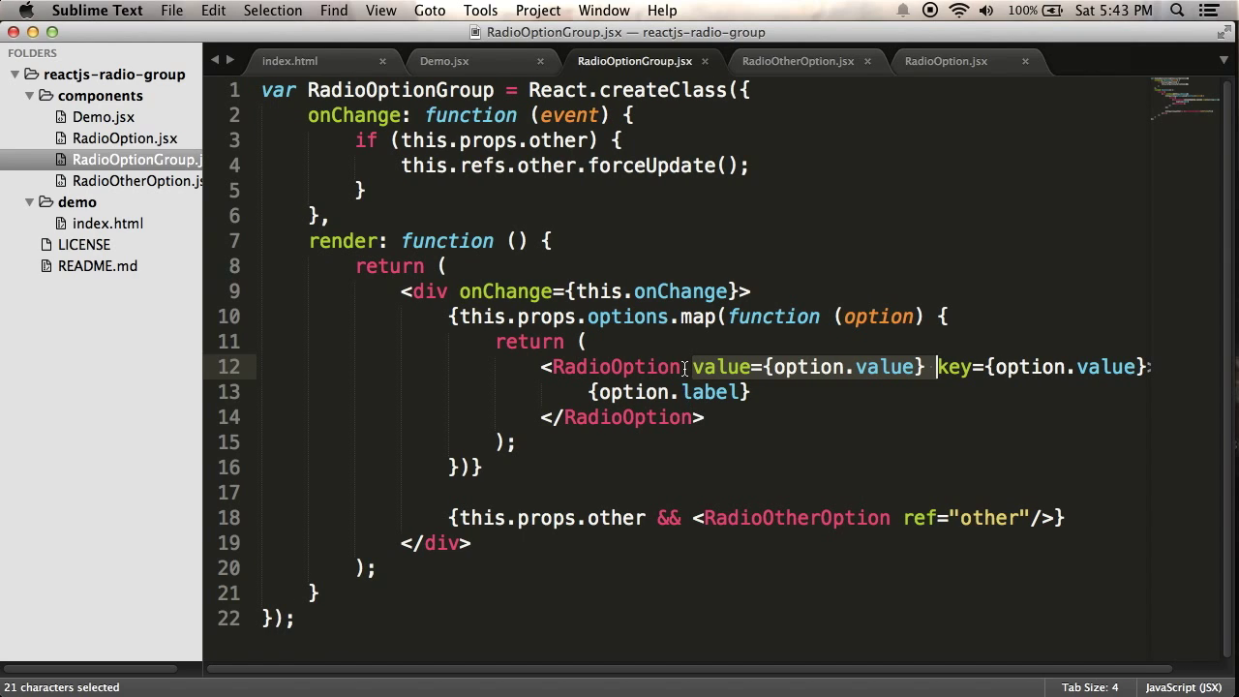
Step: In RadioOptionGroup, store var name = this.props.name in render and pass name={name} to RadioOption
{"action": "type", "text": "name="}
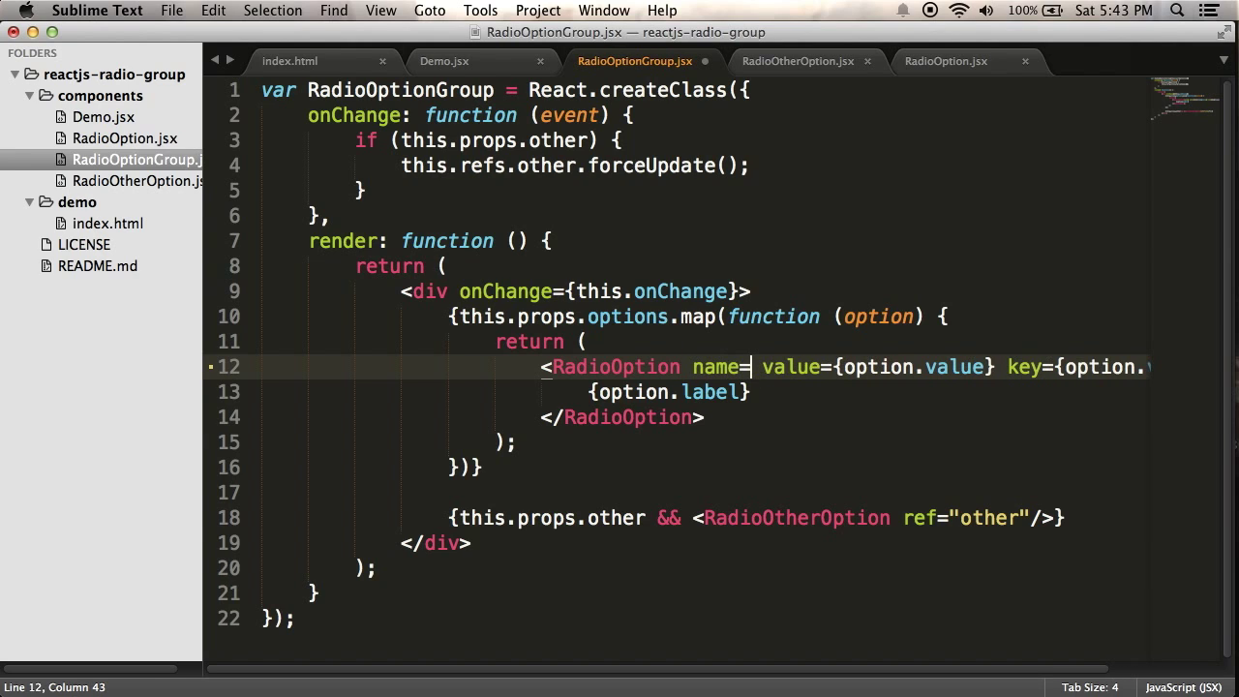
{"action": "type", "text": "{}"}
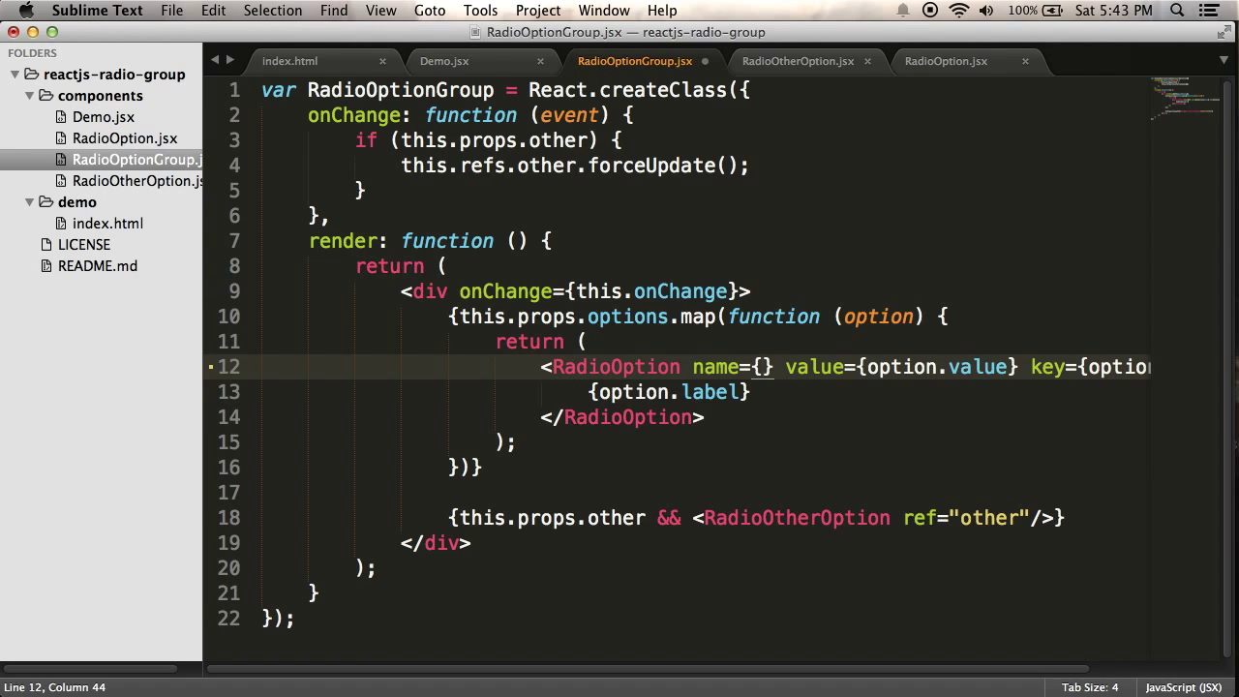
{"action": "type", "text": "this.props.name"}
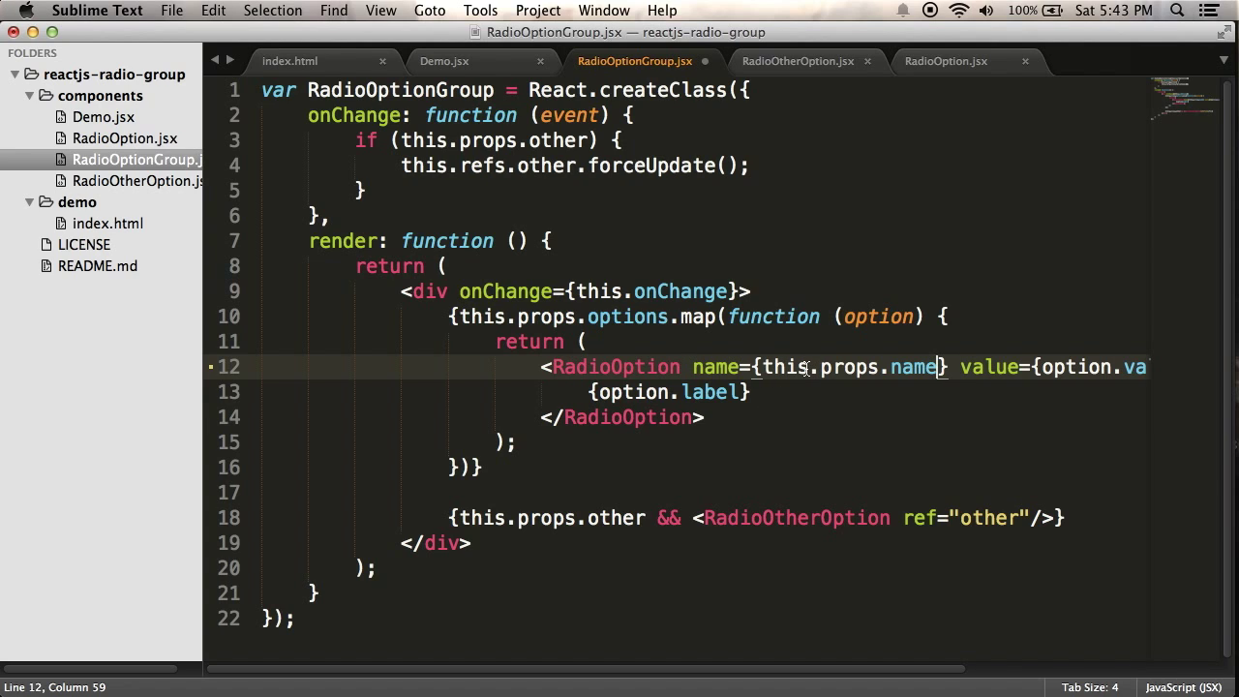
{"action": "left_click", "coordinate": [728, 317]}
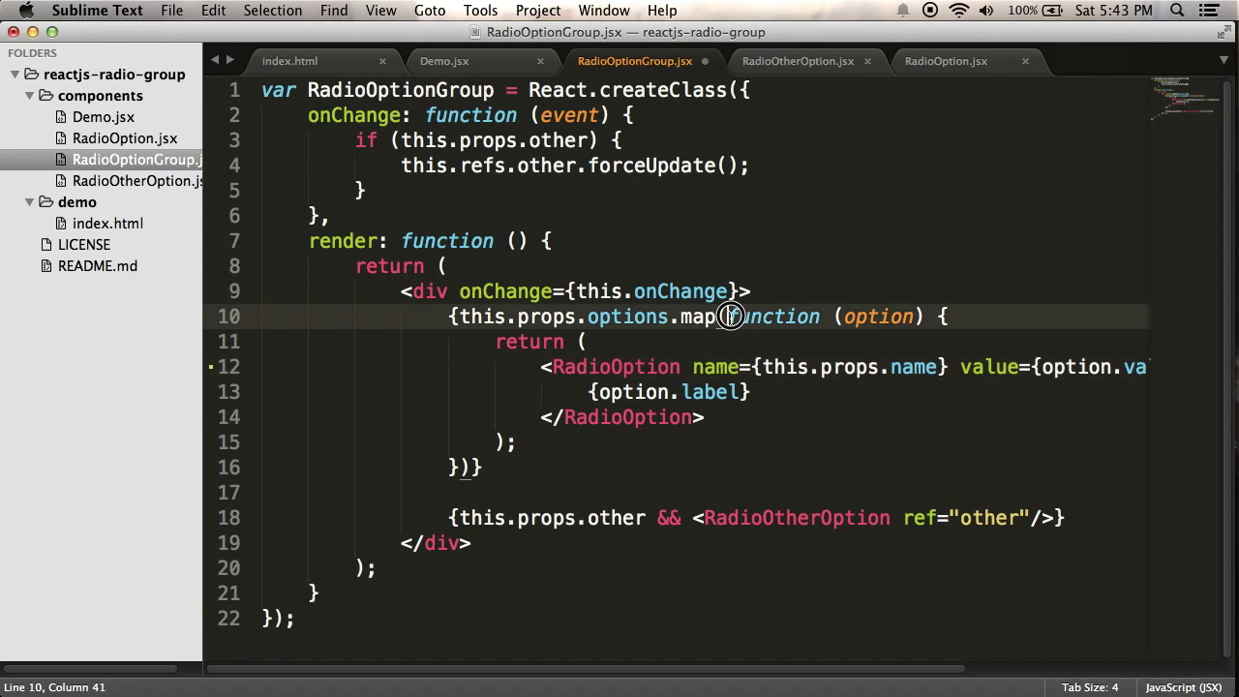
{"action": "double_click", "coordinate": [774, 317]}
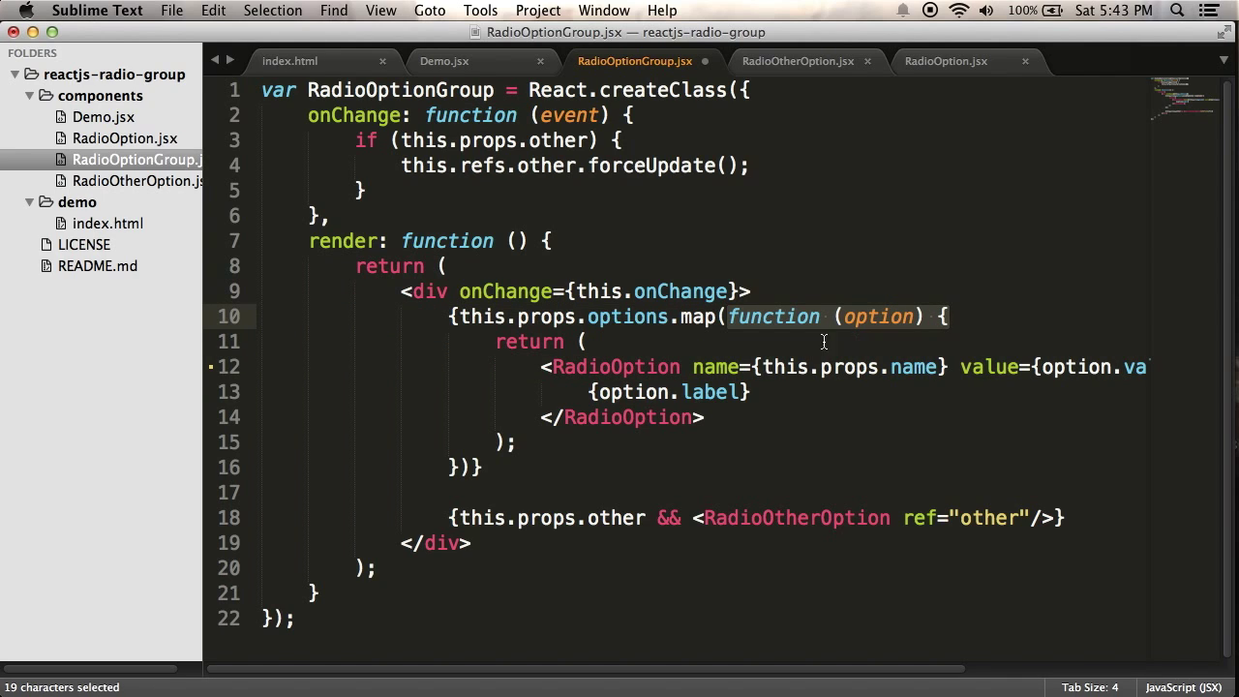
{"action": "left_click", "coordinate": [929, 367]}
{"action": "type", "text": "var name"}
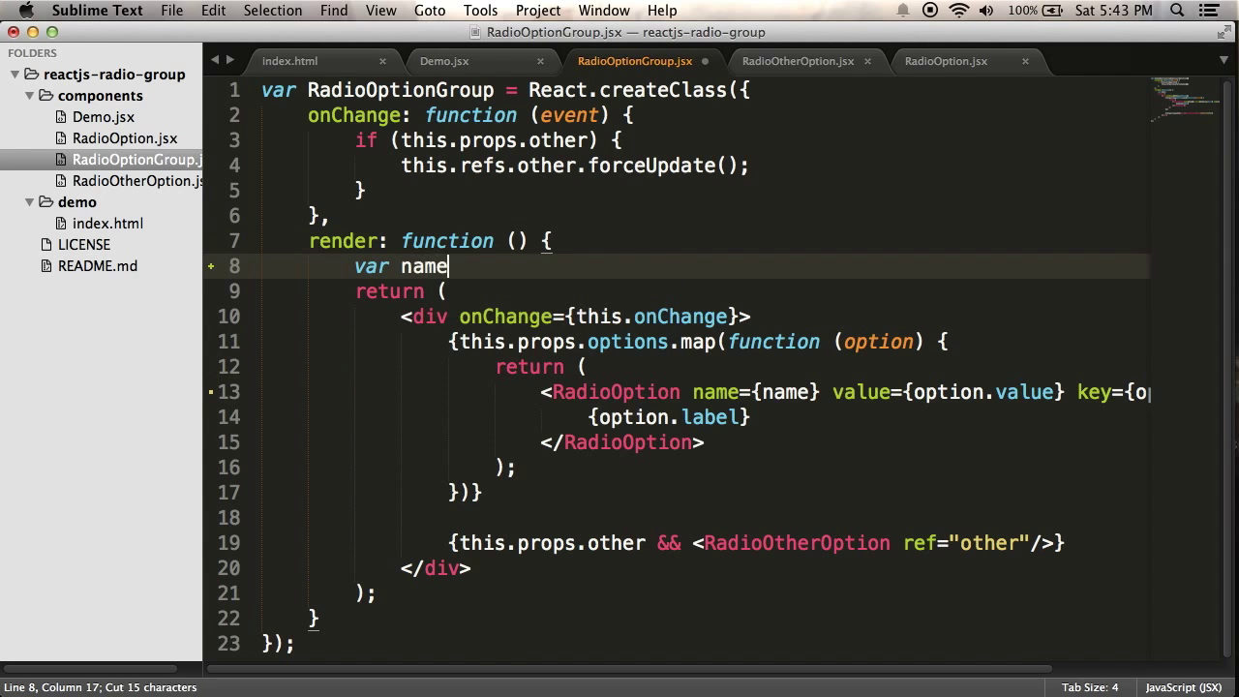
{"action": "type", "text": "= this.props.name;"}
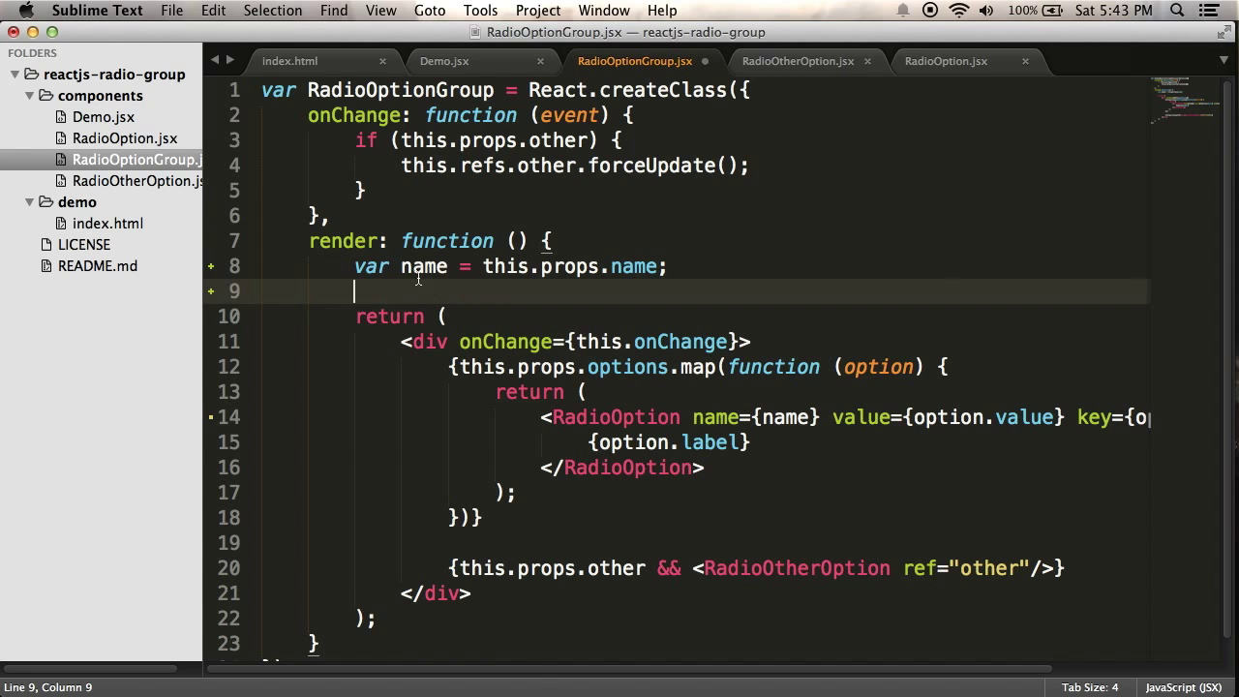
{"action": "mouse_move", "coordinate": [772, 297]}
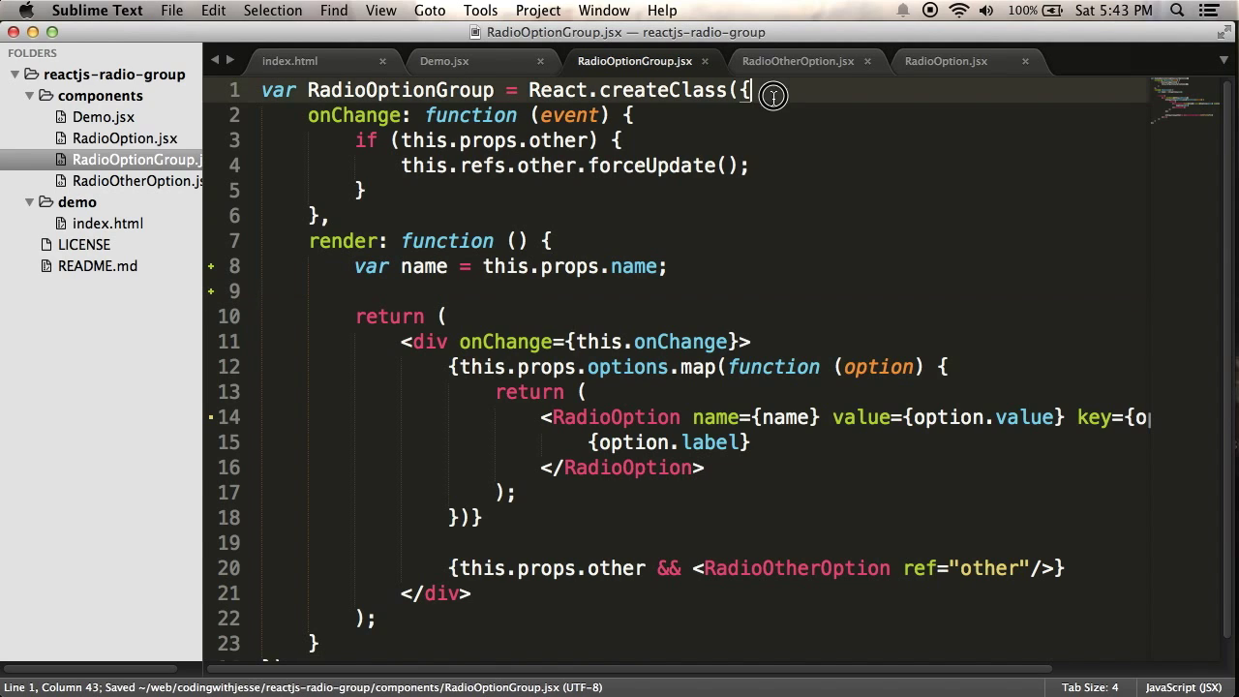
Step: Begin a propTypes block with a name: key, then move through the RadioOtherOption and RadioOptionGroup tabs
{"action": "type", "text": "propTypes: {"}
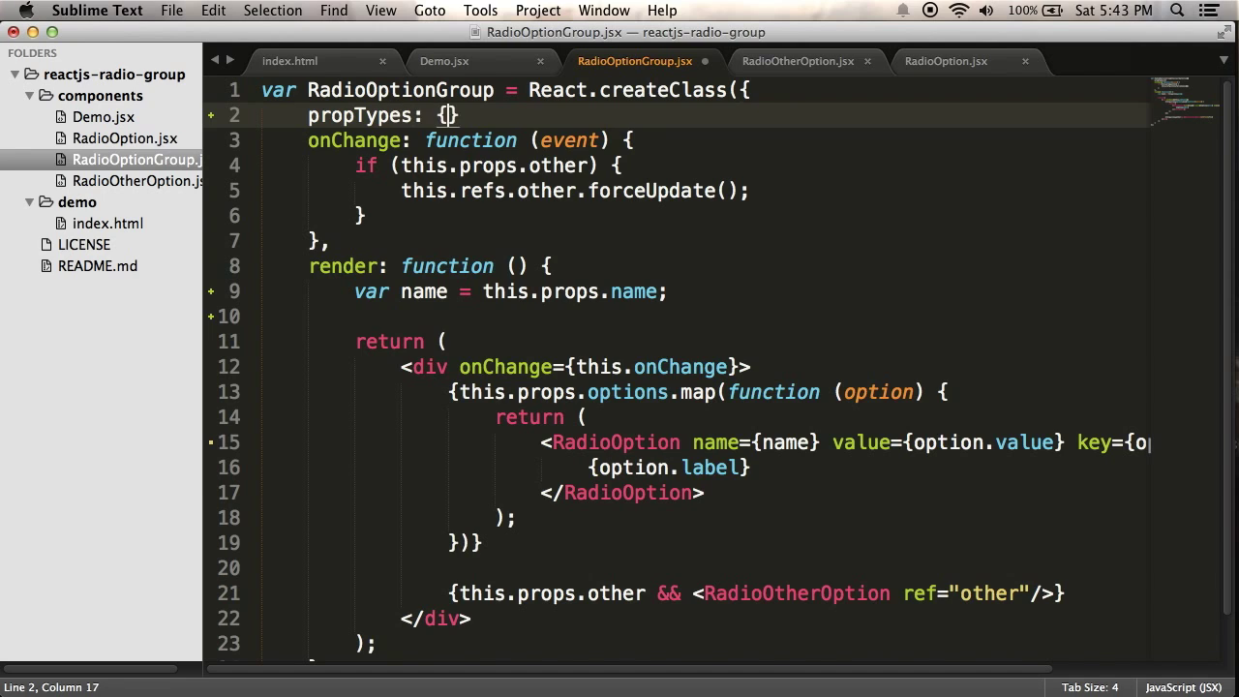
{"action": "key", "text": "enter"}
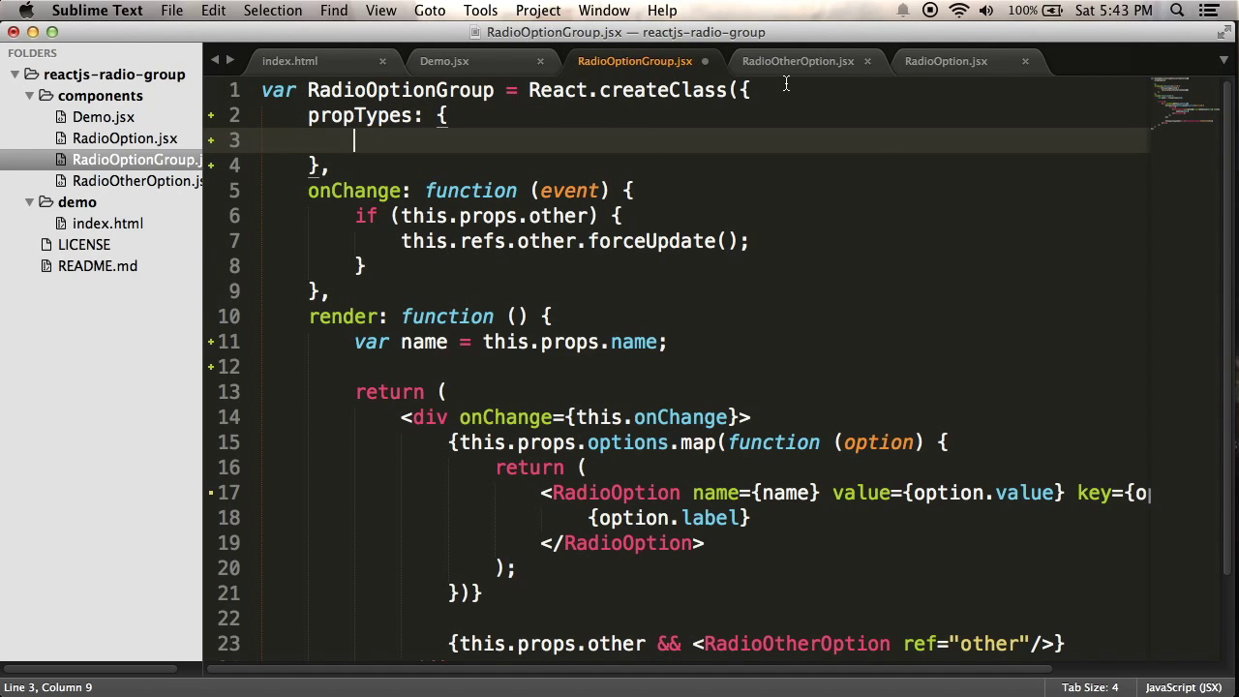
{"action": "type", "text": "name:"}
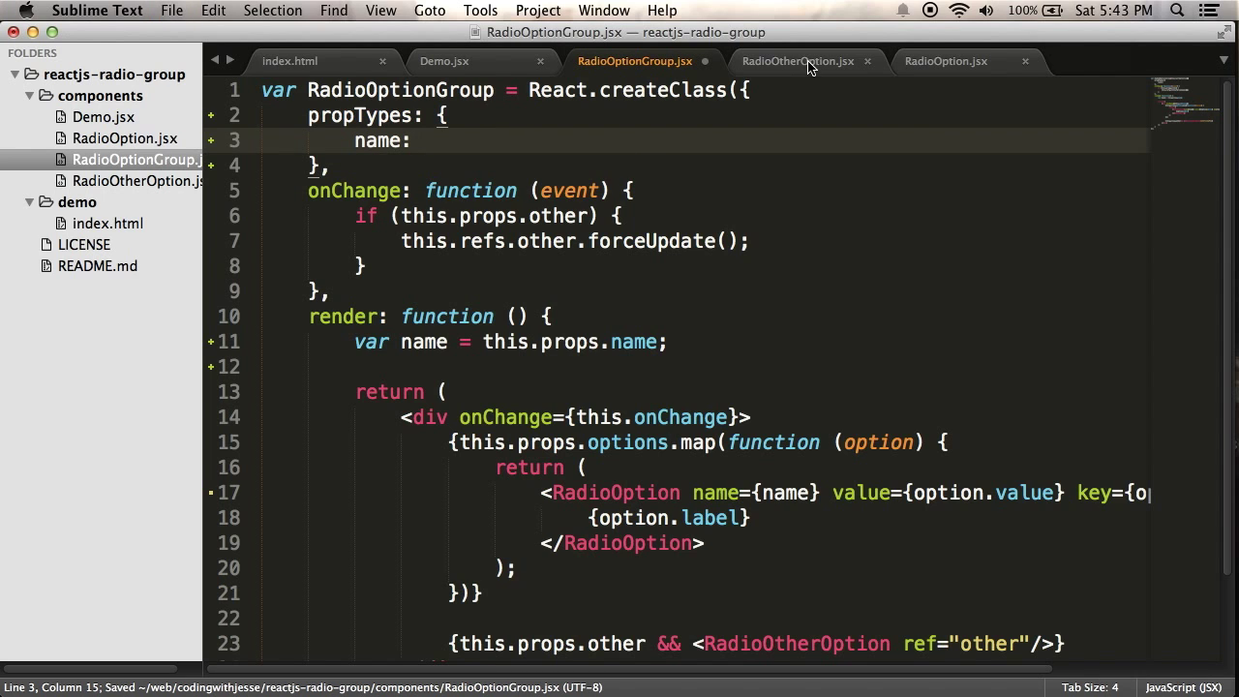
{"action": "left_click", "coordinate": [946, 61]}
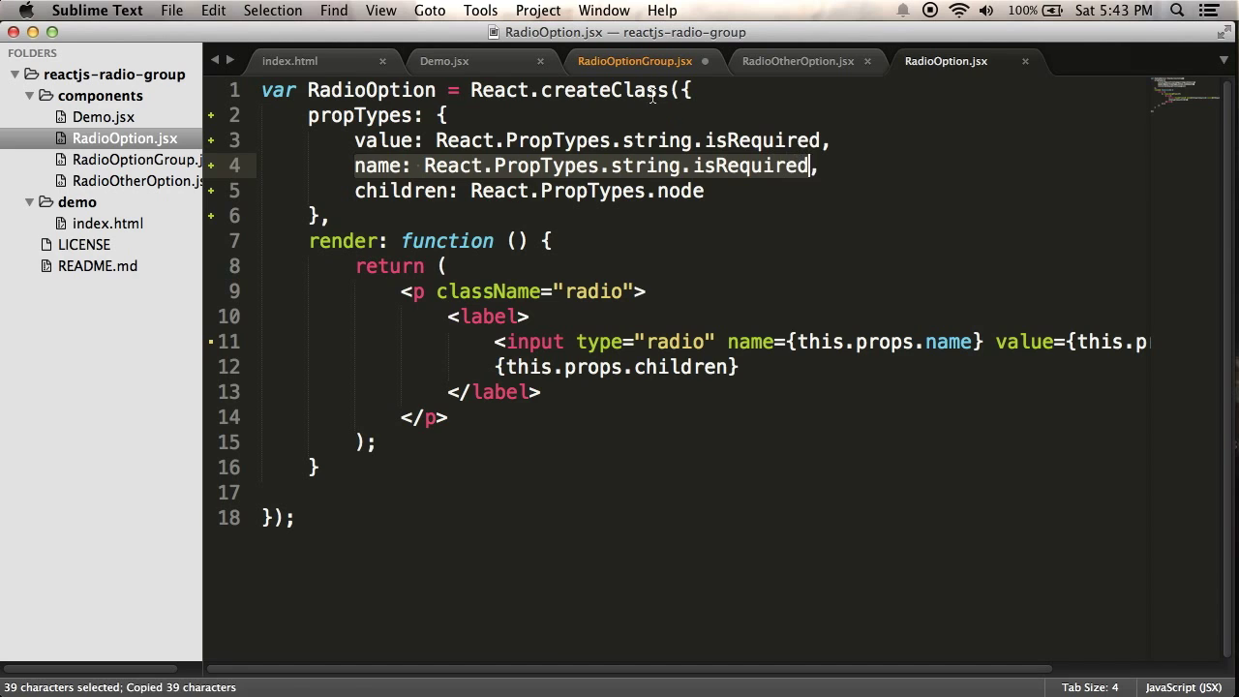
{"action": "left_click", "coordinate": [634, 61]}
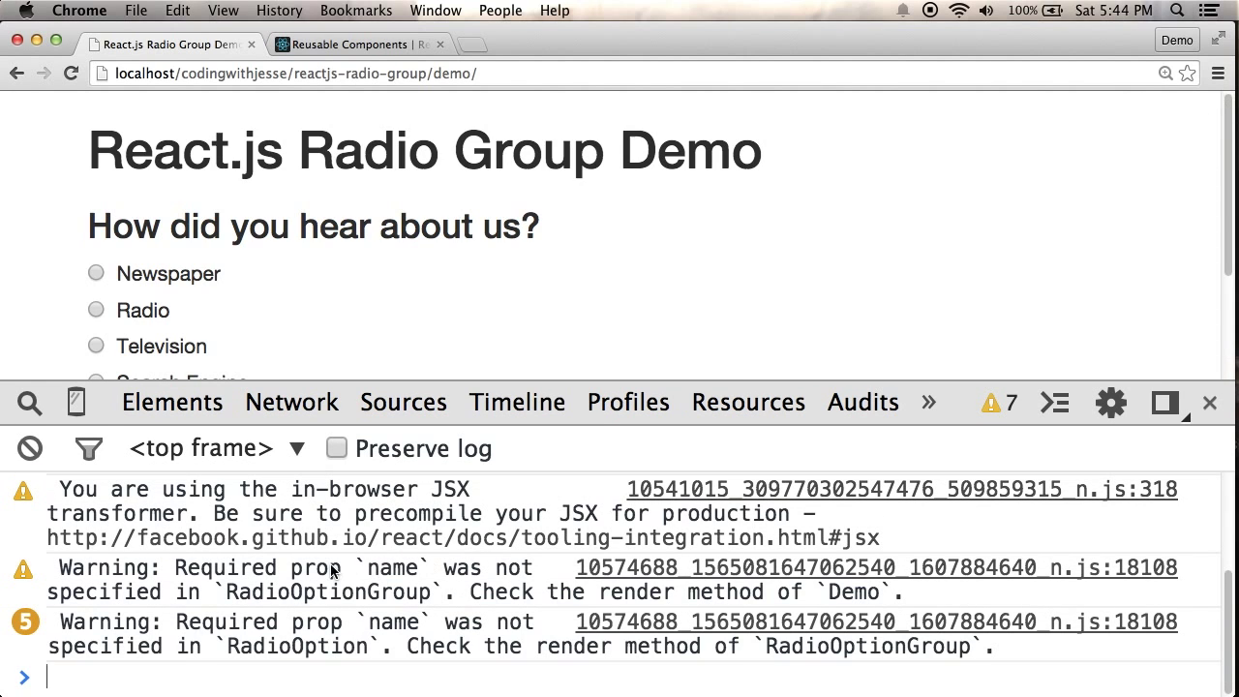
{"action": "mouse_move", "coordinate": [373, 591]}
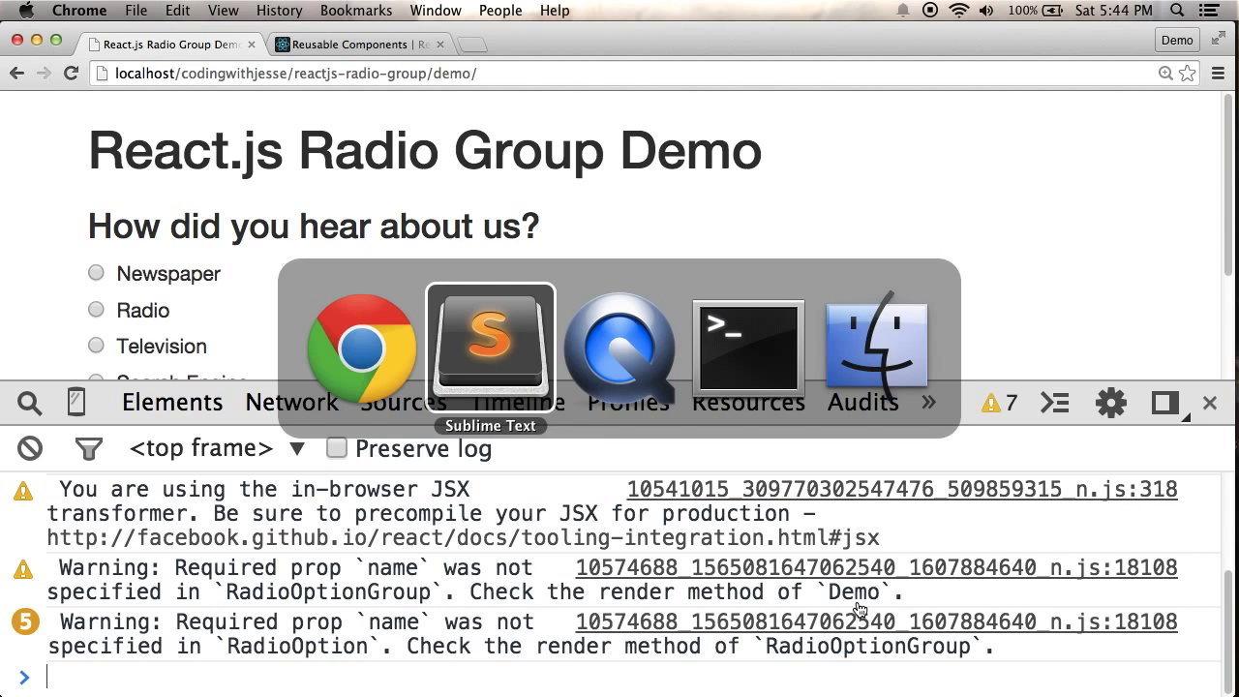
Step: Switch from Chrome back to Sublime Text, where Demo.jsx is open
{"action": "left_click", "coordinate": [490, 344]}
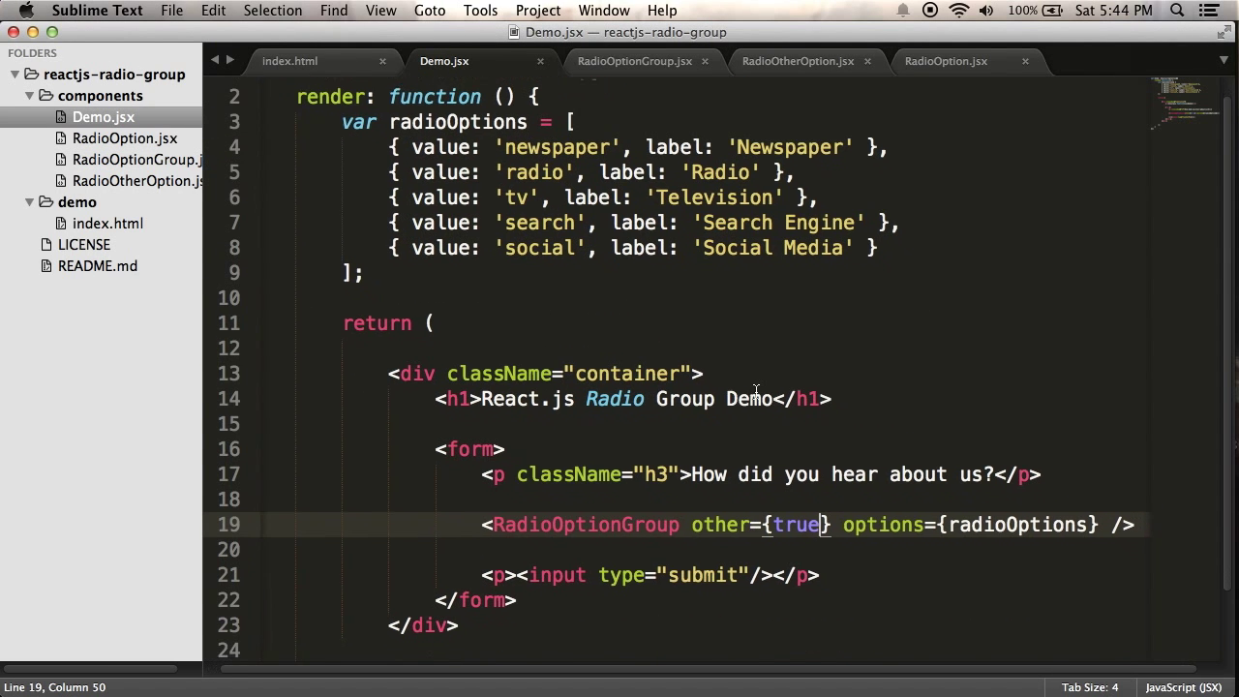
Step: Add name="referrer" to Demo's RadioOptionGroup and move the closing /> to its own line
{"action": "scroll", "scroll_direction": "down", "scroll_amount": 3}
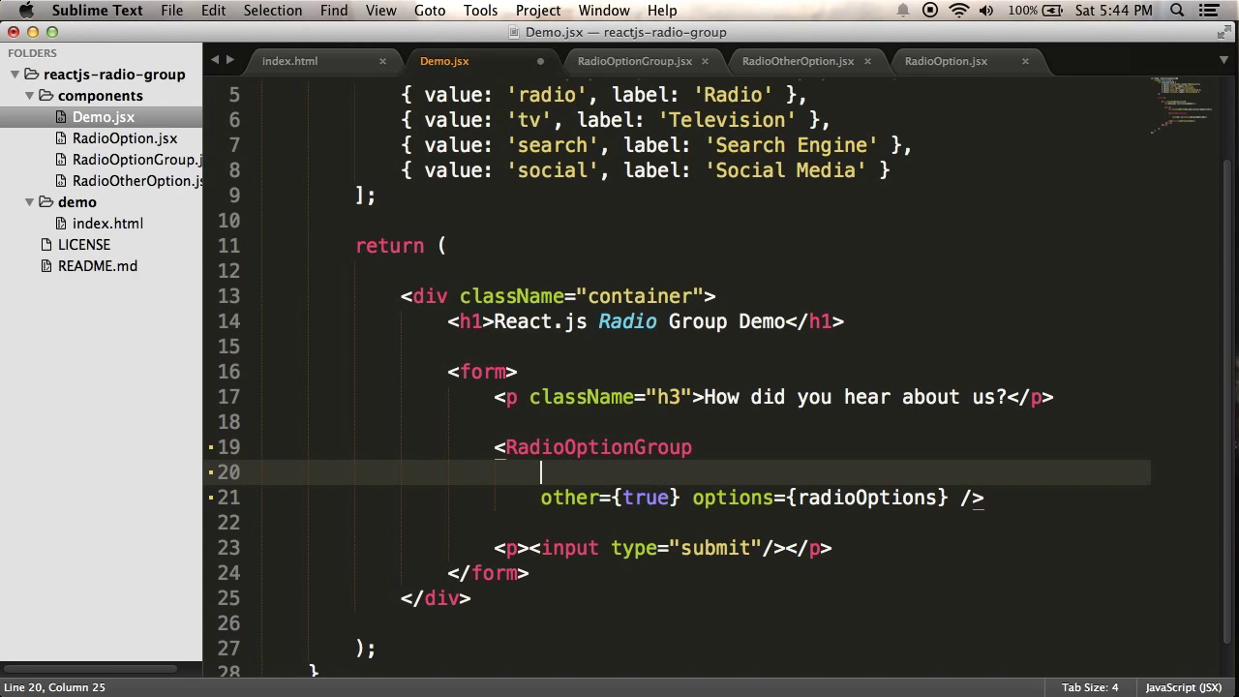
{"action": "type", "text": "name=\"refer\""}
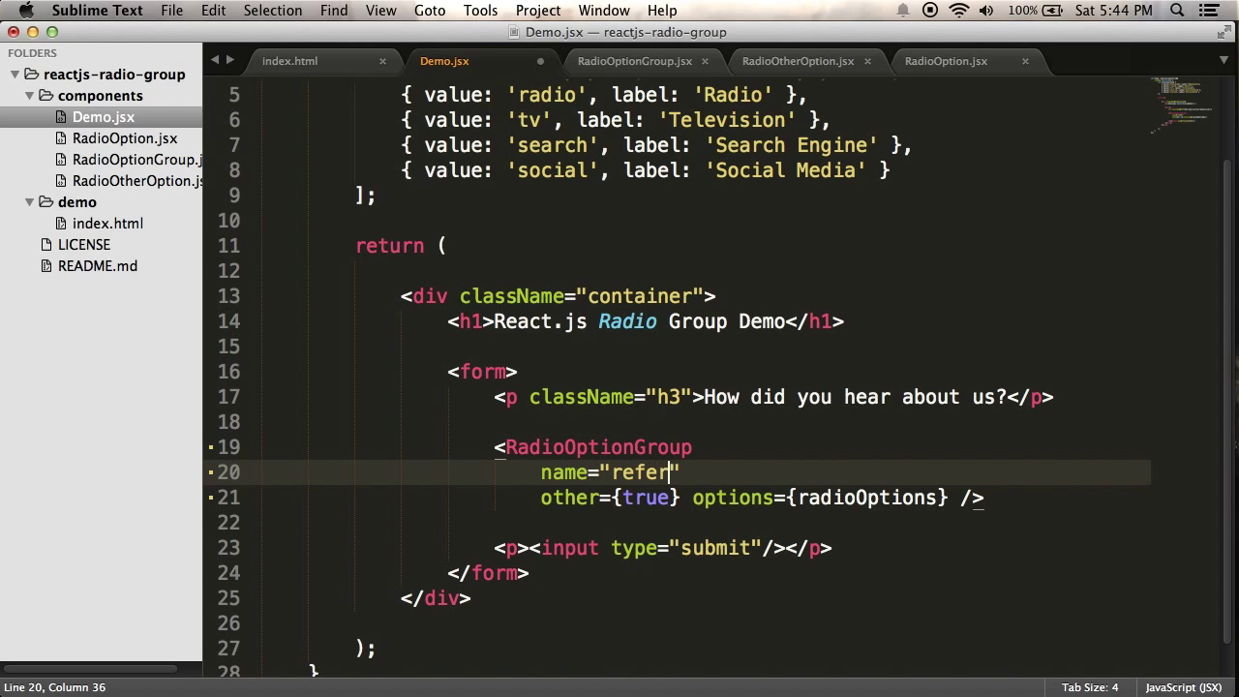
{"action": "type", "text": "er"}
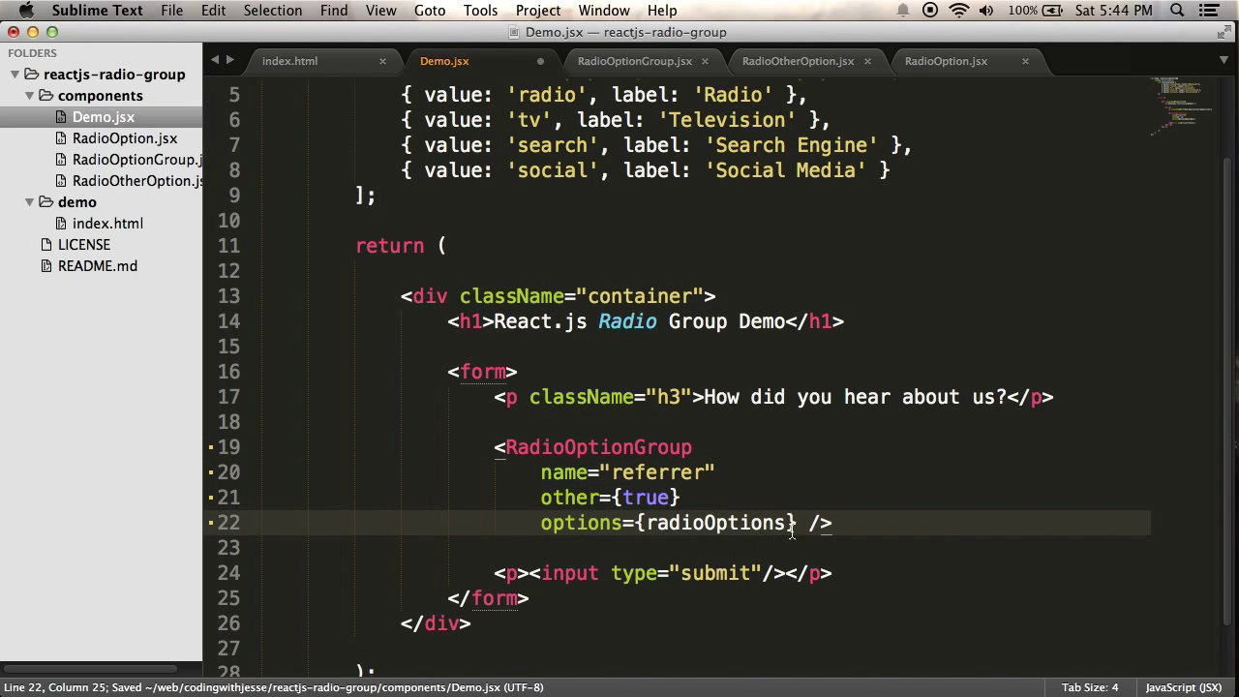
{"action": "key", "text": "enter"}
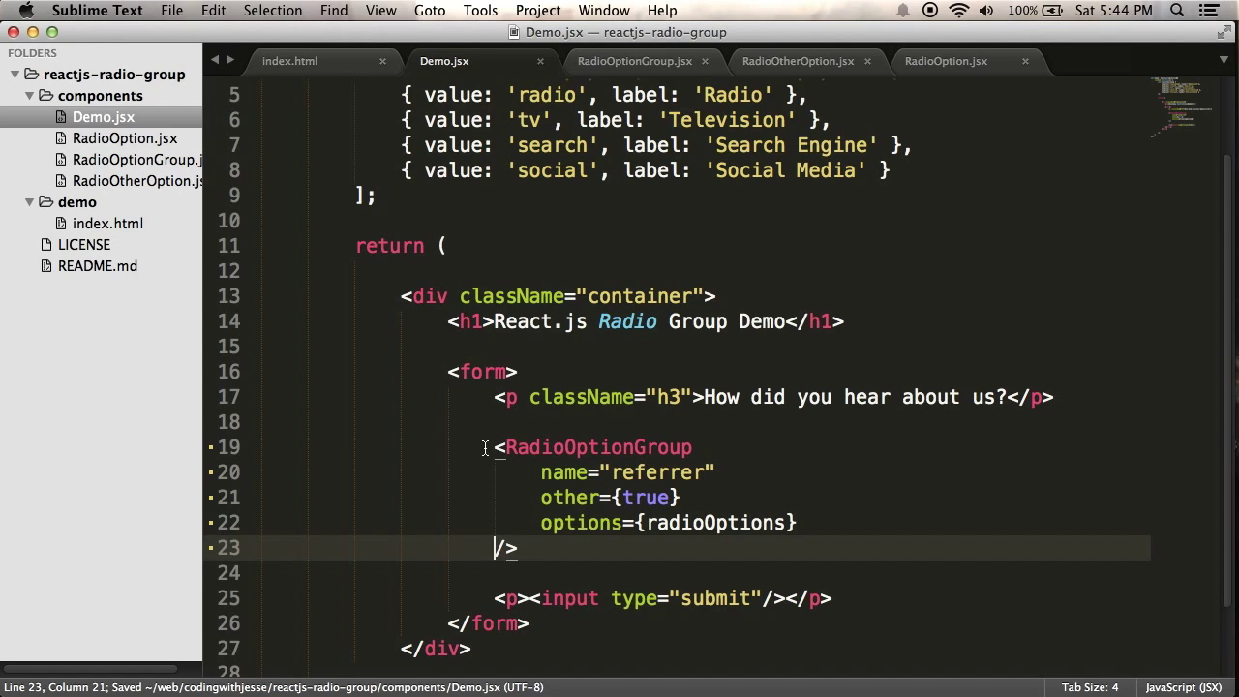
{"action": "mouse_move", "coordinate": [547, 561]}
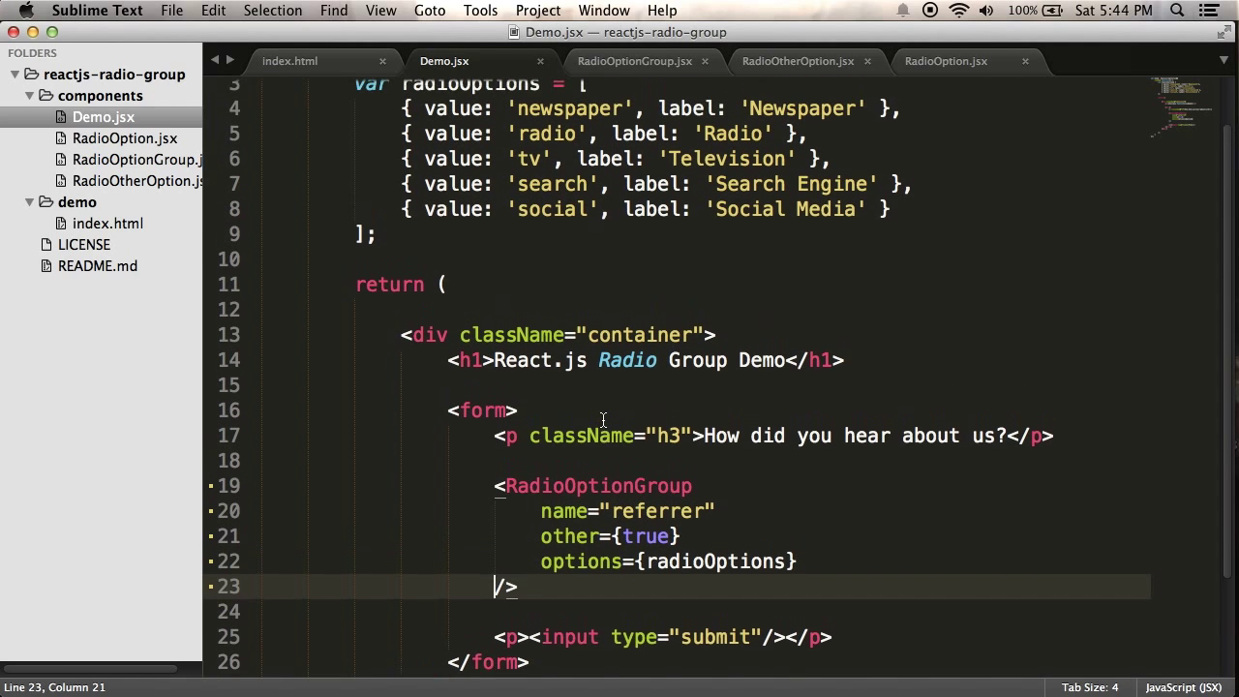
{"action": "scroll", "scroll_direction": "up", "scroll_amount": 3}
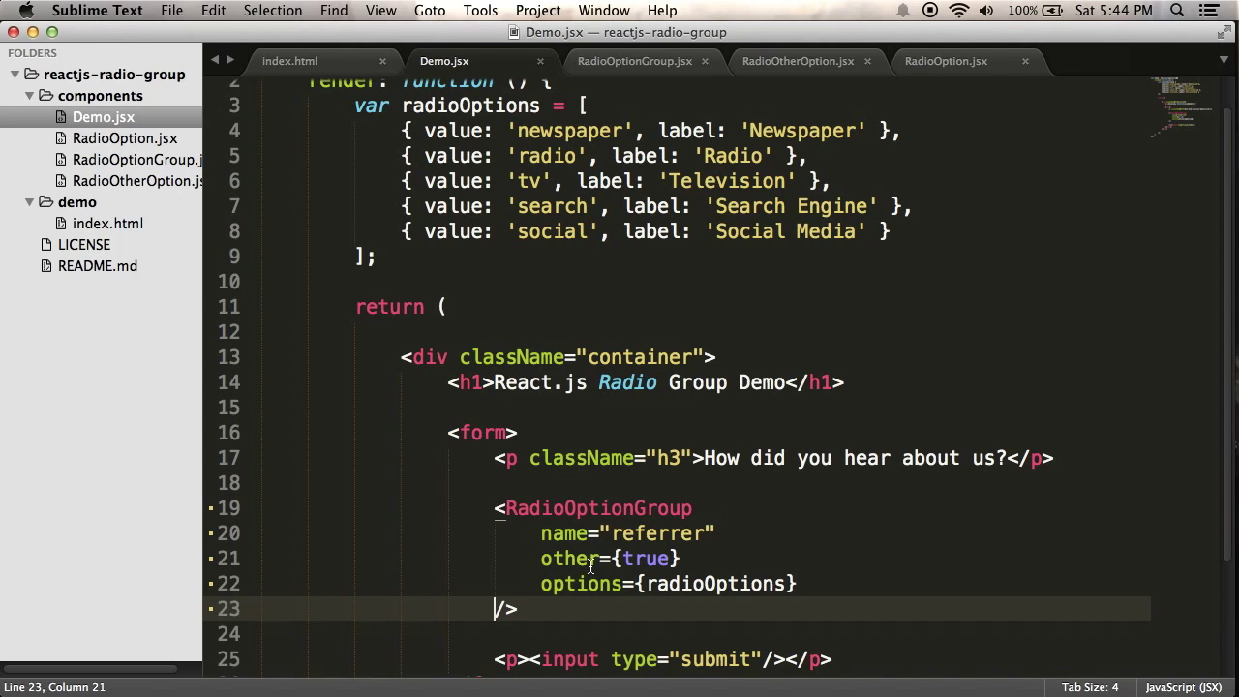
{"action": "mouse_move", "coordinate": [627, 583]}
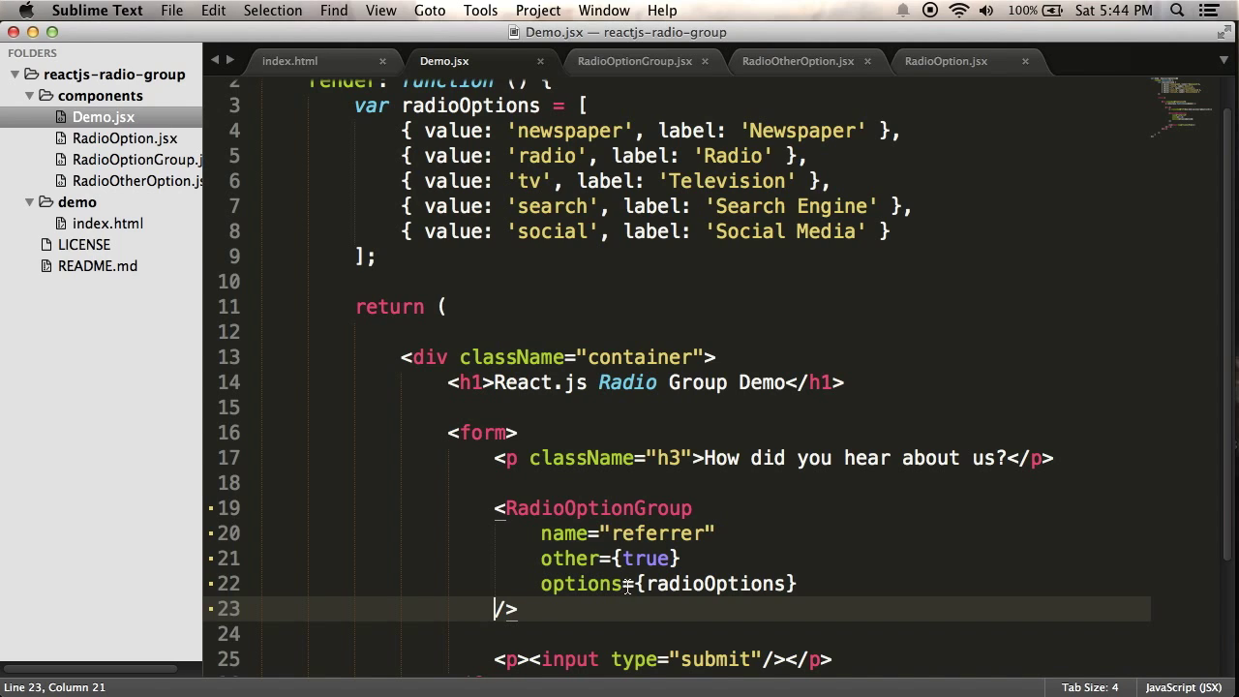
{"action": "mouse_move", "coordinate": [634, 61]}
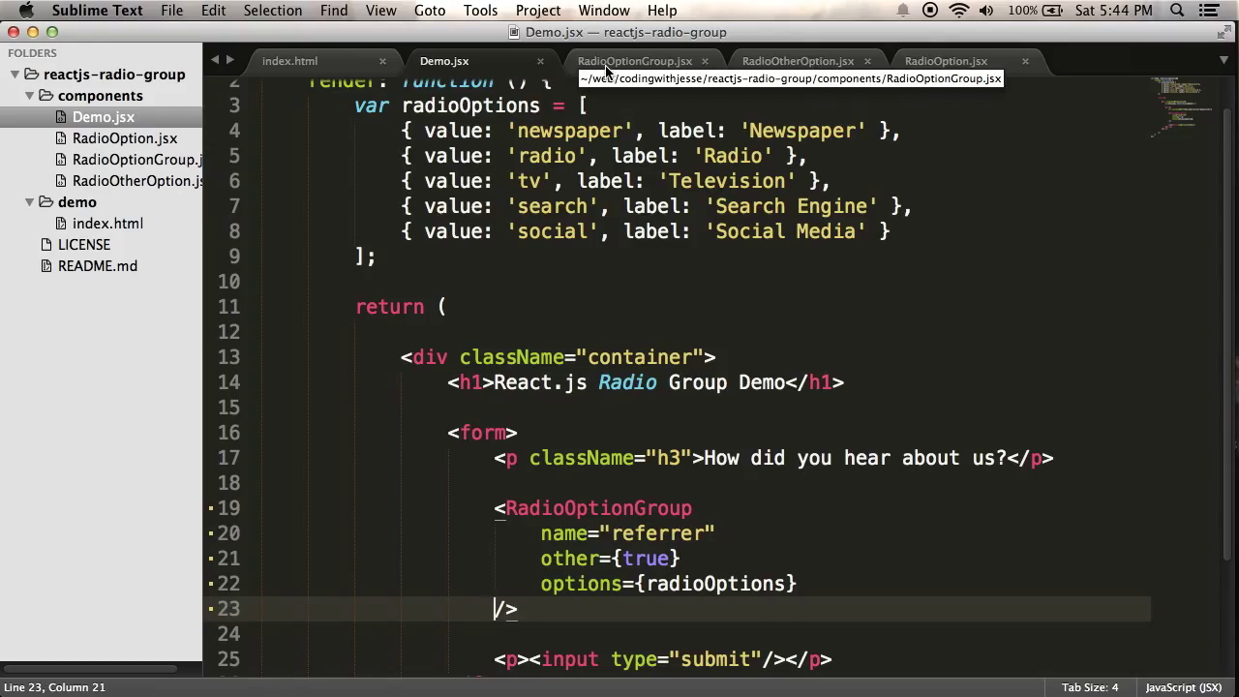
Step: Declare other as React.PropTypes.bool in RadioOptionGroup's propTypes
{"action": "left_click", "coordinate": [635, 61]}
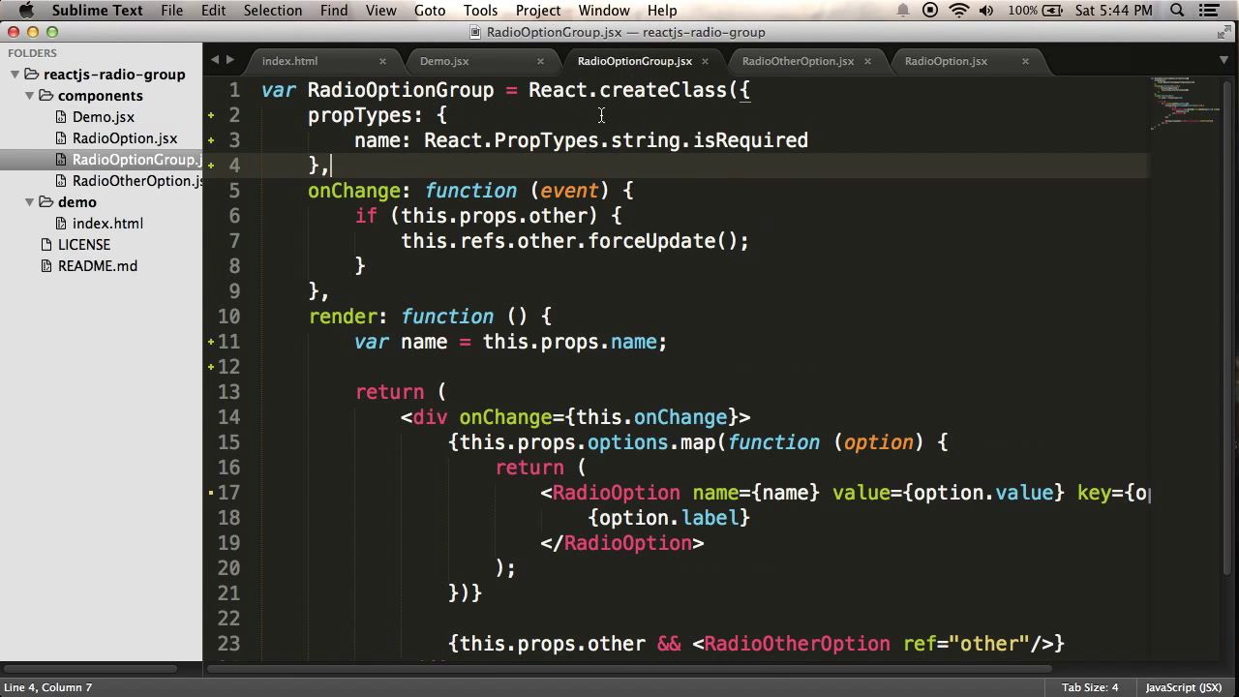
{"action": "type", "text": "other:"}
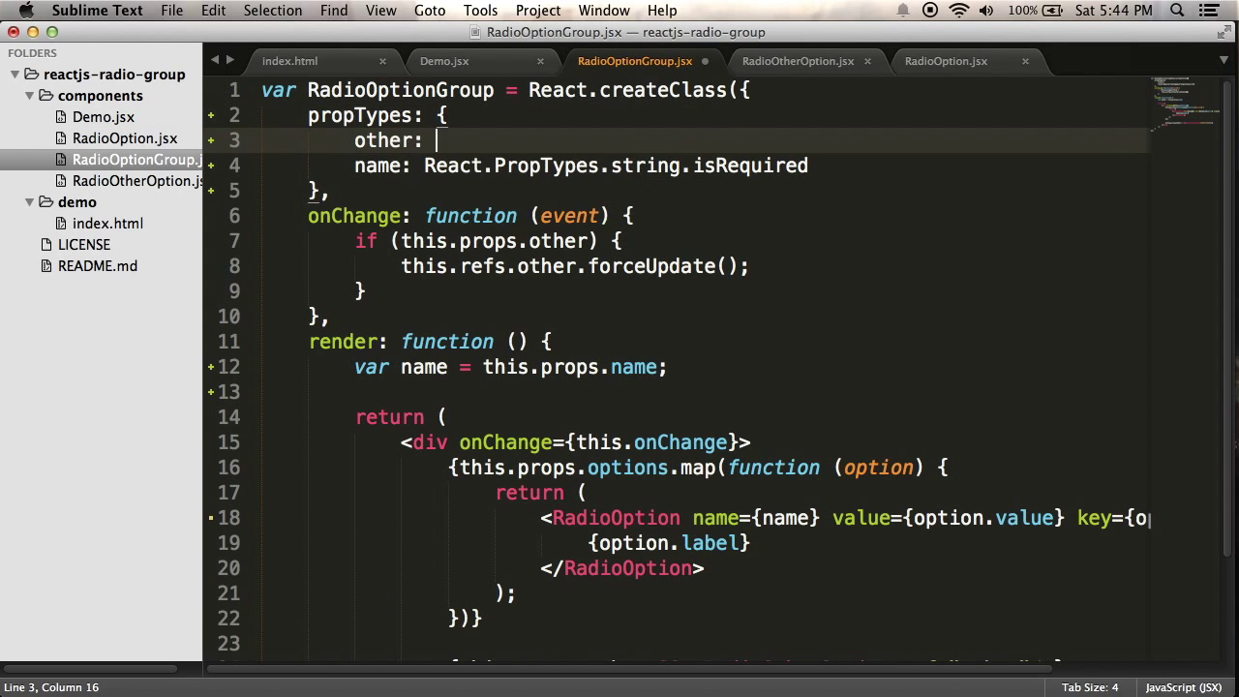
{"action": "type", "text": "React.PropT"}
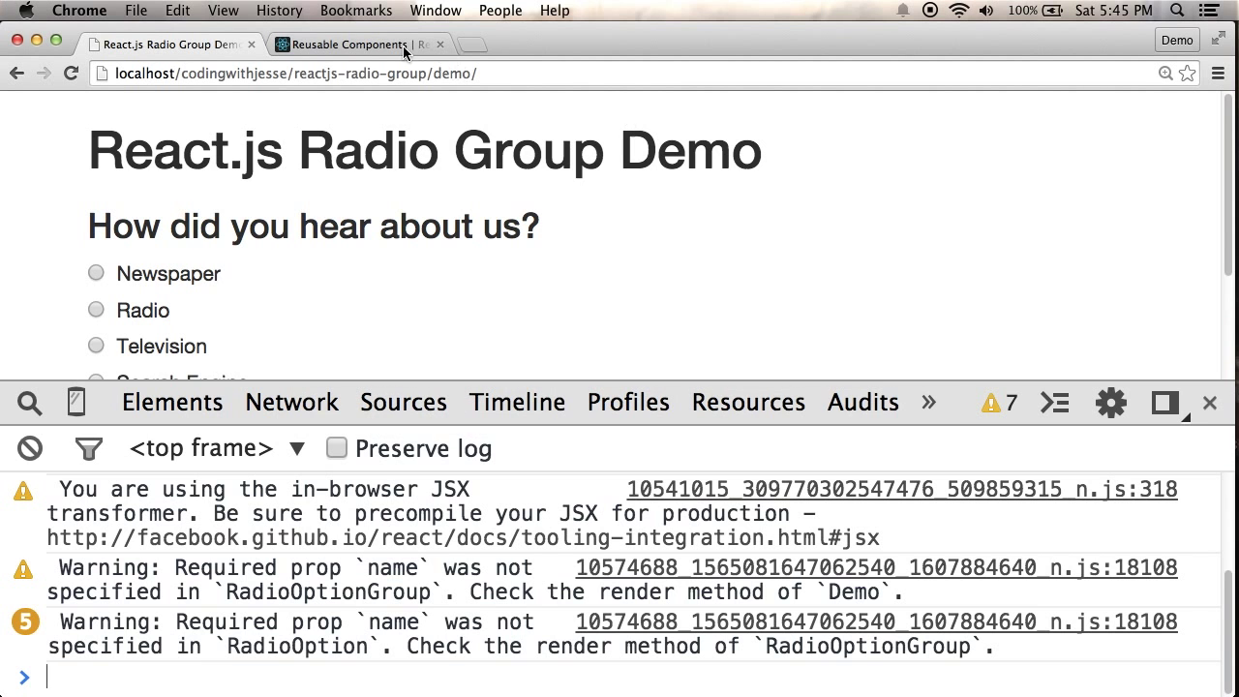
{"action": "left_click", "coordinate": [358, 43]}
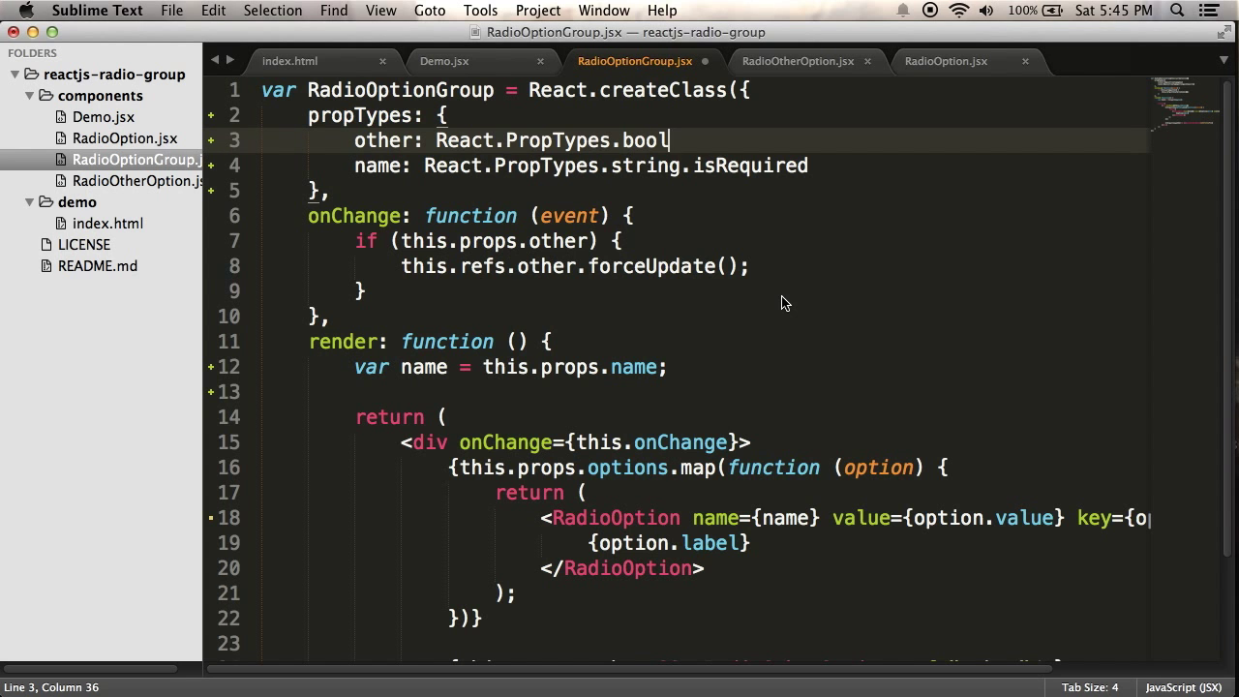
{"action": "type", "text": ","}
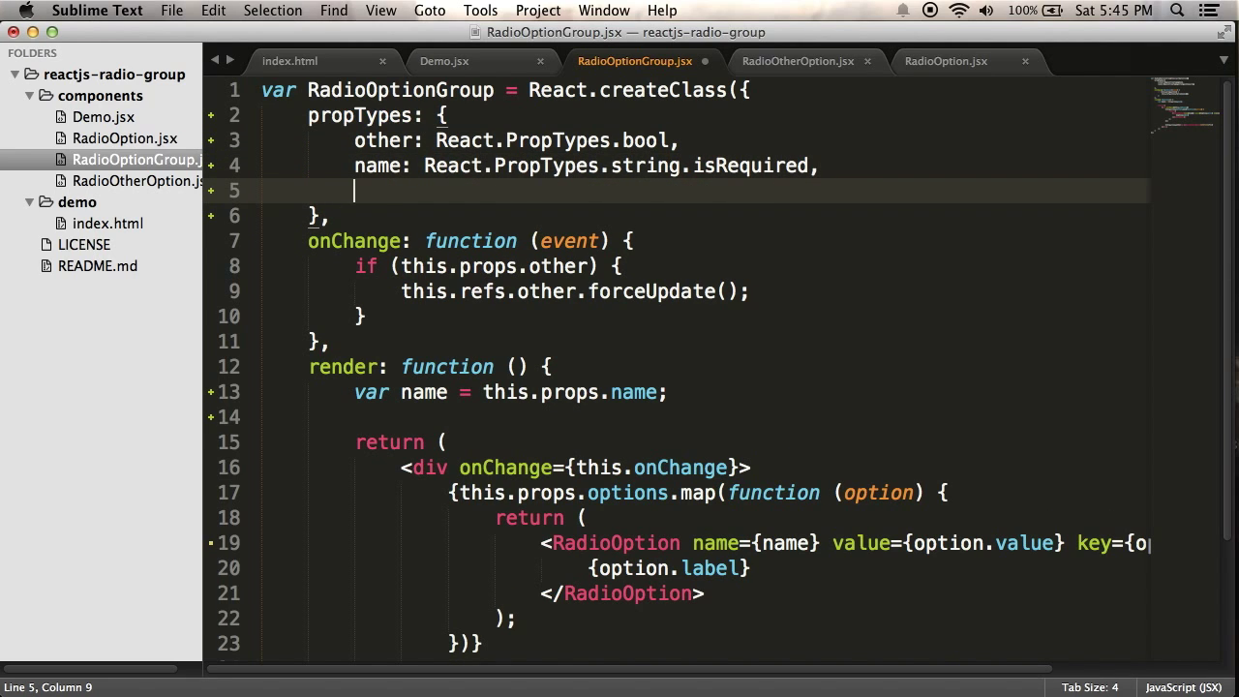
Step: Add options: React.PropTypes.array.isRequired, checking how Demo passes the props
{"action": "type", "text": "options:"}
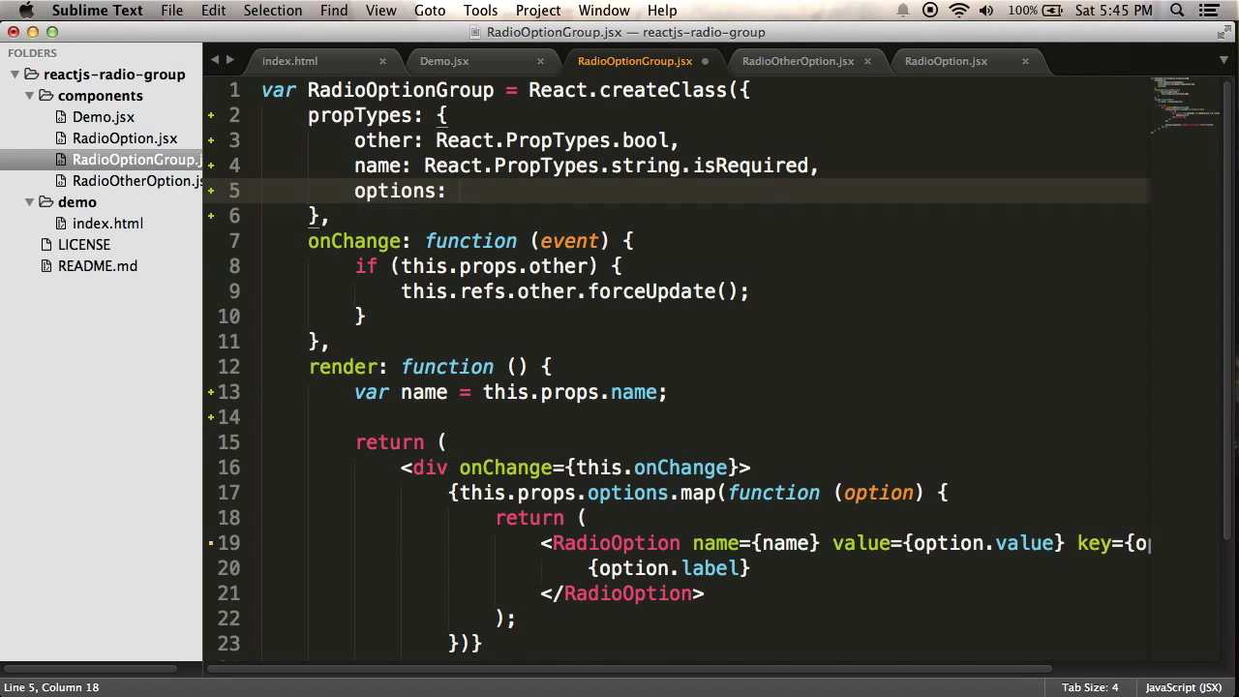
{"action": "type", "text": "React.PropTypes.arra"}
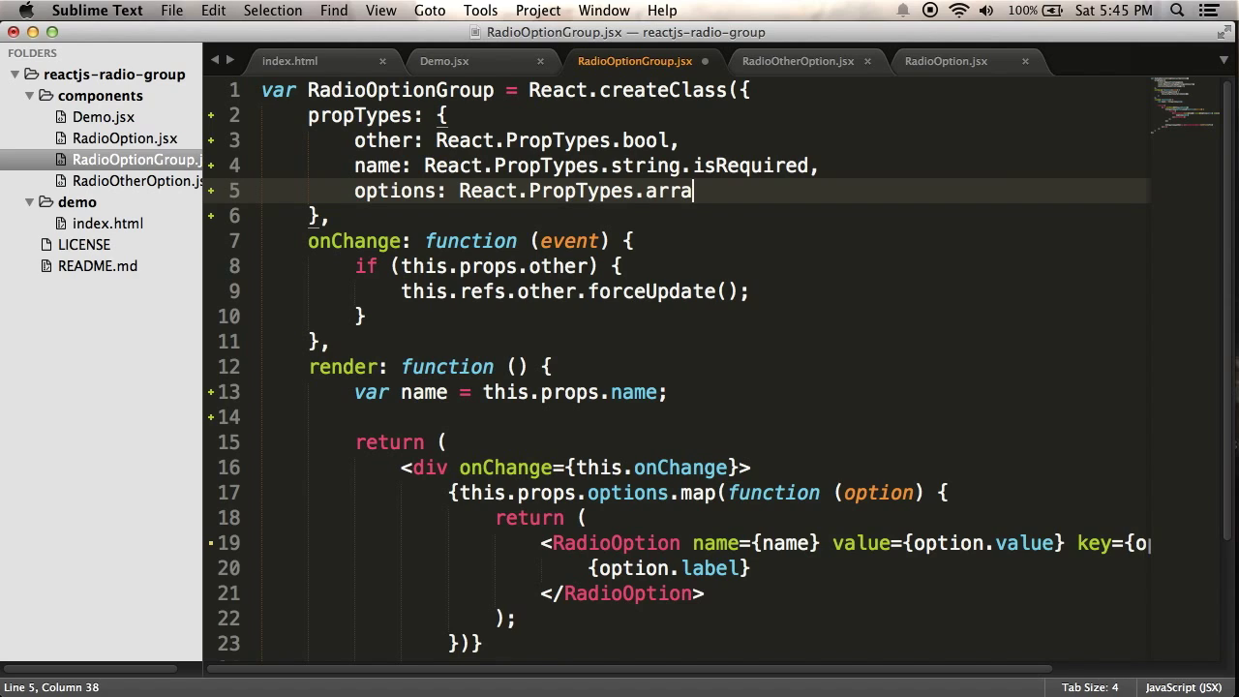
{"action": "type", "text": "y.isRequired"}
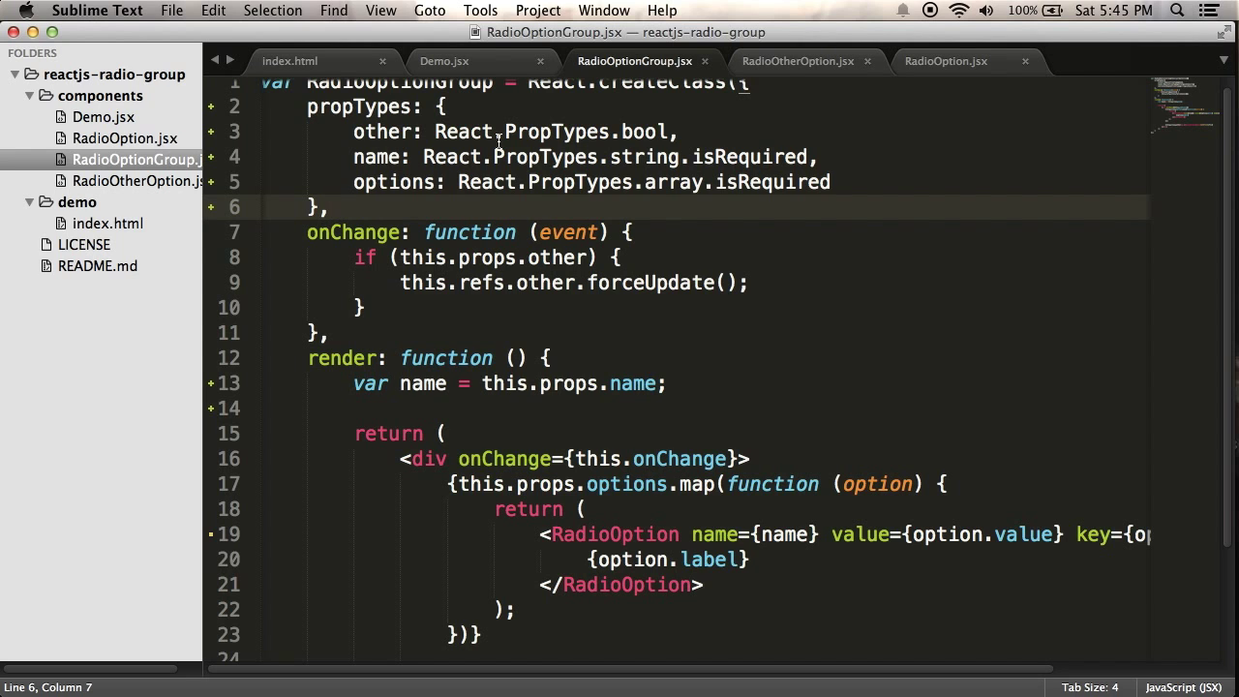
{"action": "mouse_move", "coordinate": [494, 76]}
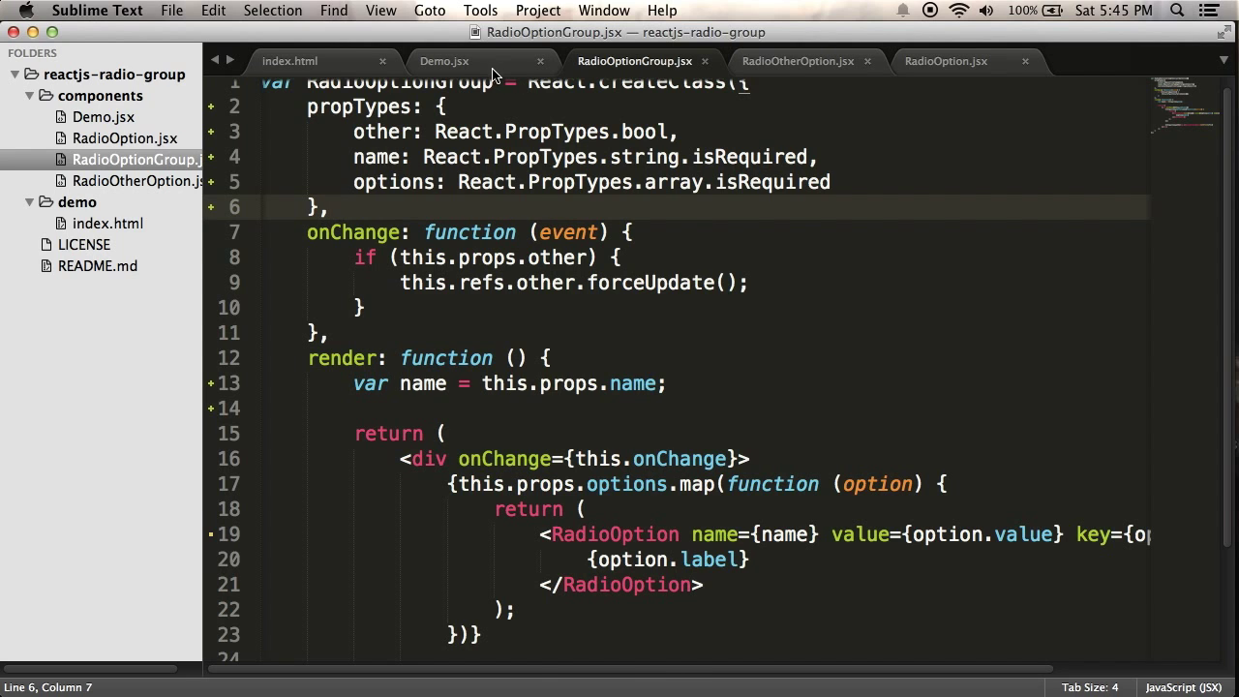
{"action": "left_click", "coordinate": [444, 60]}
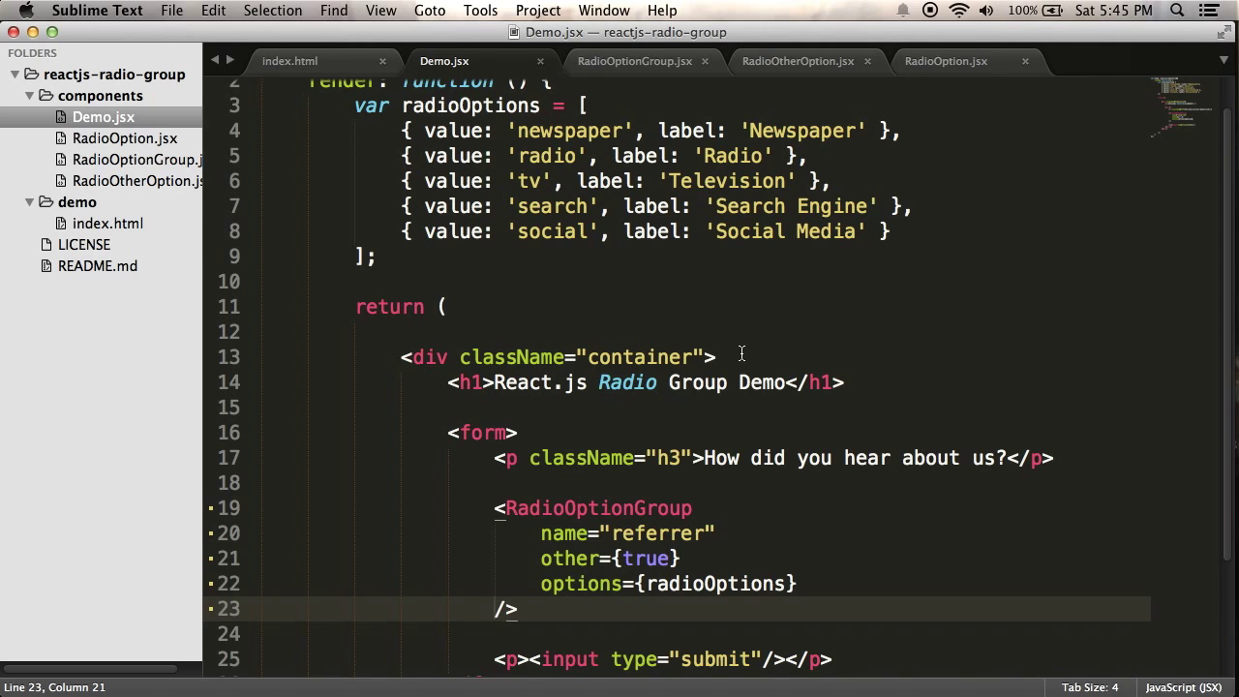
{"action": "mouse_move", "coordinate": [639, 72]}
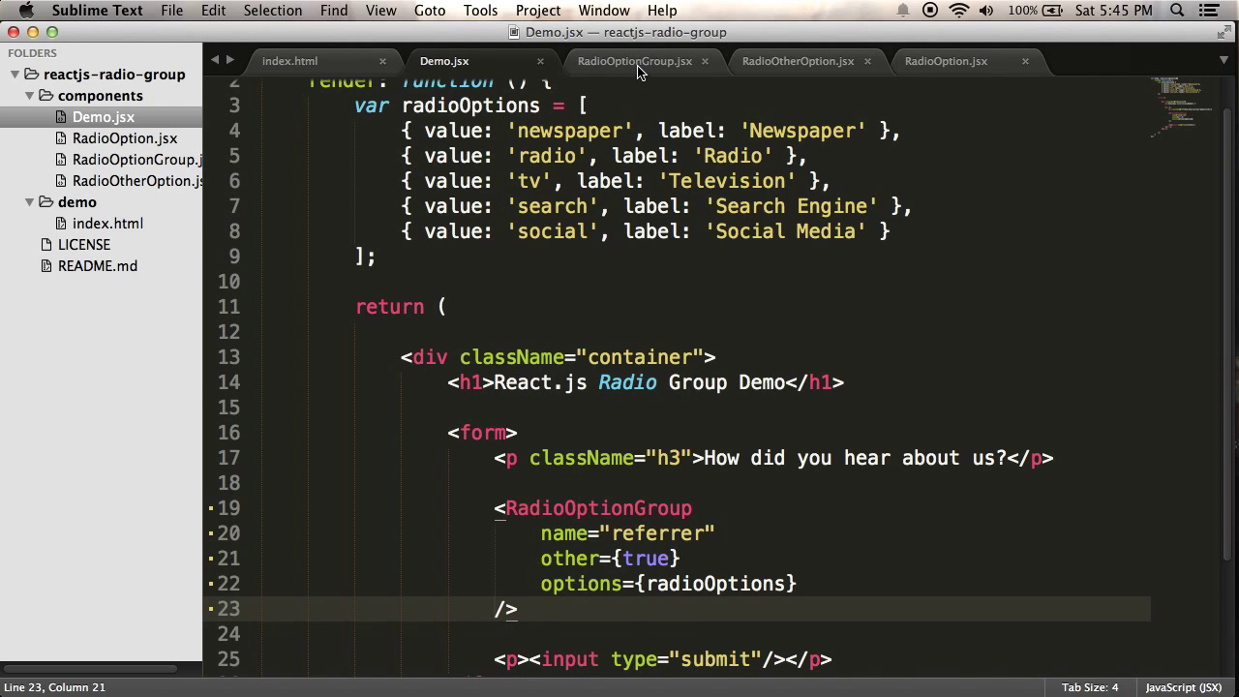
{"action": "left_click", "coordinate": [634, 61]}
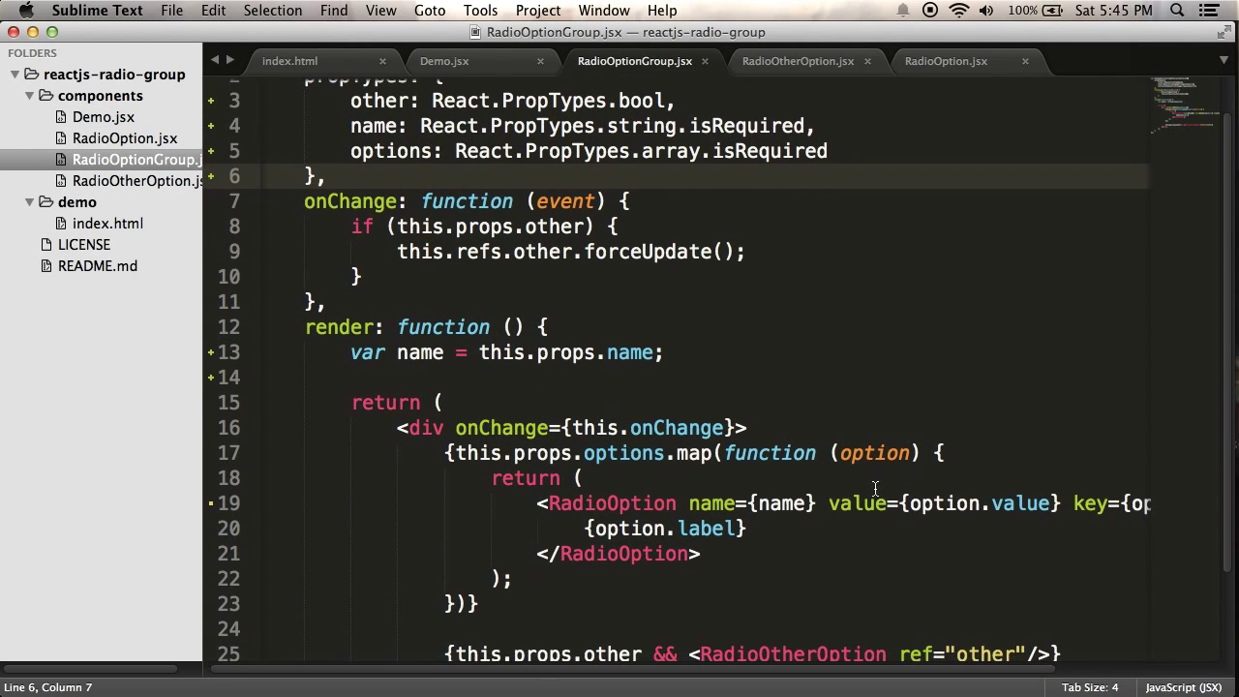
Step: Replace the radio input's hard-coded referrer name with {this.props.name} in RadioOtherOption.jsx
{"action": "left_click", "coordinate": [798, 61]}
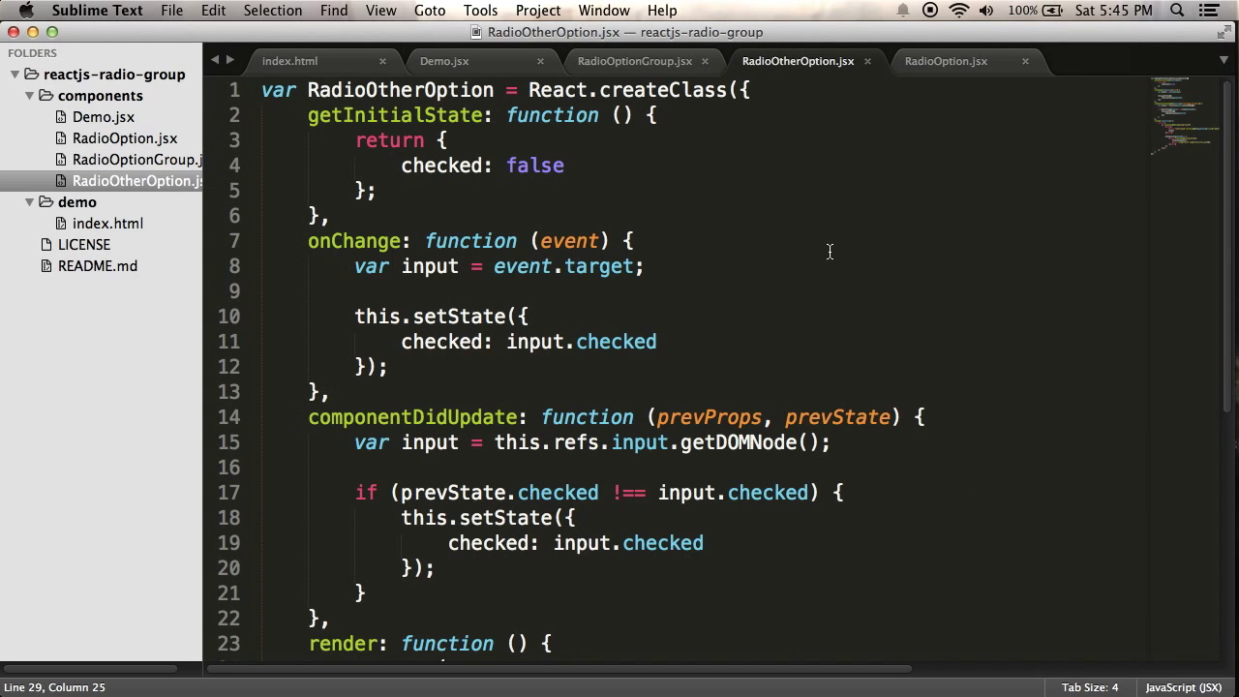
{"action": "scroll", "scroll_direction": "down", "scroll_amount": 3}
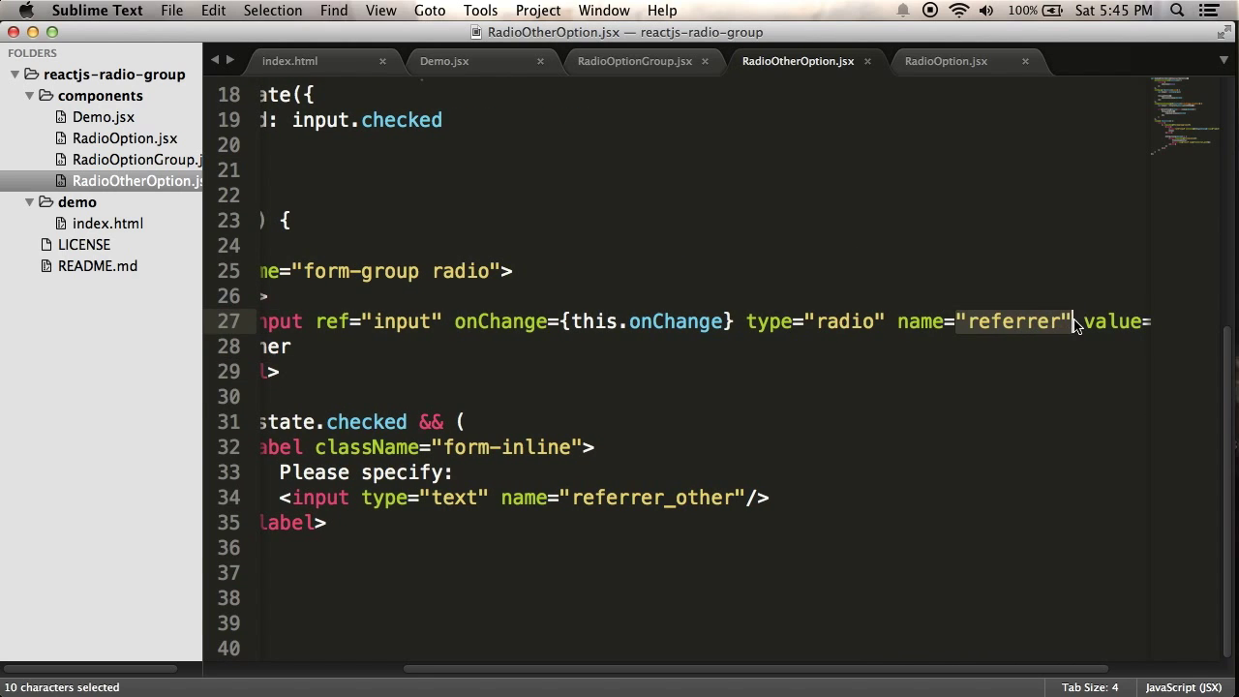
{"action": "key", "text": "cmd+x"}
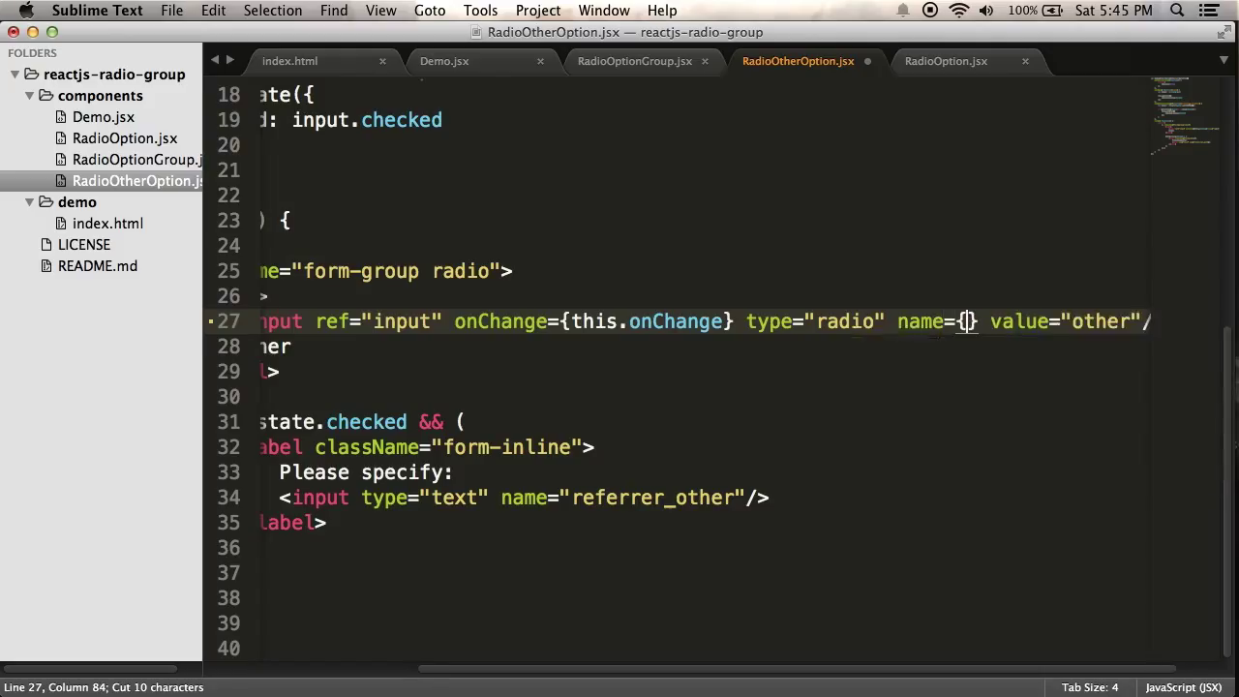
{"action": "type", "text": "this.props.na"}
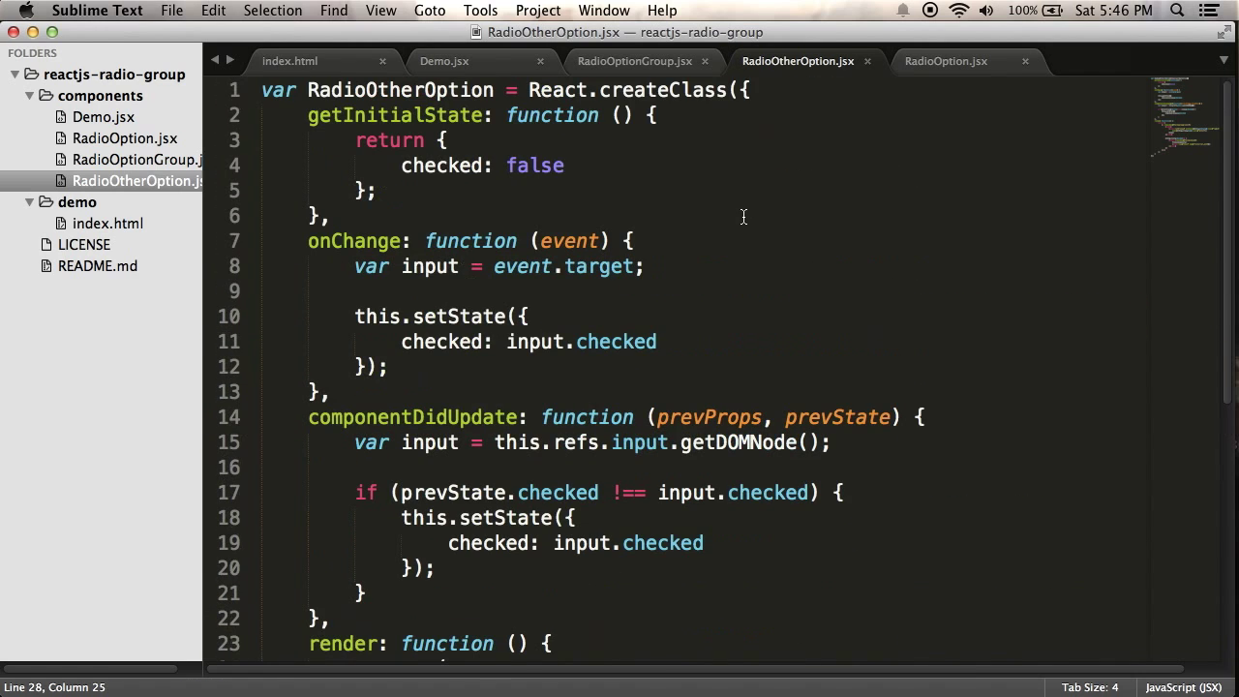
Step: Add a propTypes block with name: React.PropTypes.string.isRequired to RadioOtherOption
{"action": "type", "text": "propTypes: {"}
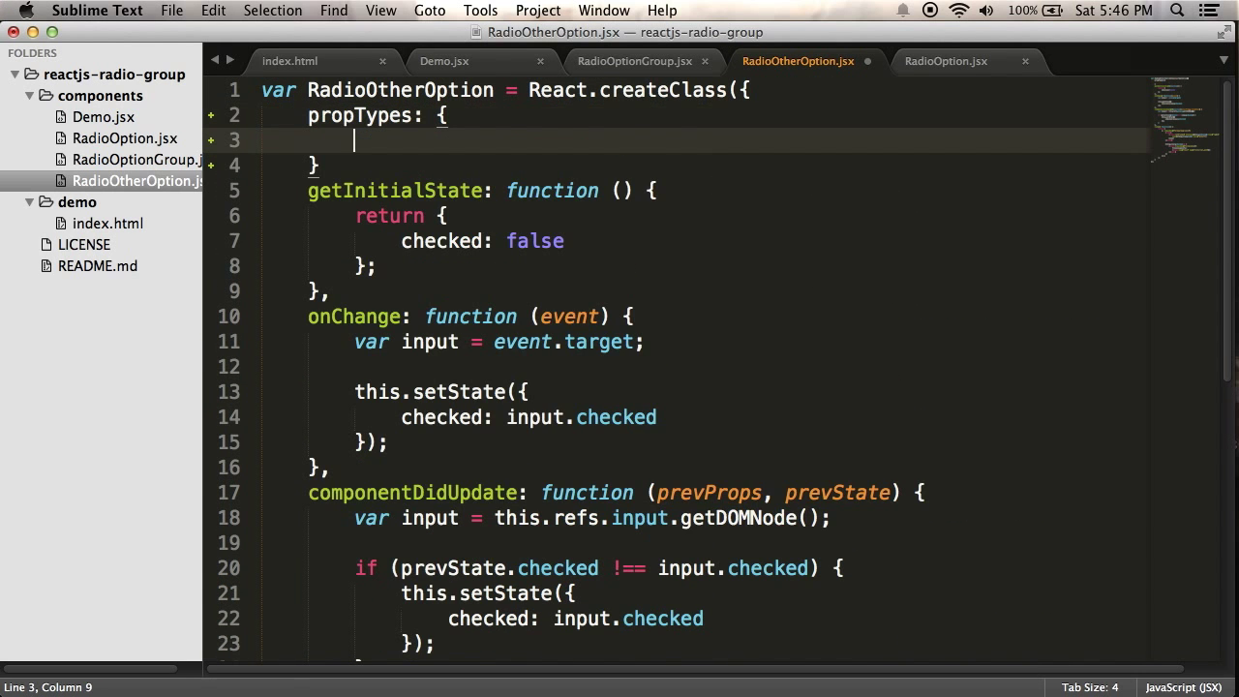
{"action": "type", "text": "name: Re"}
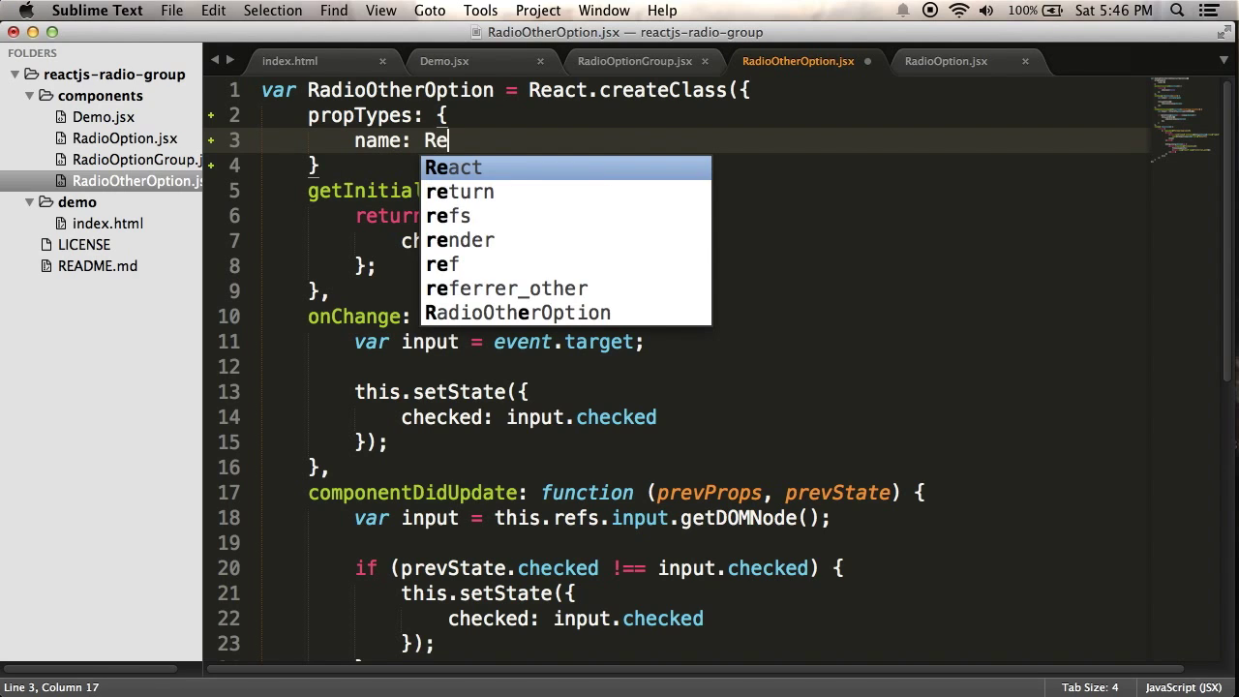
{"action": "type", "text": "act.PropT"}
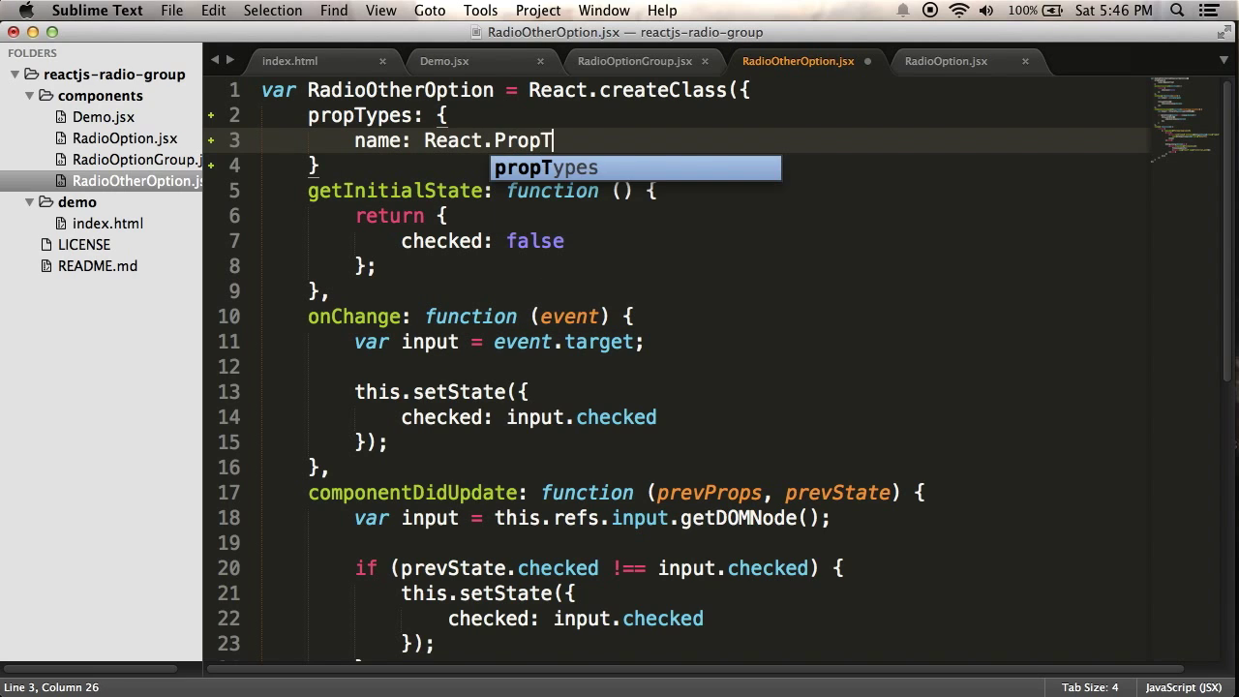
{"action": "type", "text": "ypes."}
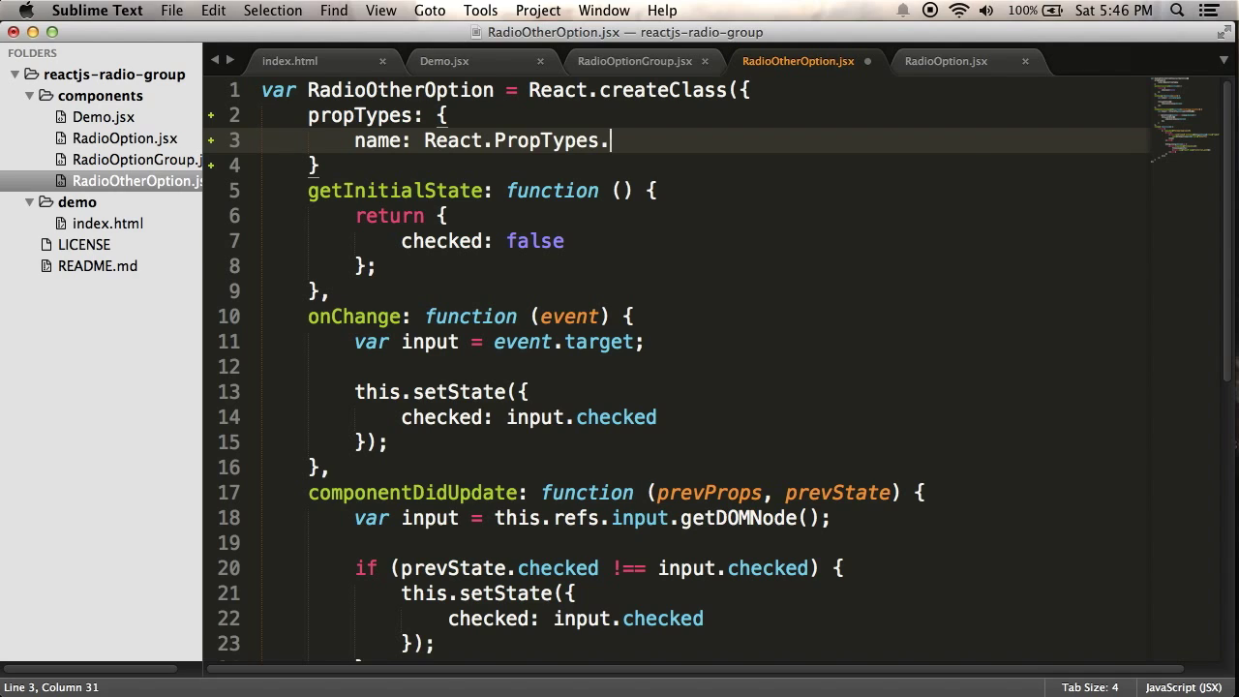
{"action": "type", "text": "string.is"}
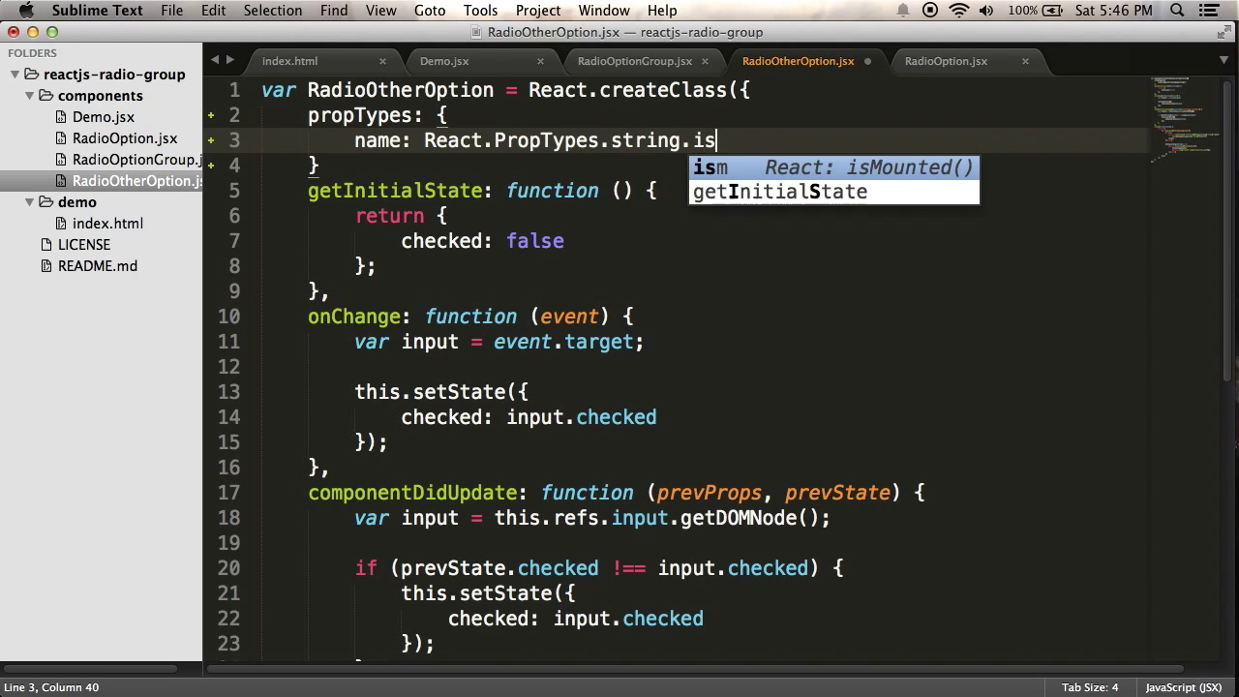
{"action": "type", "text": "Required"}
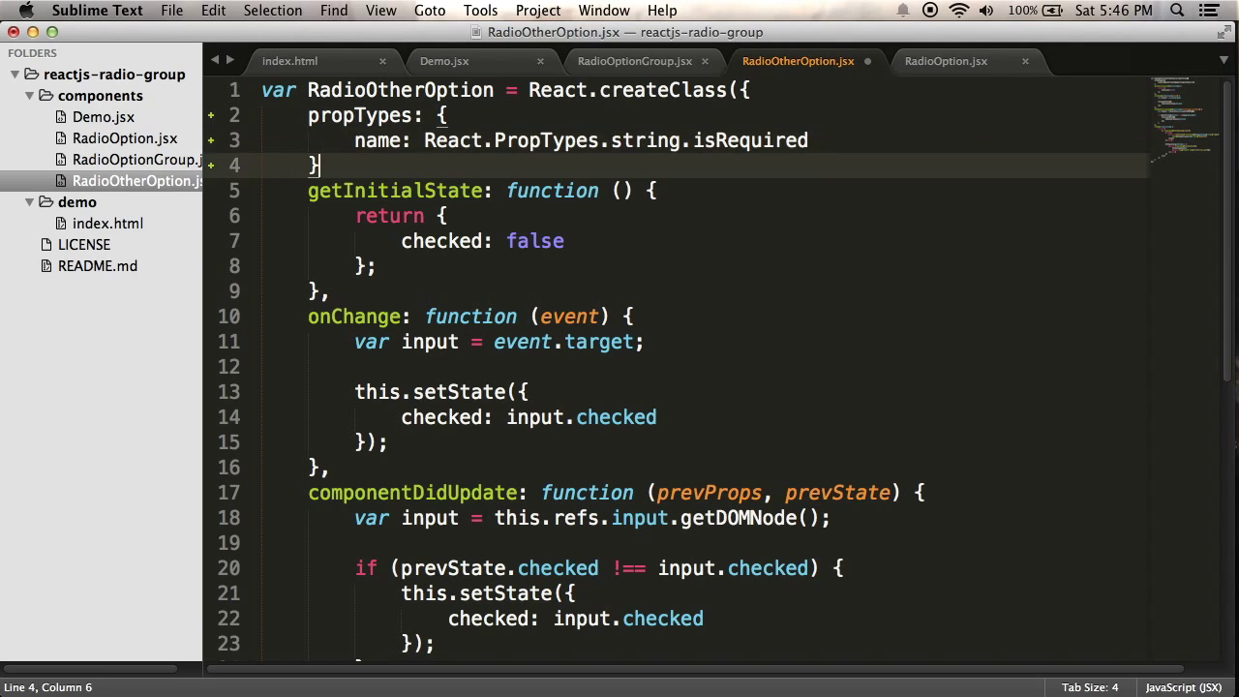
Step: Pass name={name} to the RadioOtherOption element in RadioOptionGroup's render
{"action": "left_click", "coordinate": [635, 61]}
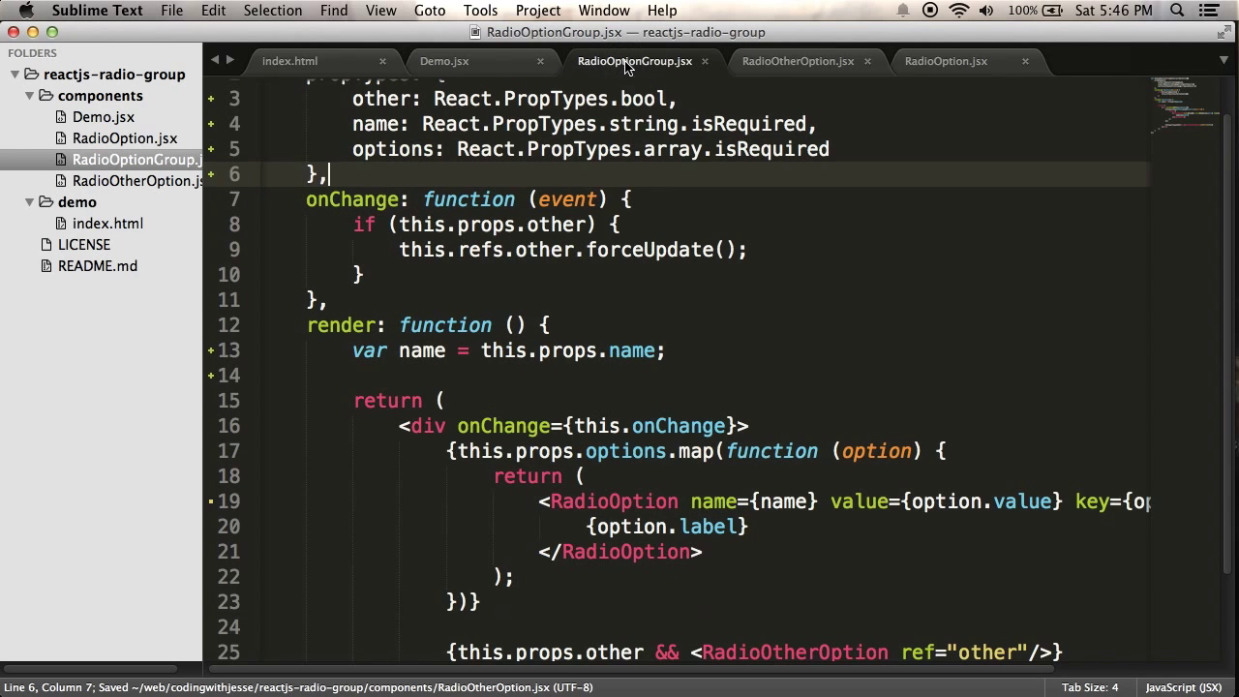
{"action": "scroll", "scroll_direction": "down", "scroll_amount": 3}
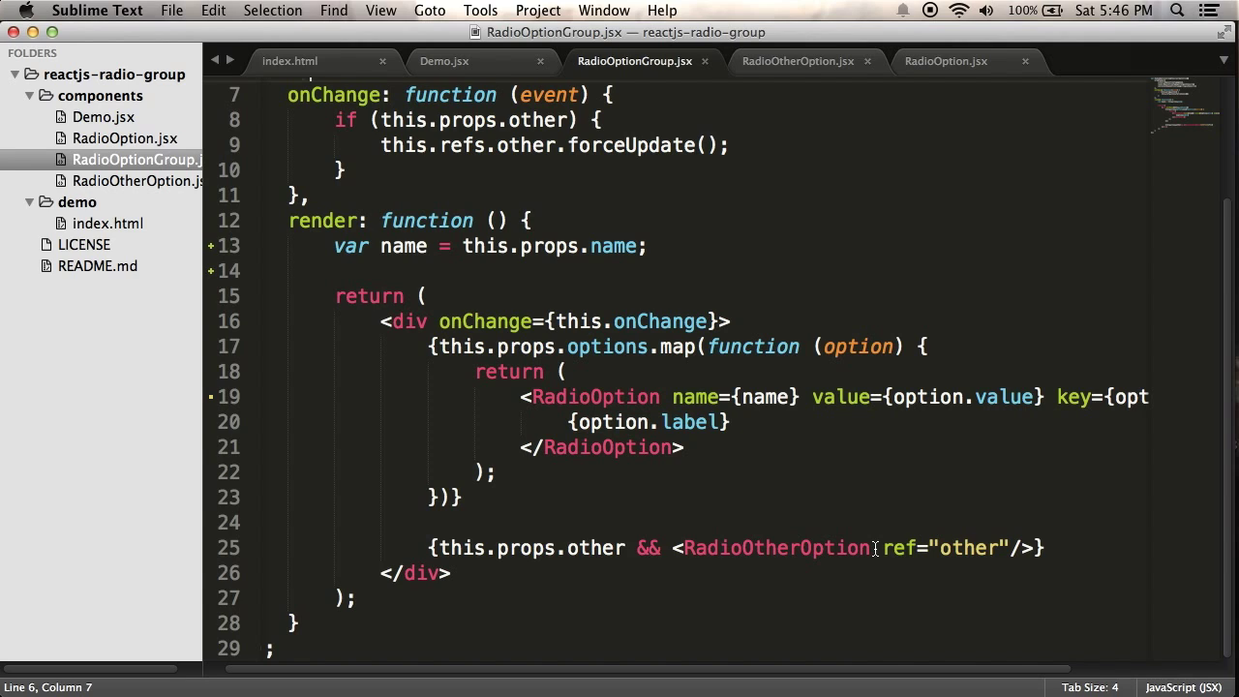
{"action": "type", "text": "name="}
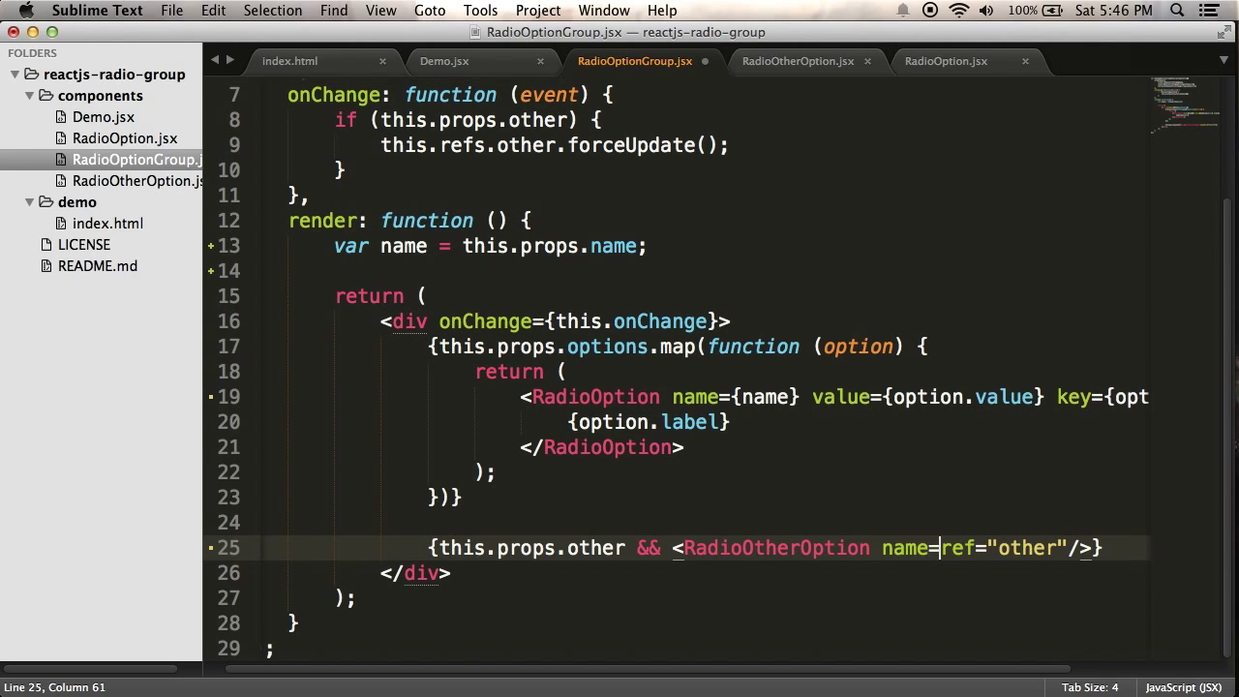
{"action": "type", "text": "{name}"}
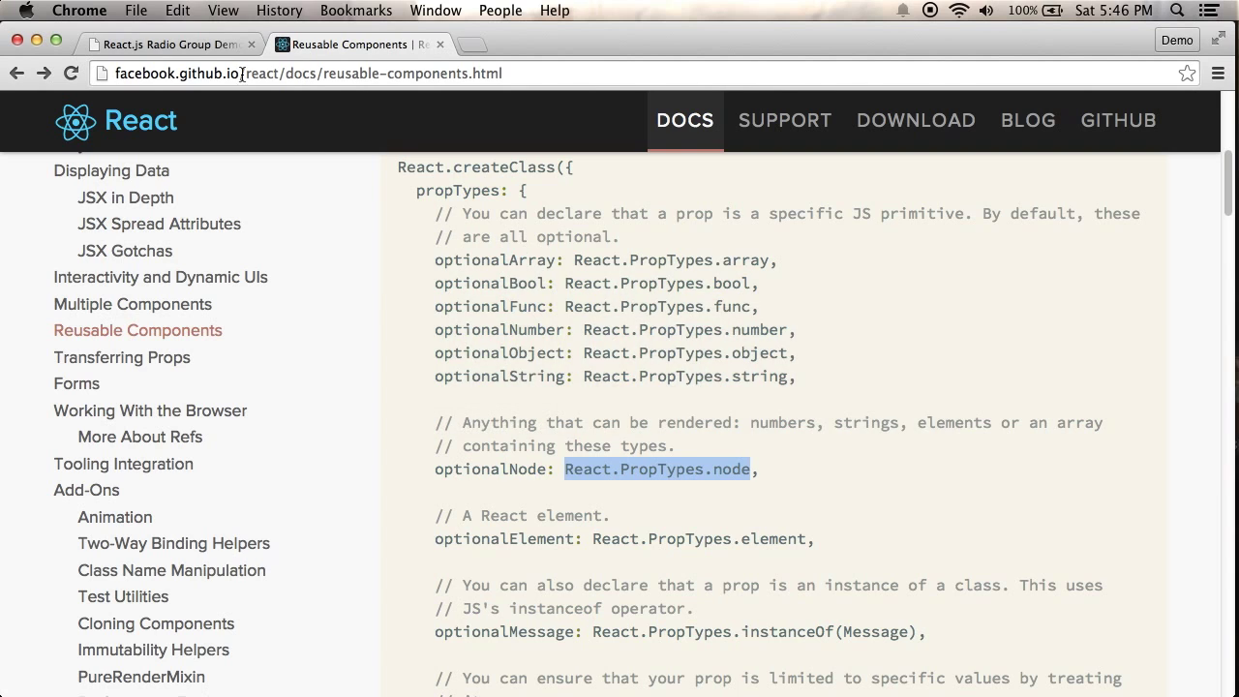
Step: Reload the demo, select Social Media then Search Engine, and inspect the Search Engine radio input
{"action": "left_click", "coordinate": [165, 44]}
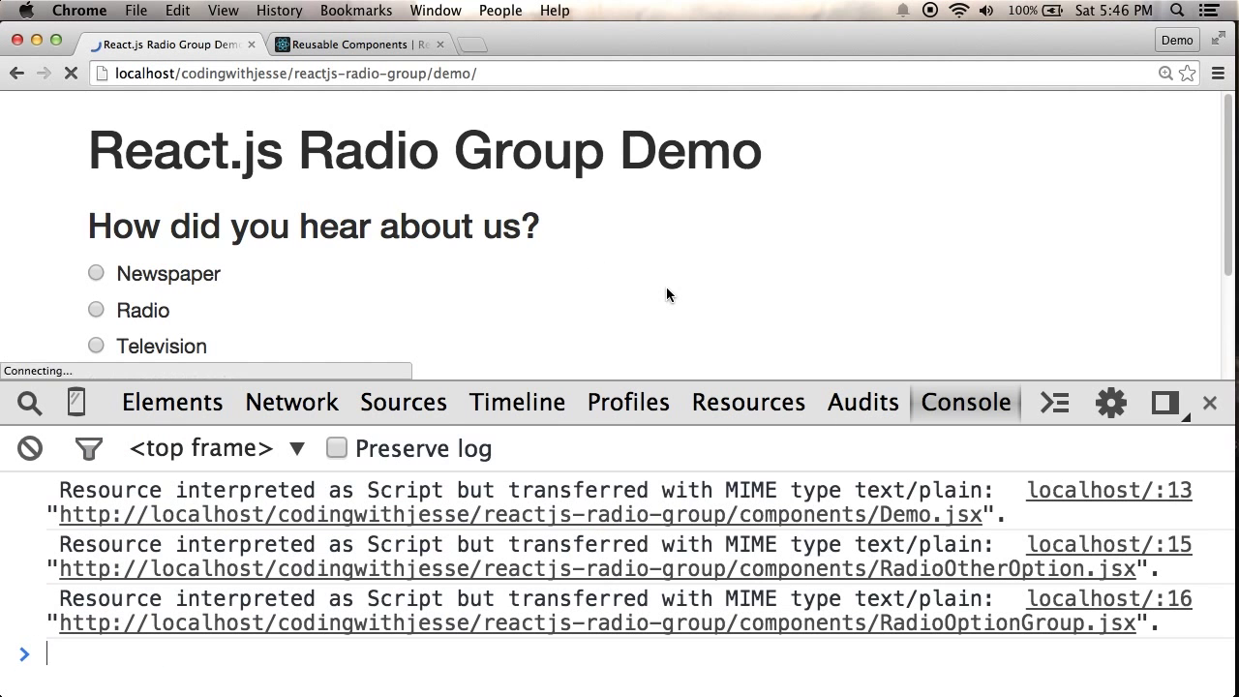
{"action": "left_click", "coordinate": [70, 72]}
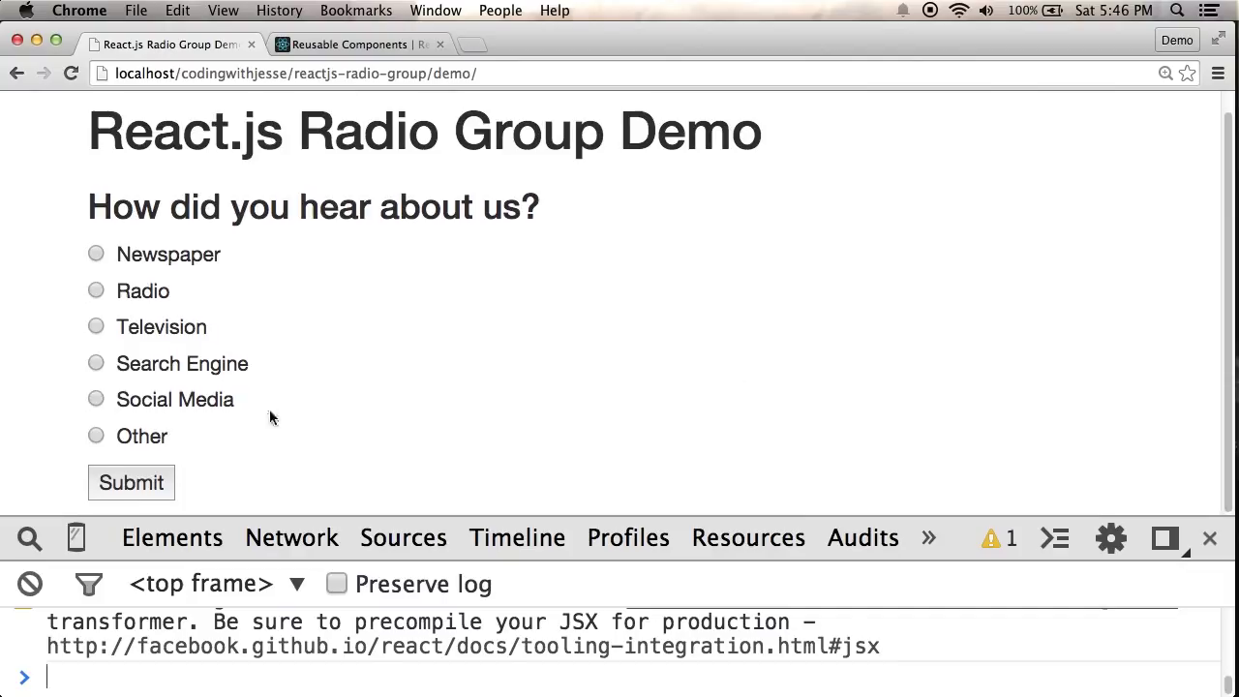
{"action": "left_click", "coordinate": [96, 398]}
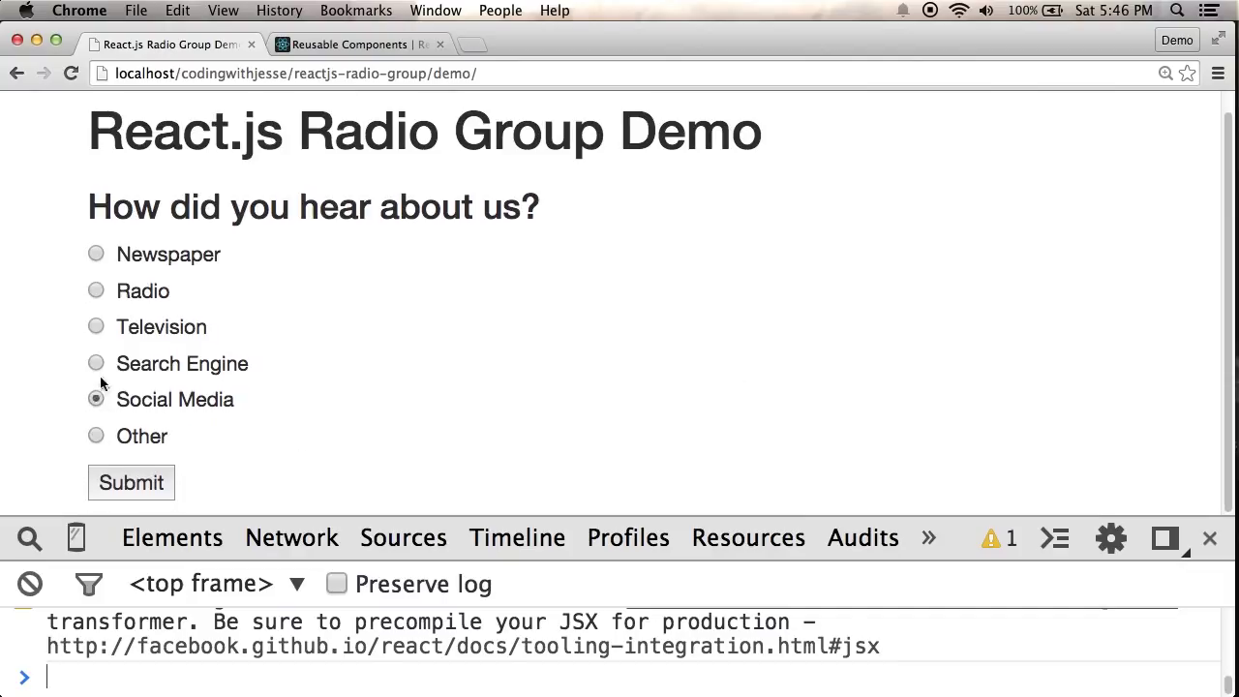
{"action": "left_click", "coordinate": [96, 363]}
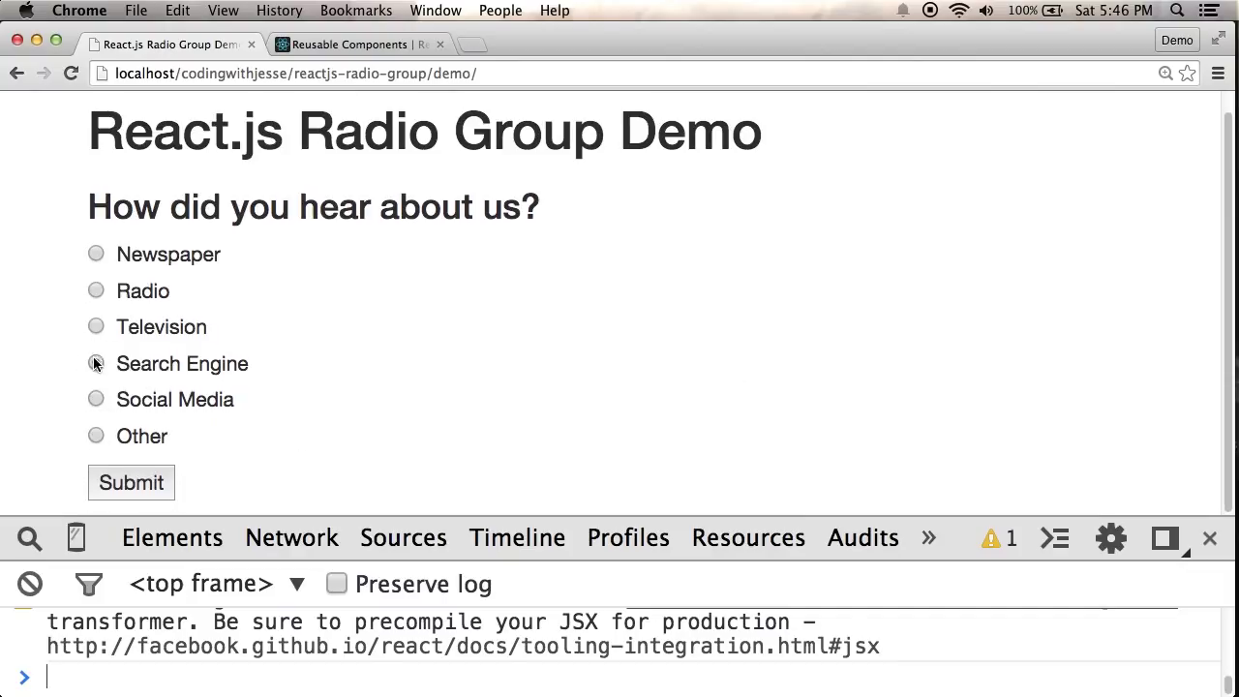
{"action": "right_click", "coordinate": [96, 363]}
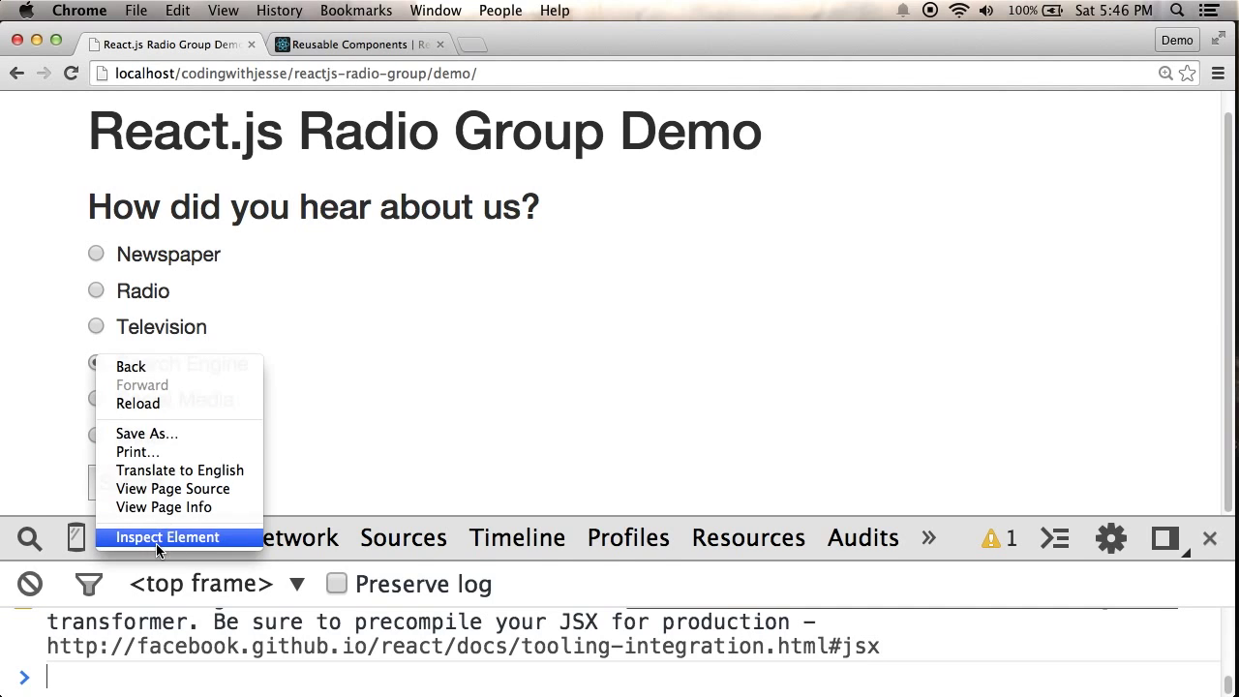
{"action": "left_click", "coordinate": [166, 537]}
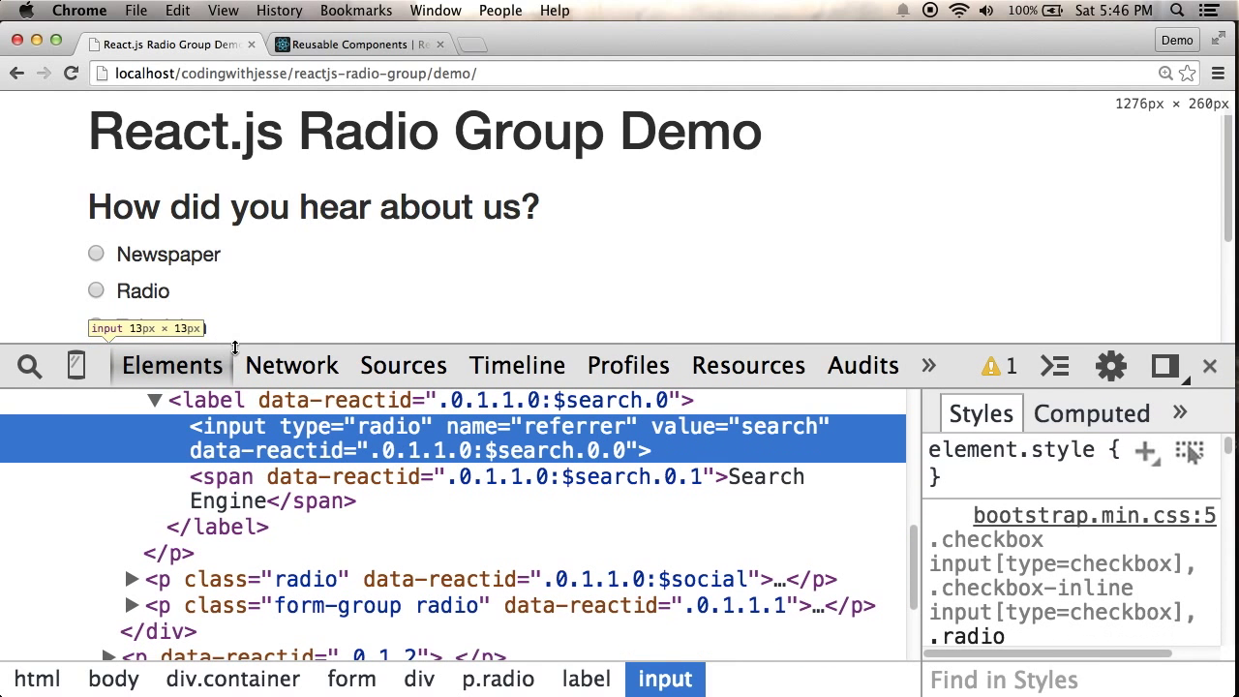
{"action": "mouse_move", "coordinate": [593, 432]}
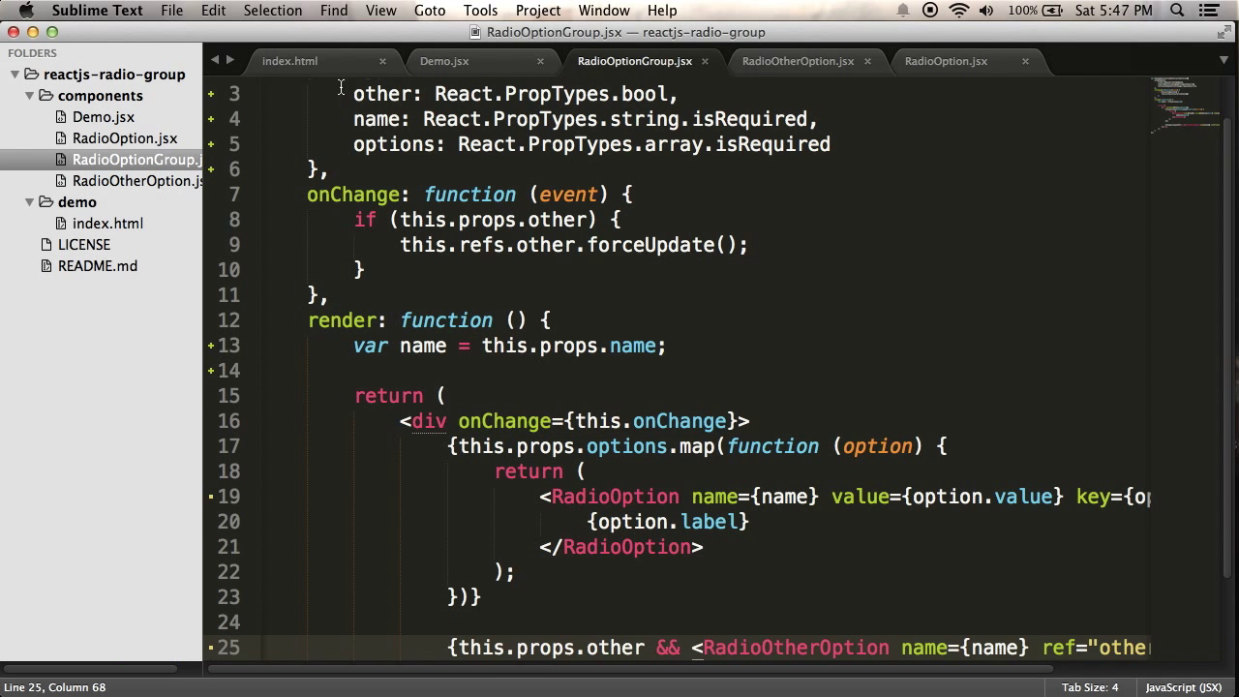
Step: Change the RadioOptionGroup name in Demo.jsx from referrer to abc
{"action": "left_click", "coordinate": [443, 61]}
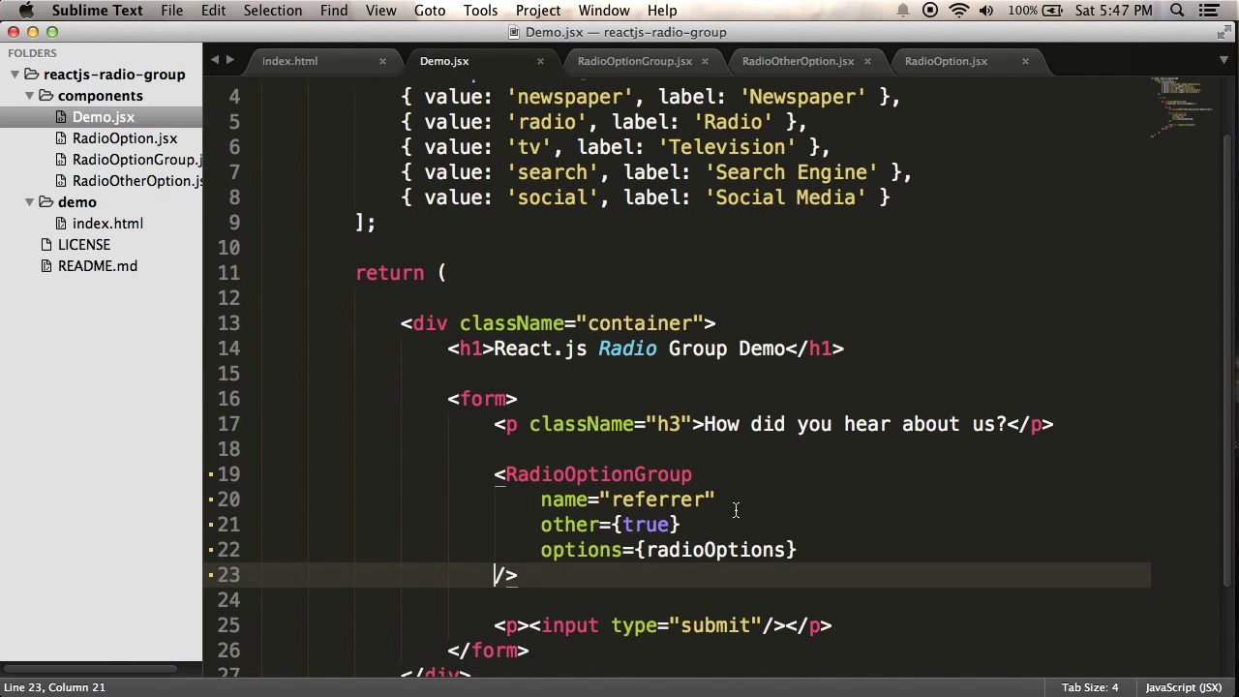
{"action": "double_click", "coordinate": [655, 499]}
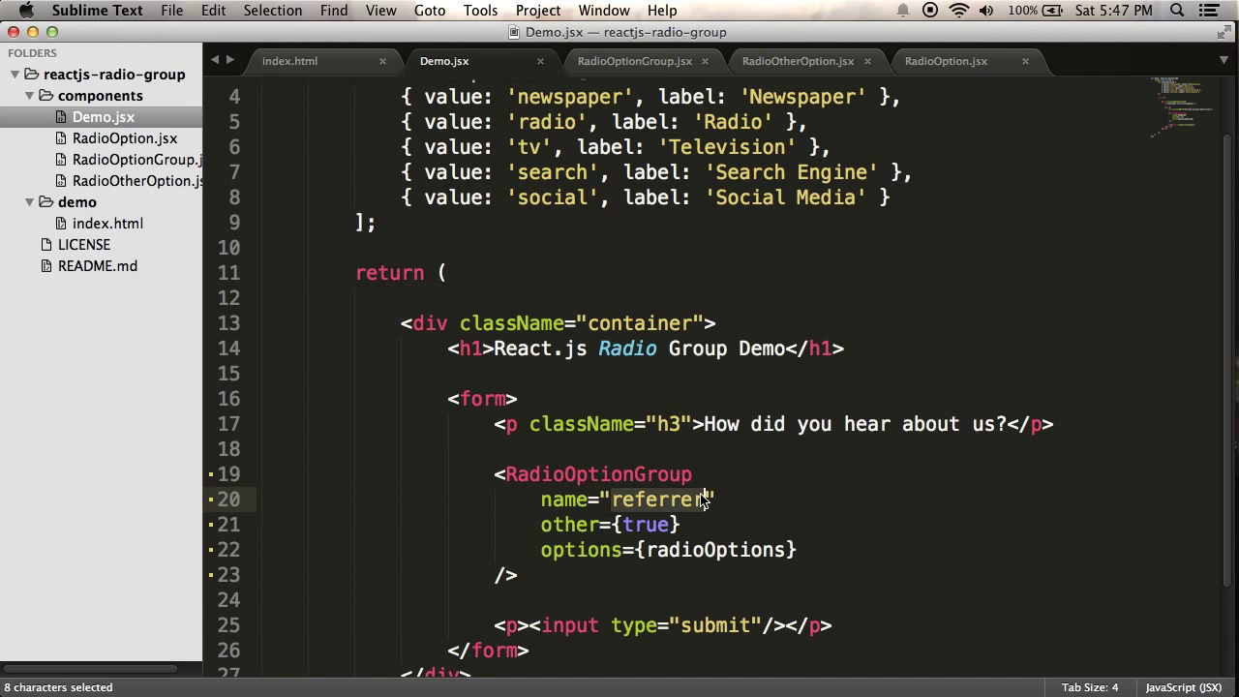
{"action": "type", "text": "abc"}
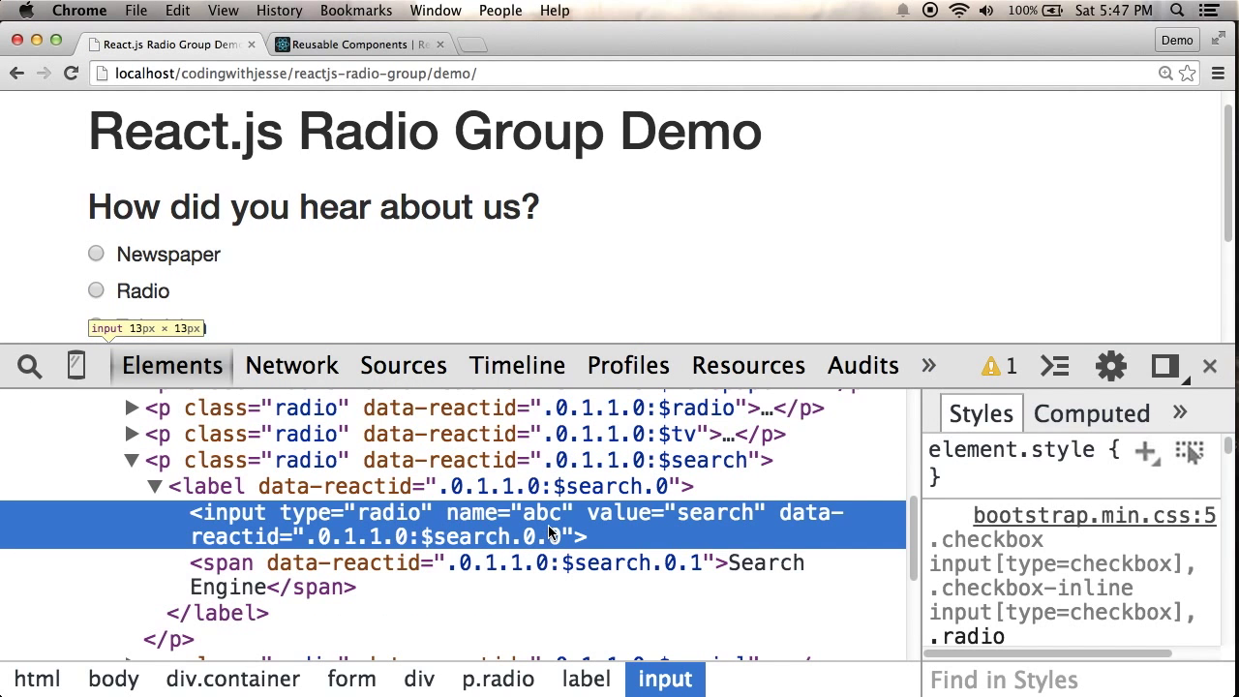
Step: Switch from Chrome back to Sublime Text and click into Demo.jsx
{"action": "key", "text": "cmd+tab"}
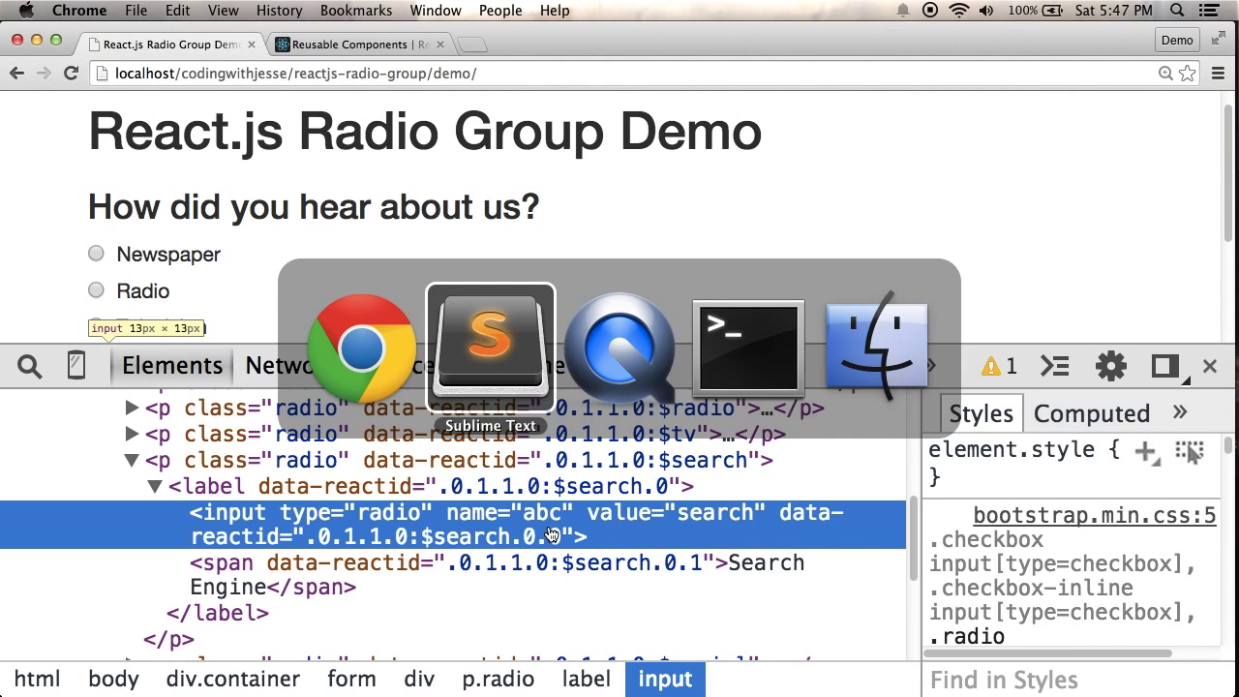
{"action": "left_click", "coordinate": [490, 347]}
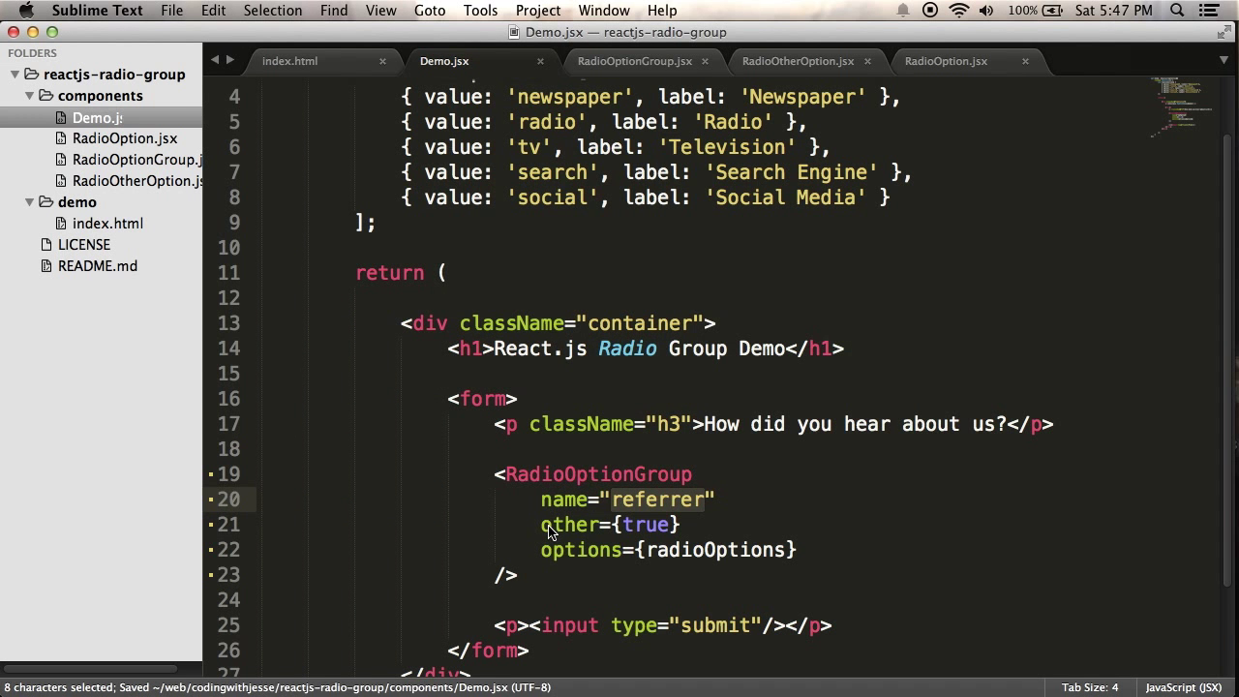